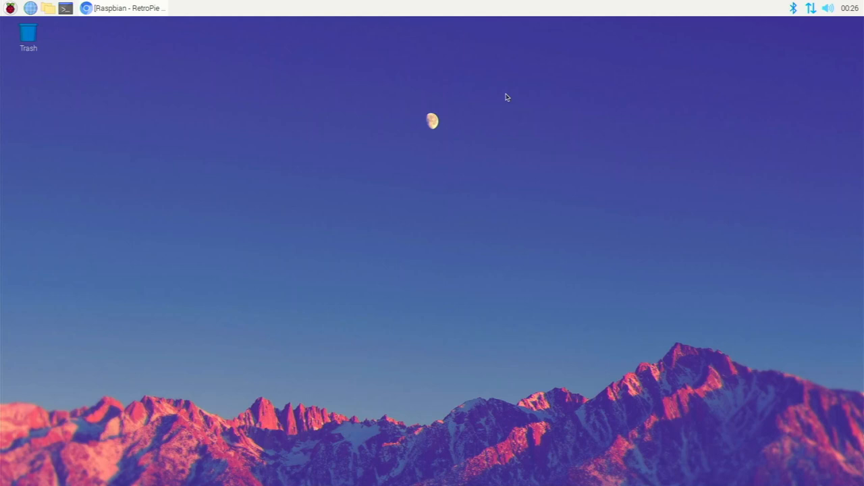
mouse_move(417, 73)
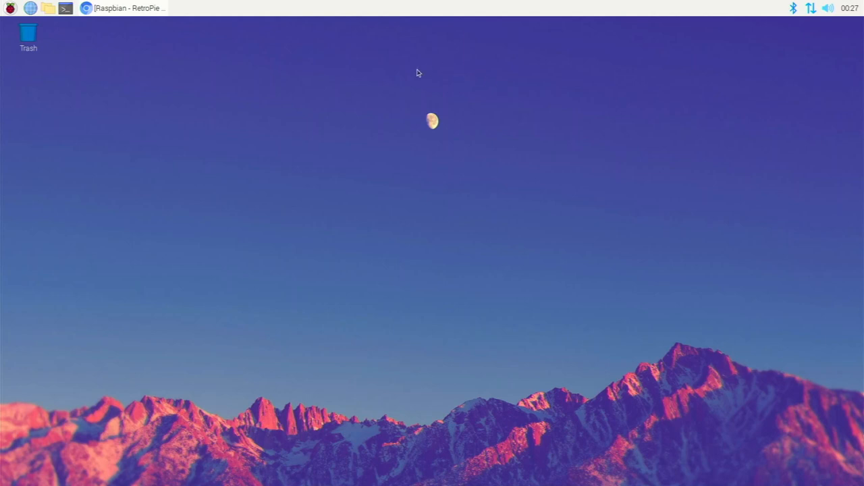
mouse_move(348, 132)
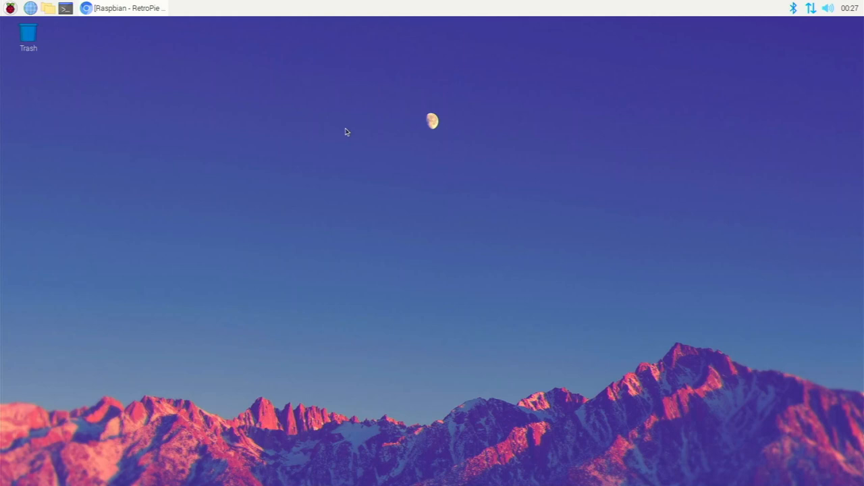
mouse_move(296, 80)
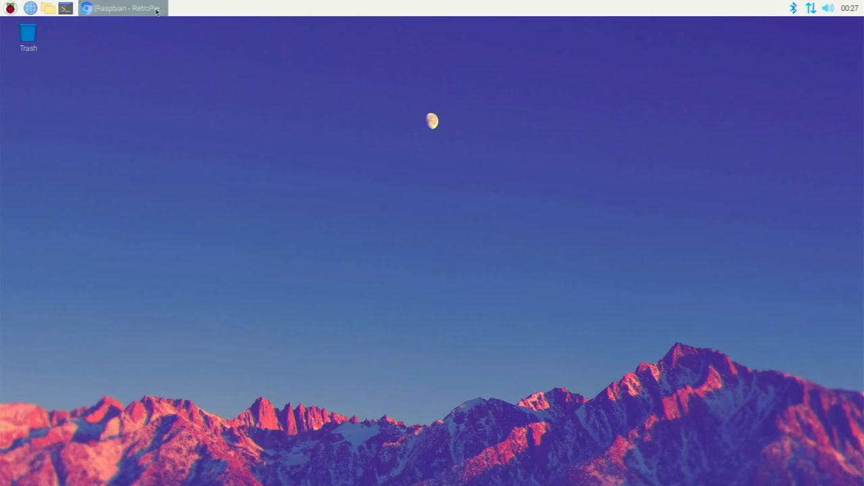
Scroll the RetroPie Raspbian guide to 'sudo apt update && sudo apt upgrade' and copy it.
left_click(122, 7)
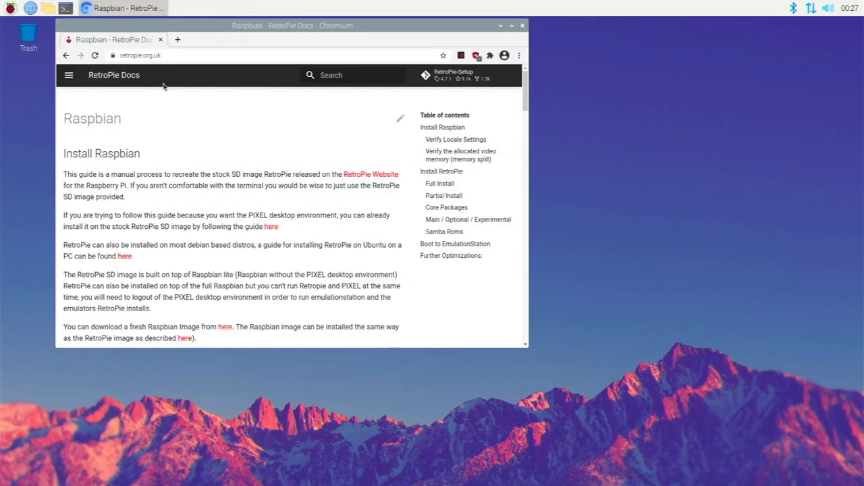
scroll("down", 3)
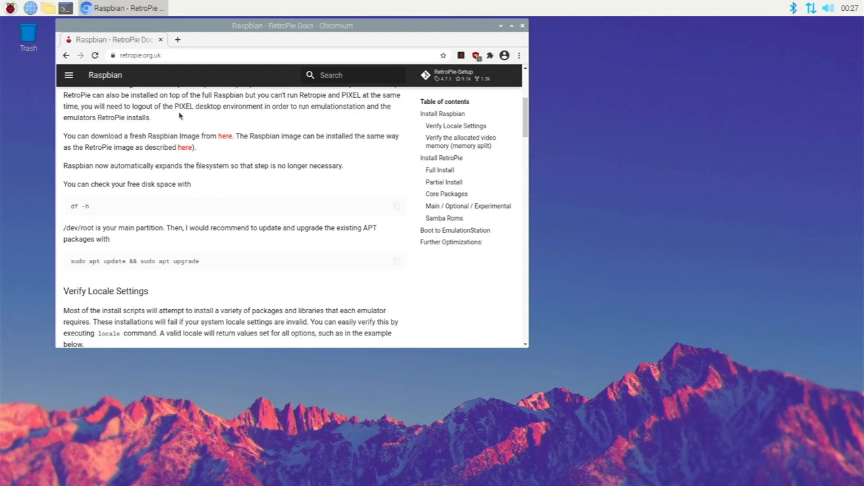
scroll("down", 3)
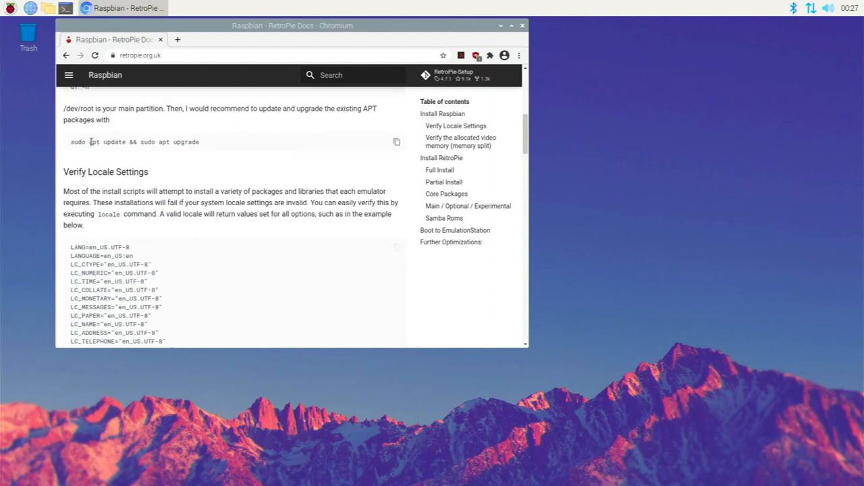
triple_click(135, 142)
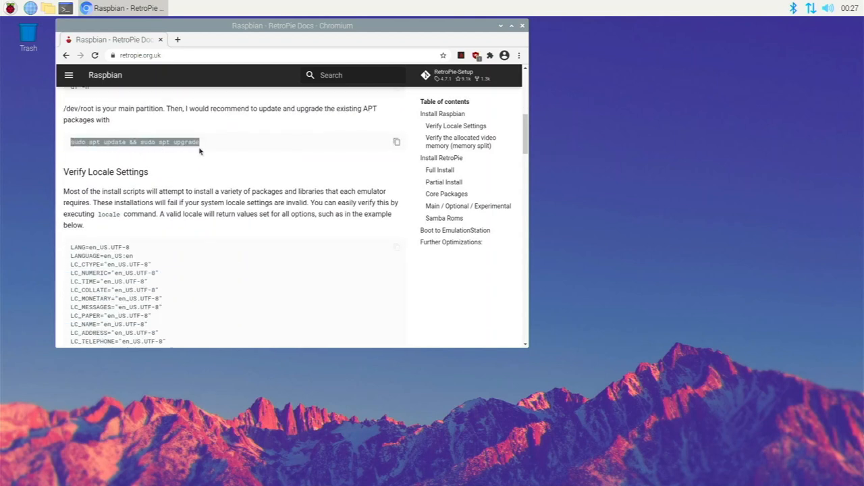
right_click(199, 142)
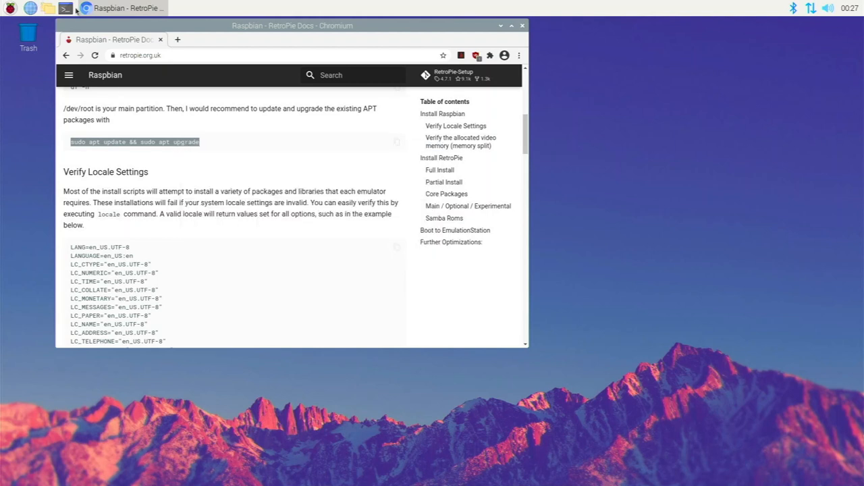
Run 'sudo apt update && sudo apt upgrade' in LXTerminal, then scroll the guide to Install RetroPie.
left_click(66, 8)
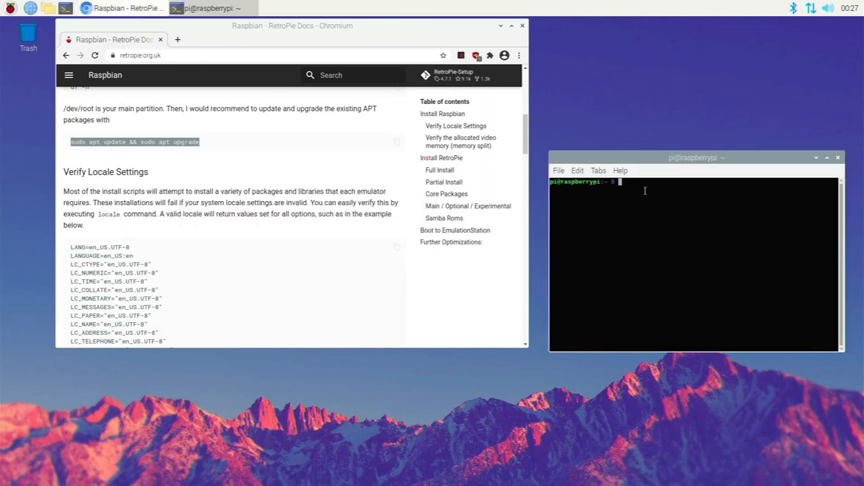
right_click(696, 263)
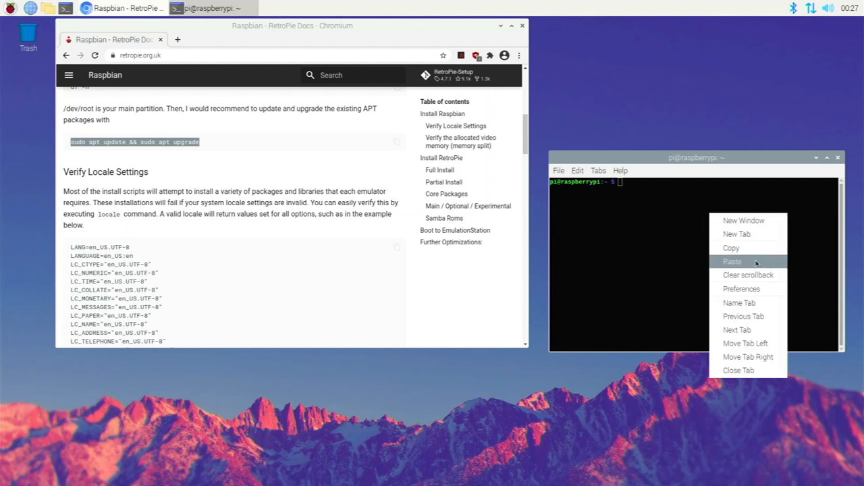
left_click(732, 261)
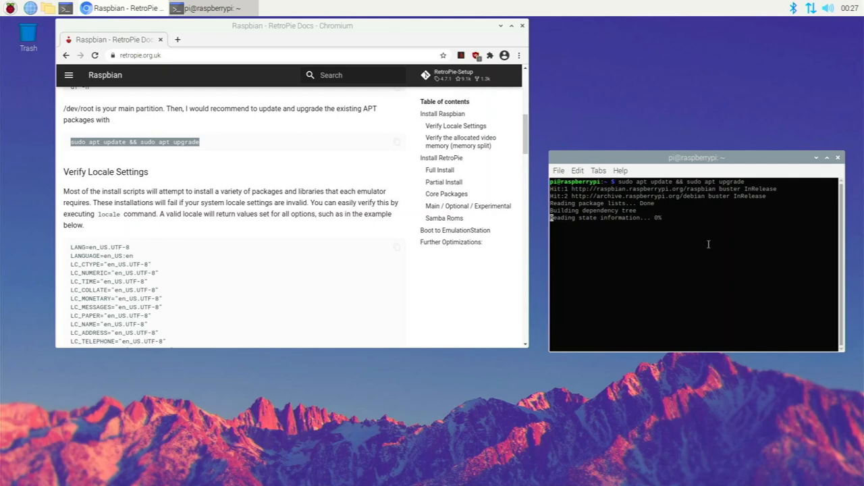
mouse_move(420, 200)
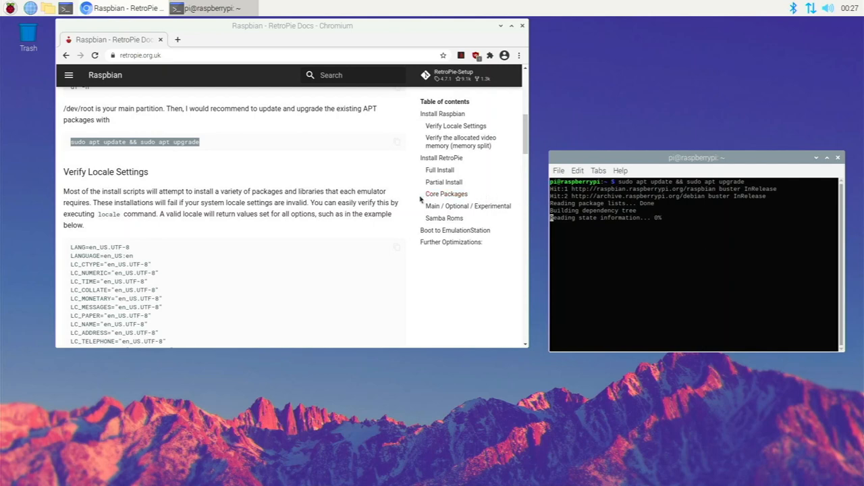
scroll("down", 3)
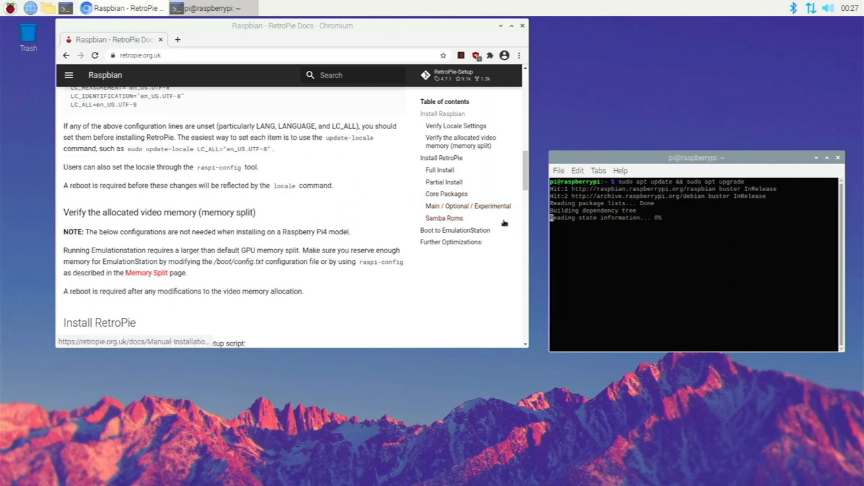
scroll("down", 3)
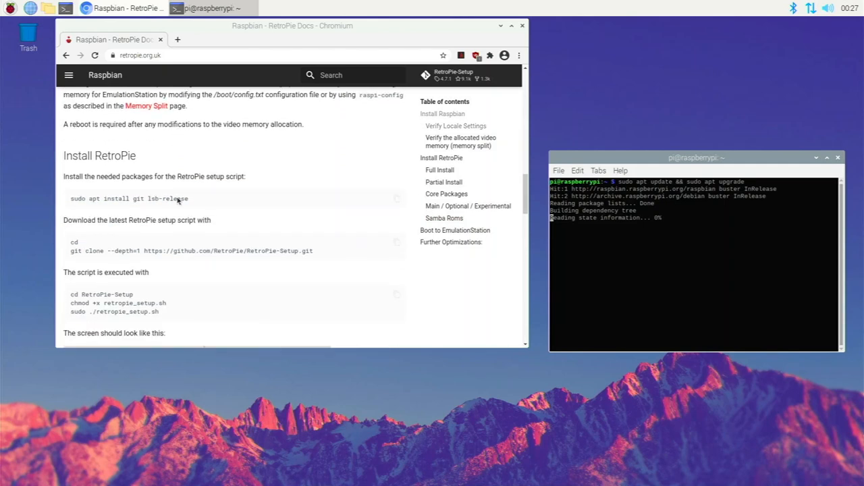
mouse_move(150, 214)
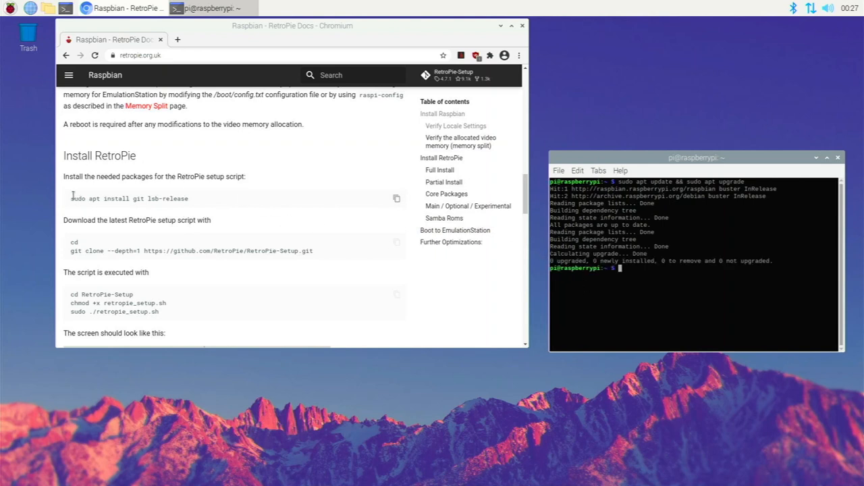
mouse_move(381, 206)
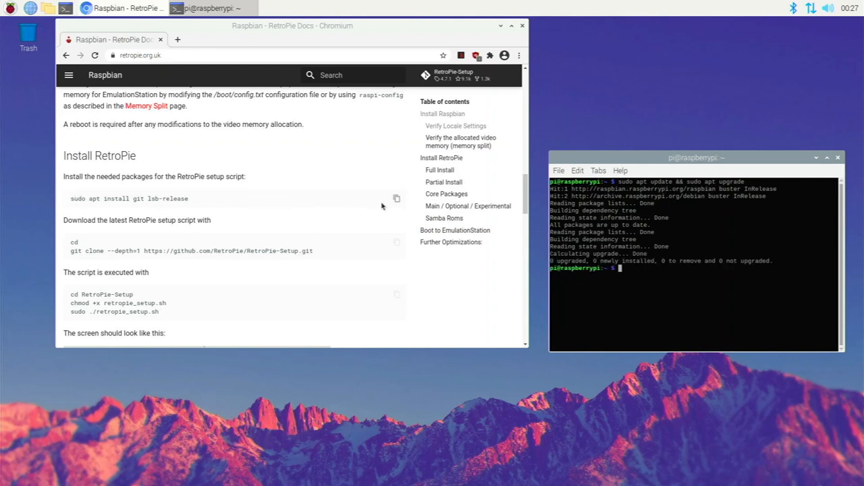
Run 'sudo apt install git lsb-release' in LXTerminal.
left_click(396, 198)
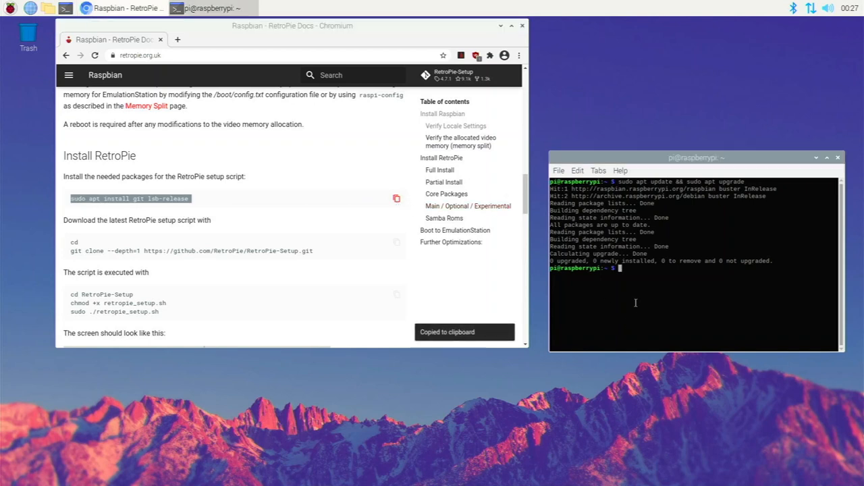
type("sudo apt install git lsb-release")
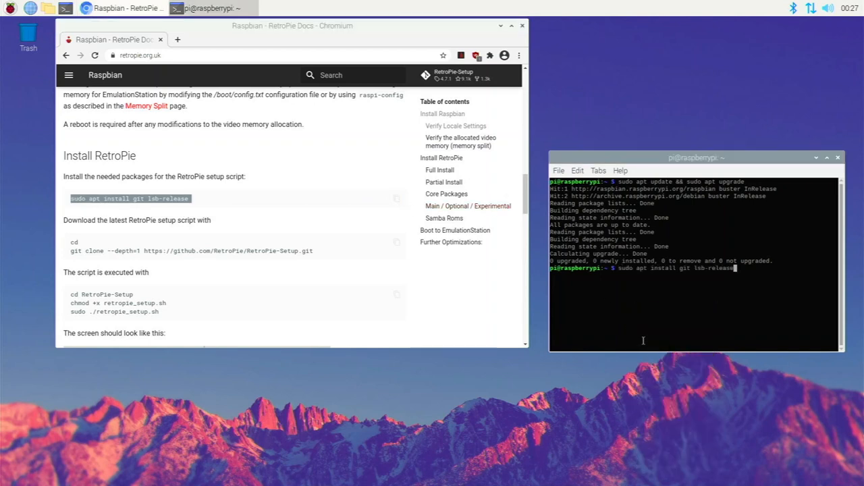
key("Return")
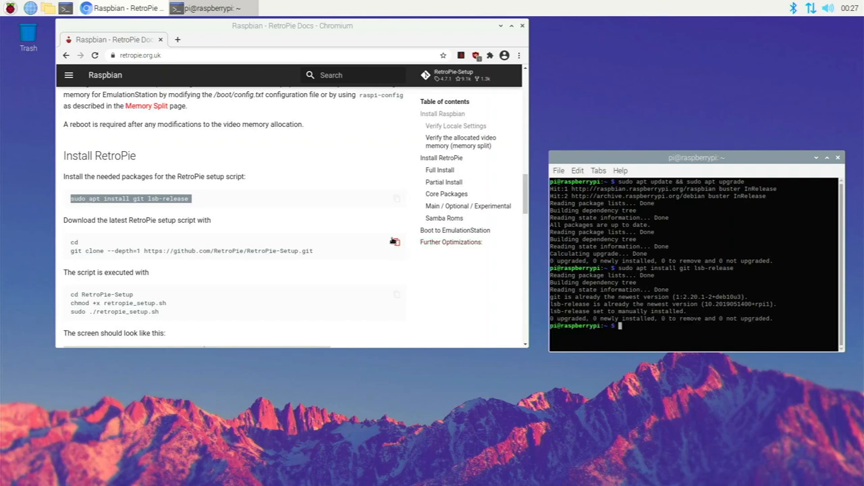
Paste and run the commands that clone RetroPie-Setup into the home folder.
left_click(396, 241)
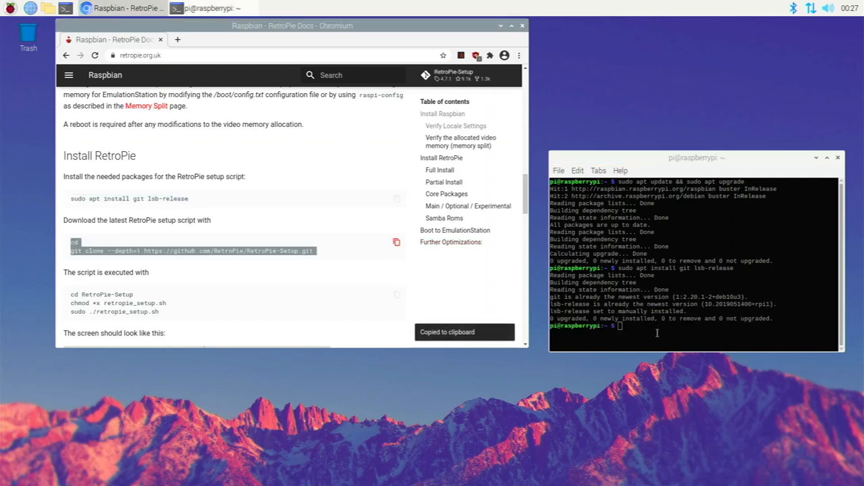
right_click(657, 332)
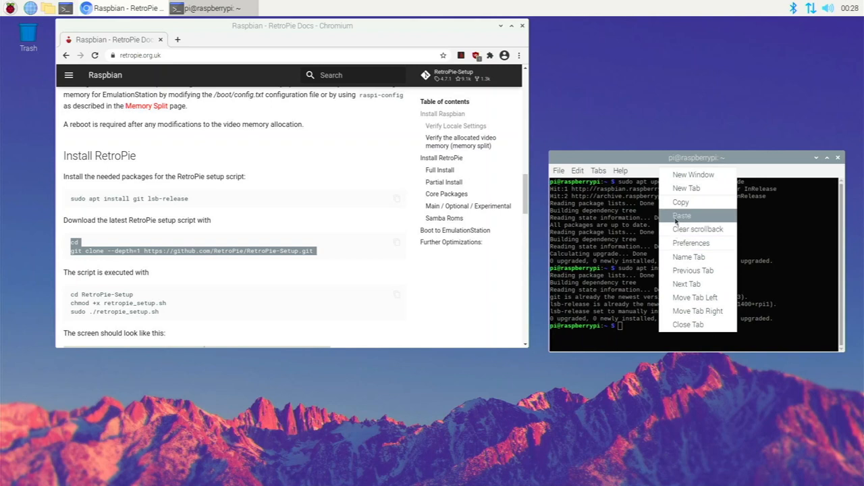
left_click(682, 215)
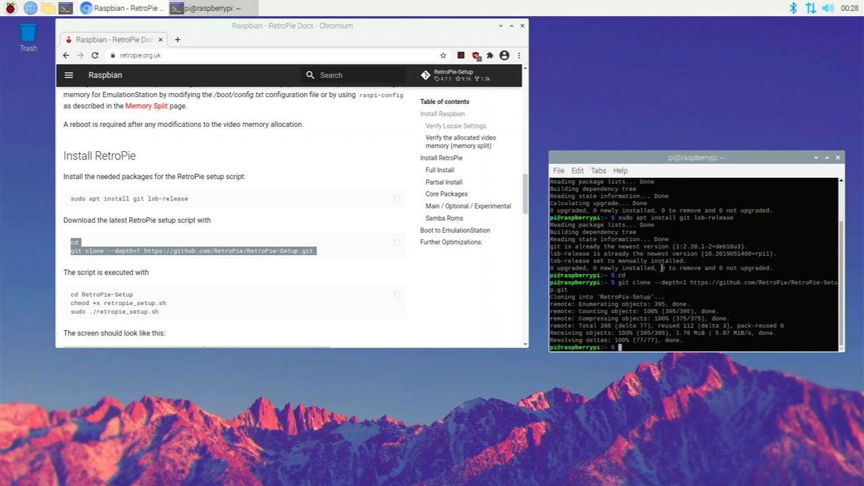
mouse_move(405, 286)
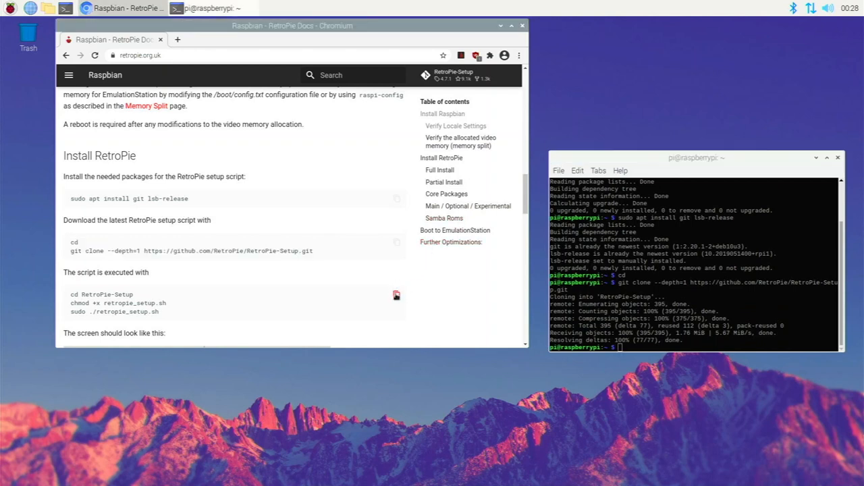
Paste and run the RetroPie-Setup launch commands, letting it fetch dialog, subversion and xmlstarlet.
left_click(397, 294)
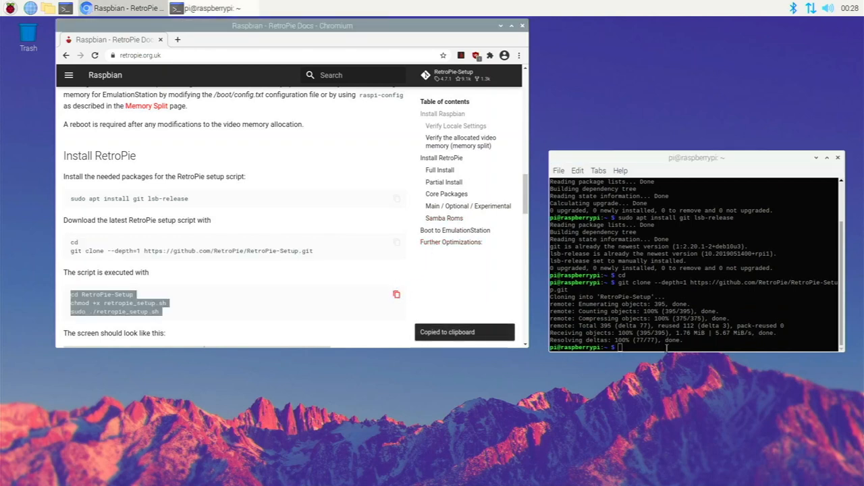
right_click(676, 235)
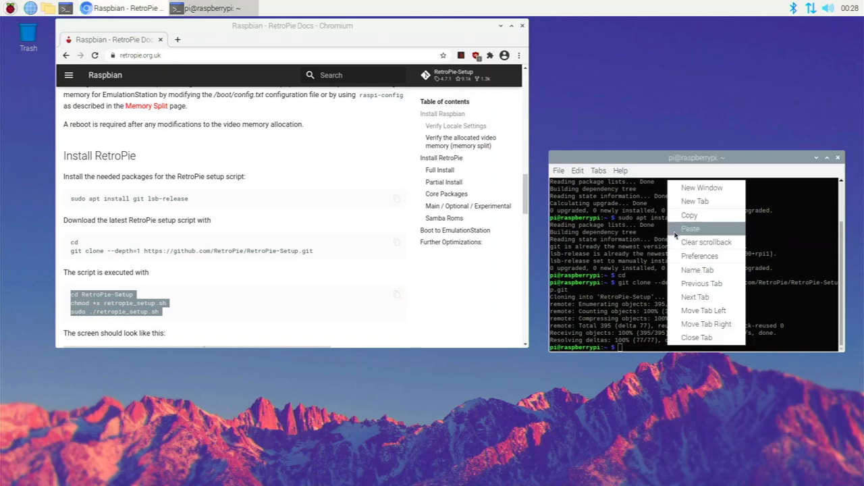
left_click(690, 229)
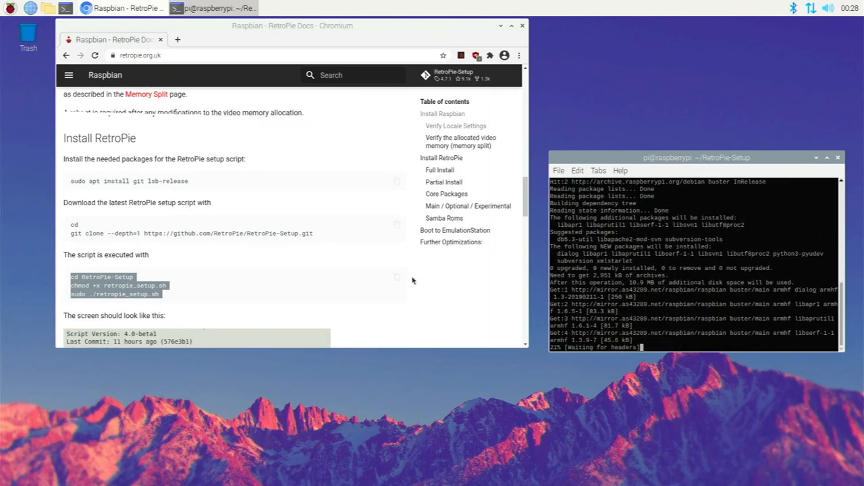
scroll("down", 3)
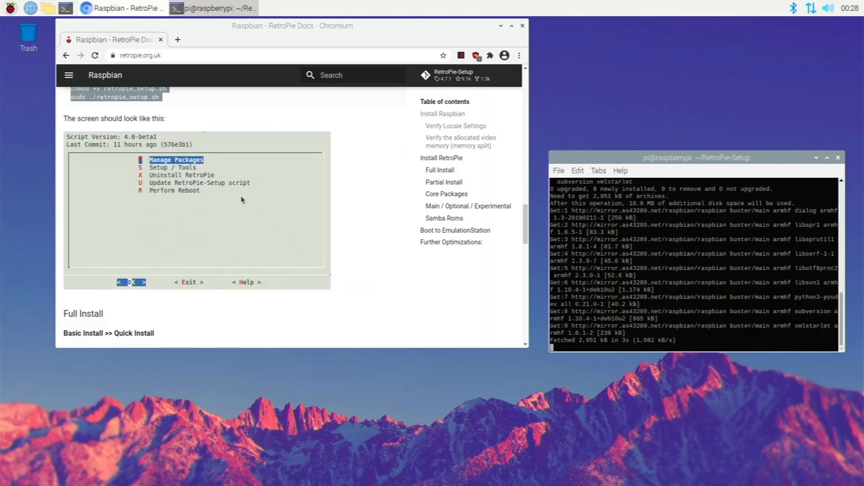
mouse_move(261, 196)
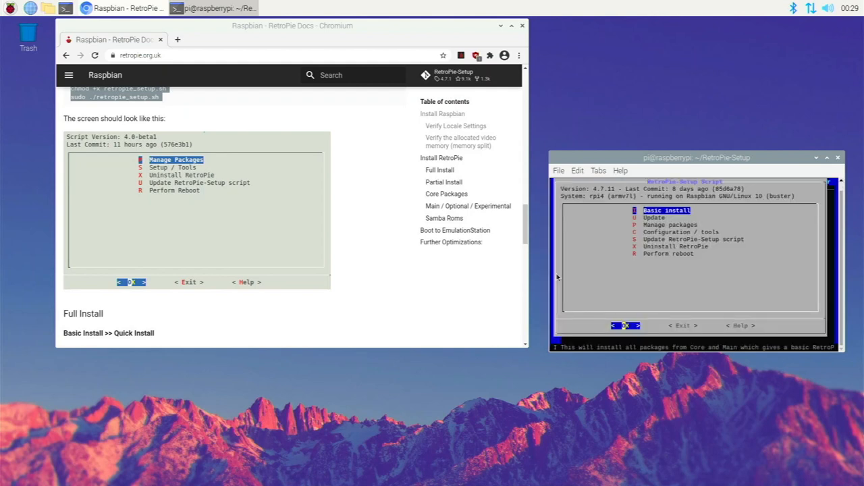
mouse_move(541, 314)
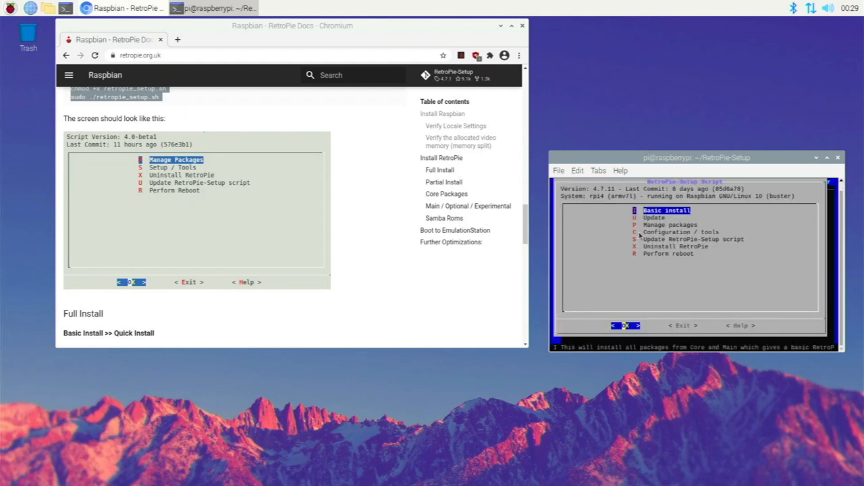
mouse_move(589, 241)
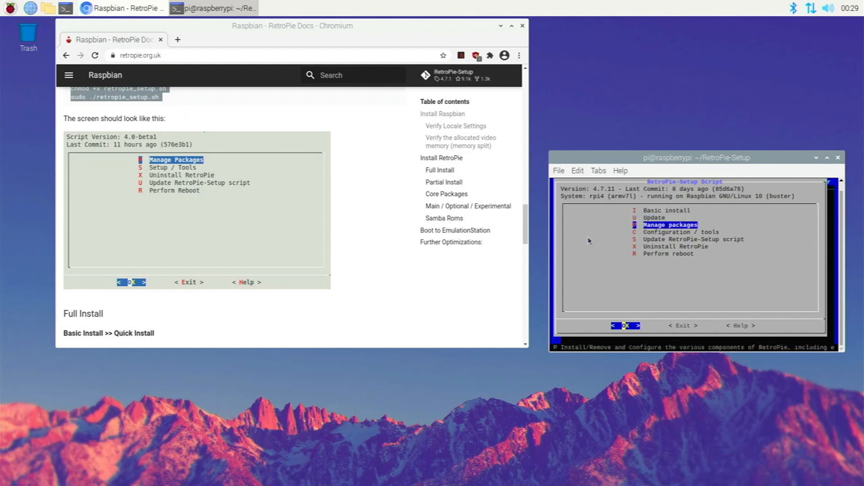
Select 'Basic install' in the RetroPie-Setup menu and run it.
key("up")
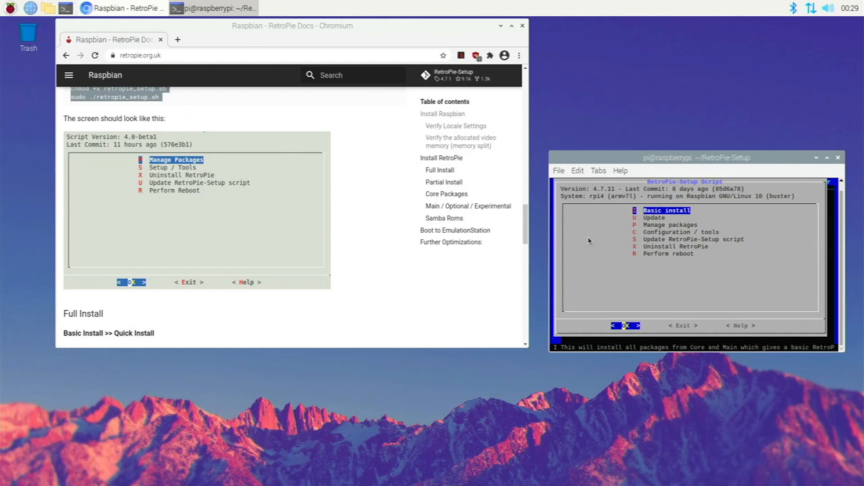
key("Return")
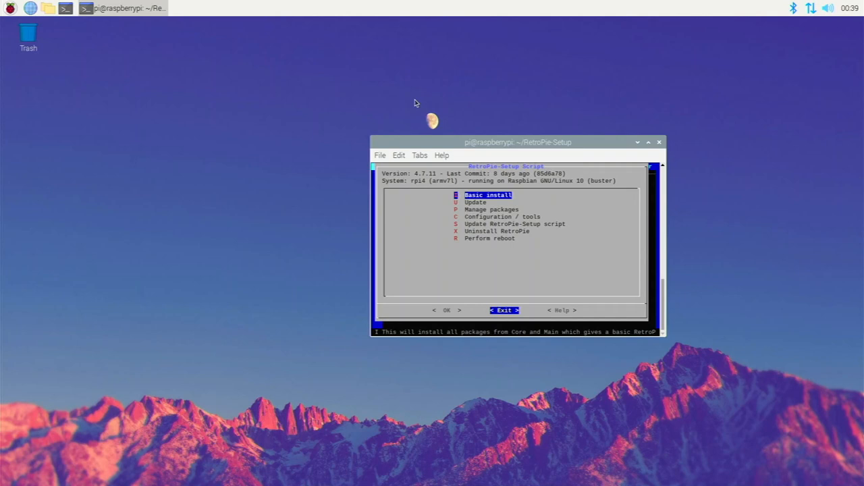
Exit RetroPie-Setup, close LXTerminal, and open then dismiss the Raspberry menu.
left_click(504, 310)
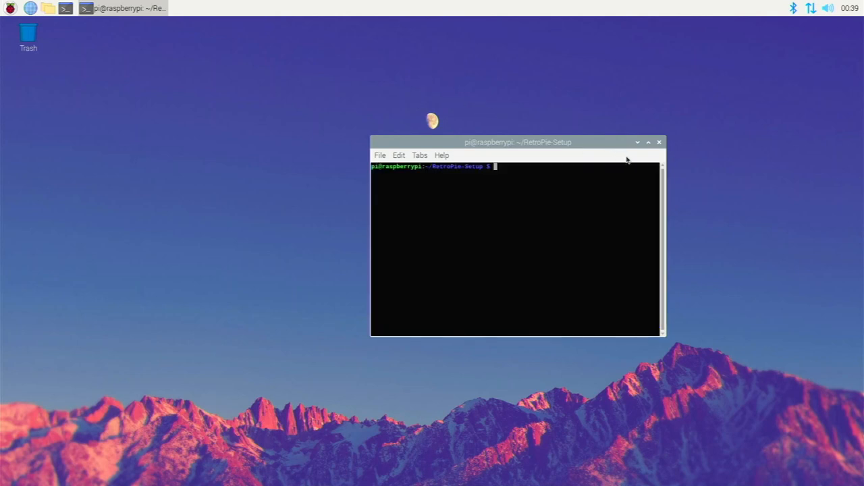
left_click(659, 142)
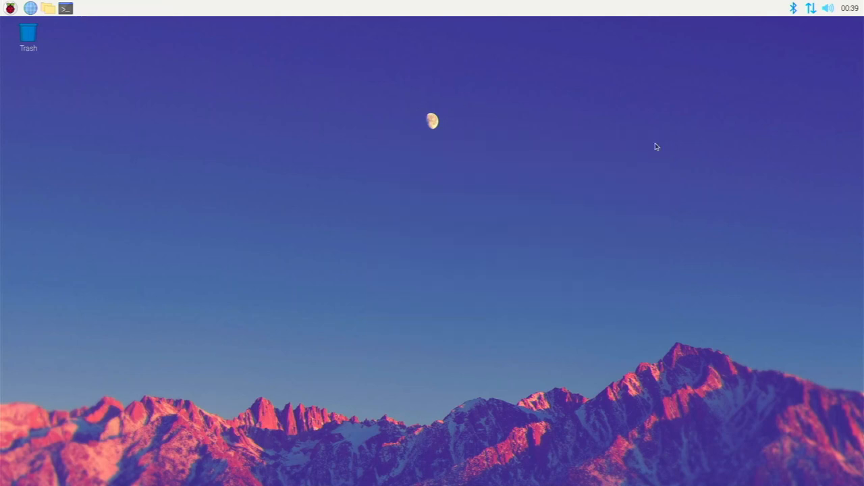
left_click(10, 7)
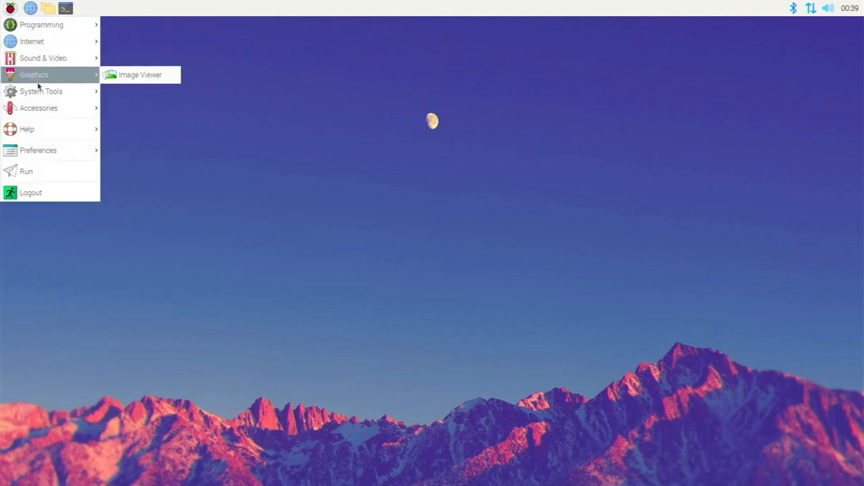
left_click(138, 166)
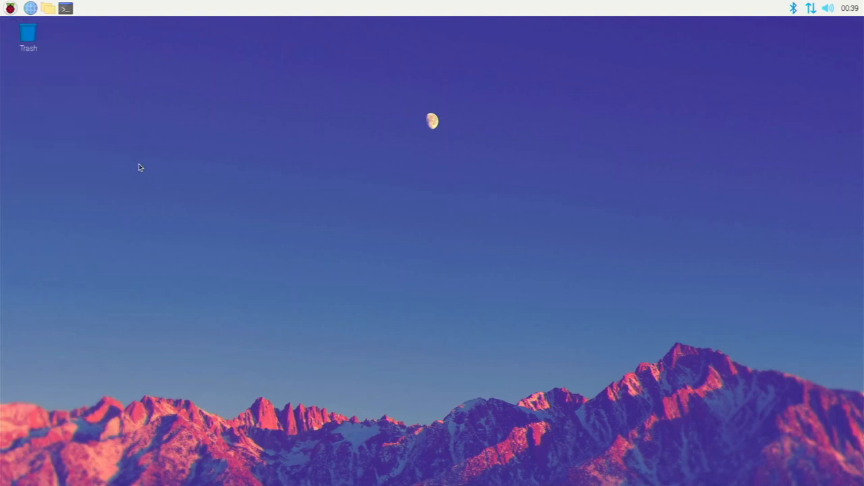
mouse_move(38, 65)
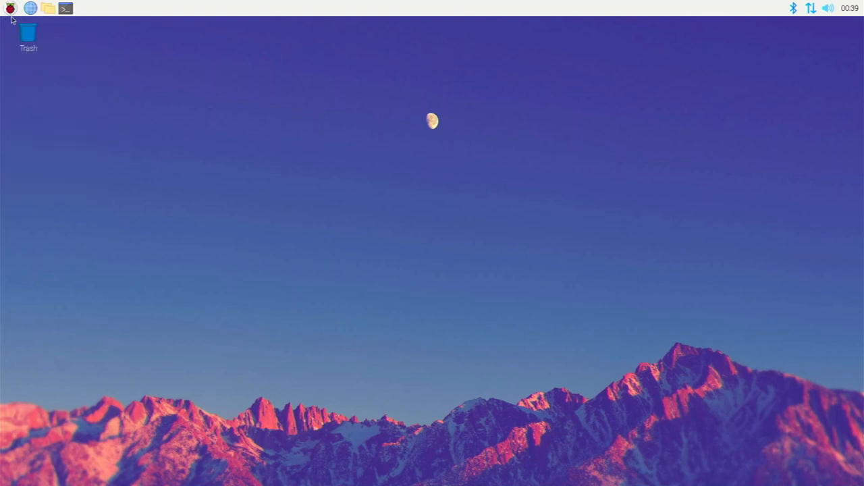
Open Main Menu Editor from Preferences and select the empty Games category.
left_click(10, 8)
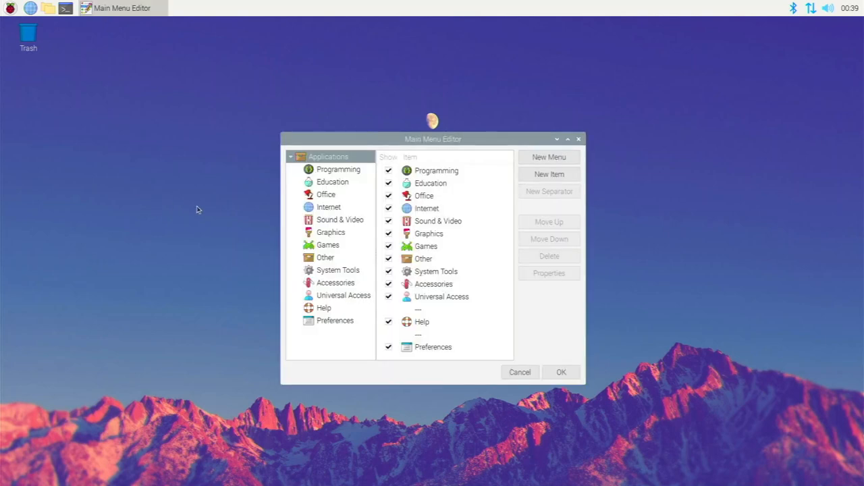
left_click(328, 245)
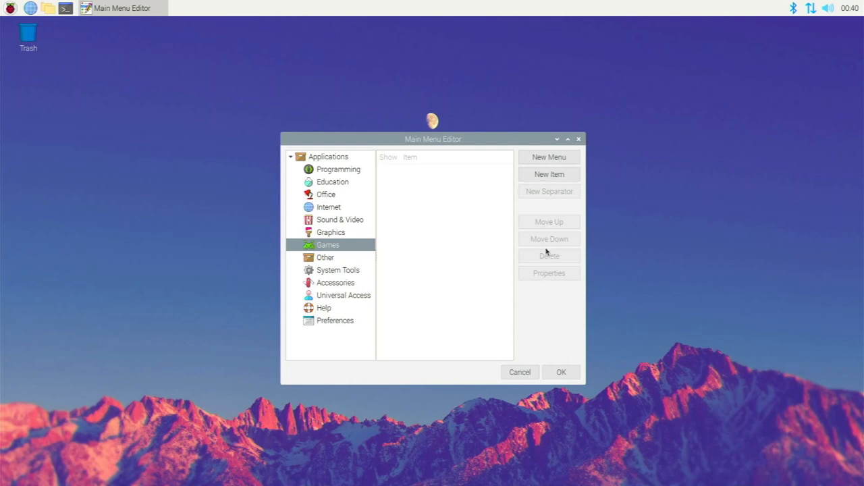
Create a Games item named RetroPie, command emulationstation, comment Gaming, and open the icon chooser.
left_click(548, 174)
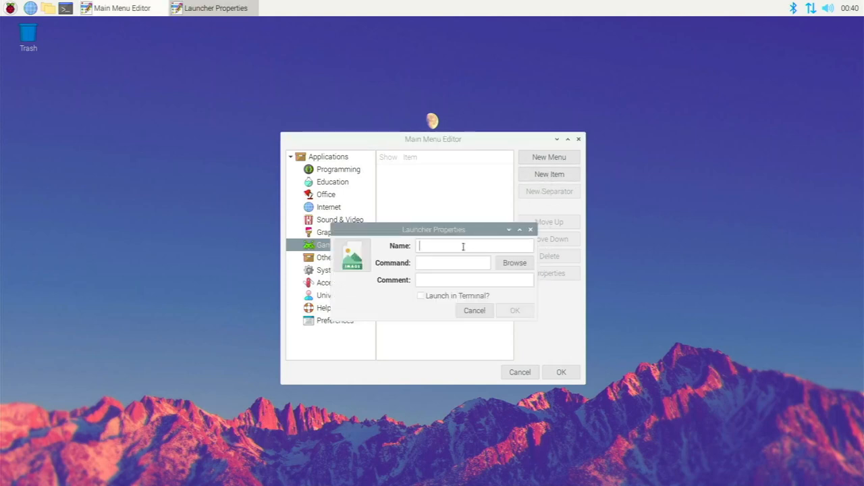
mouse_move(452, 214)
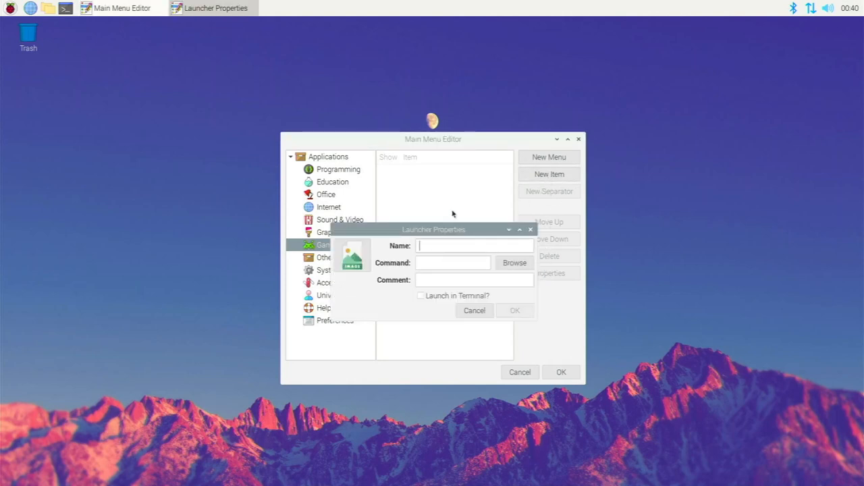
type("Retro")
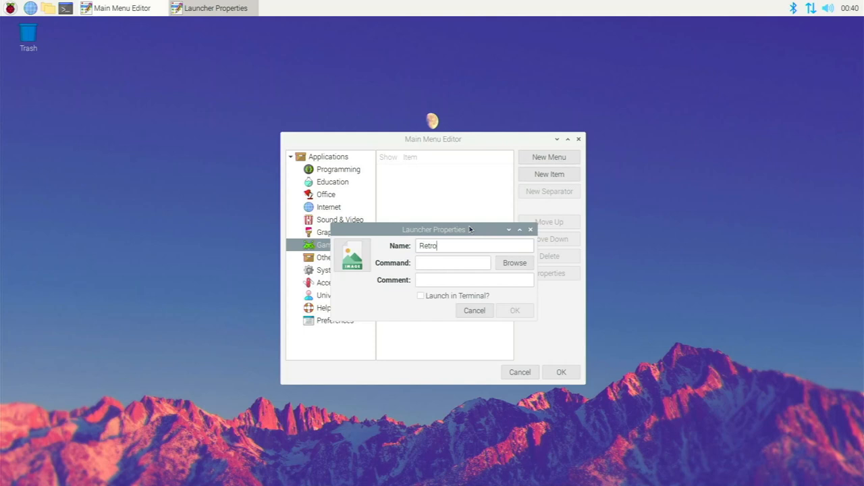
type("Pie")
left_click(453, 263)
type("emulations")
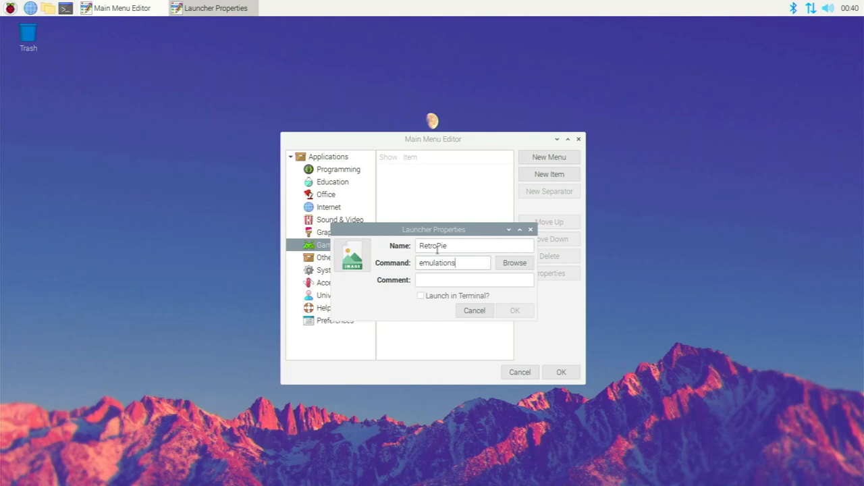
type("ta")
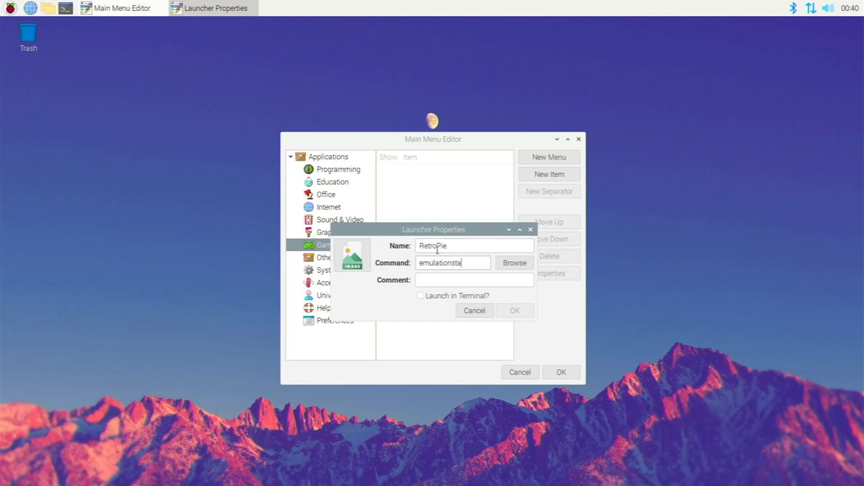
type("tion")
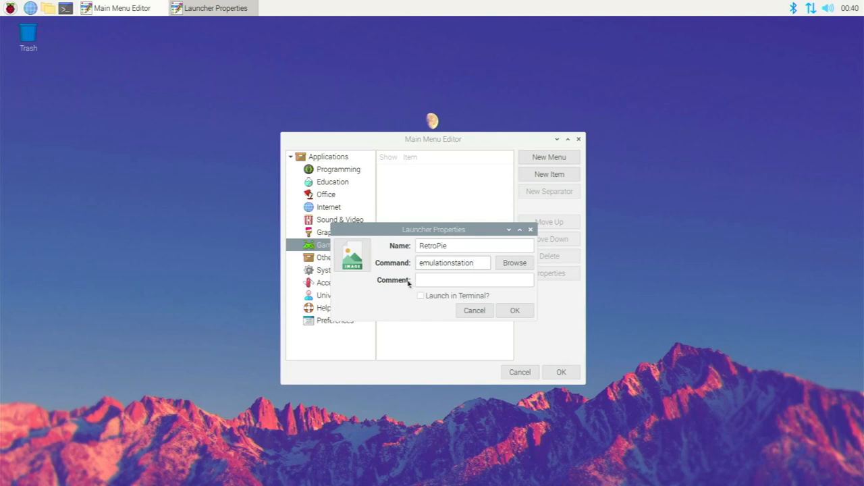
left_click(473, 280)
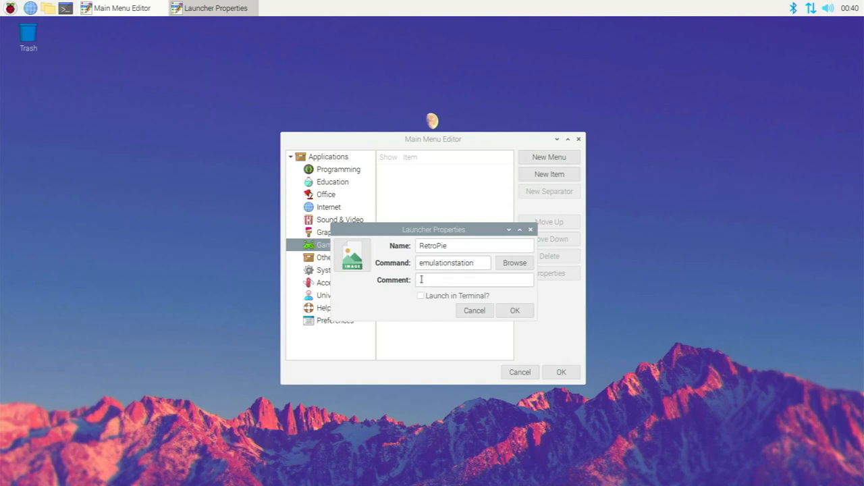
type("Gam")
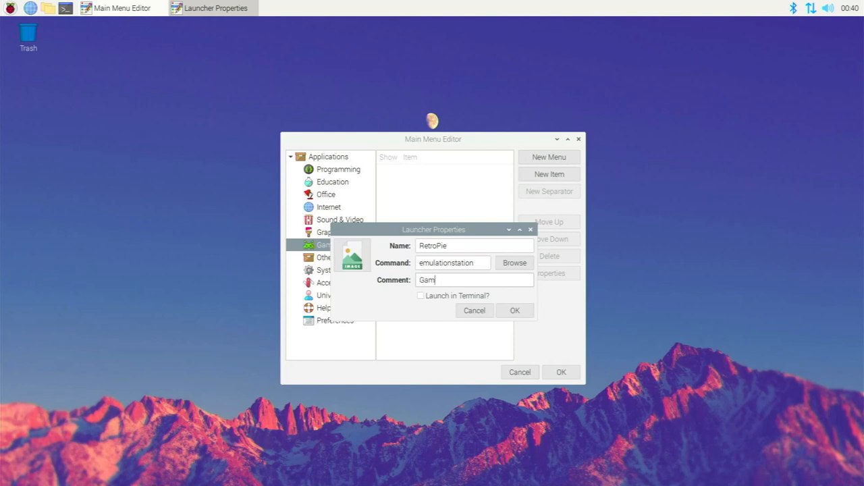
type("ing")
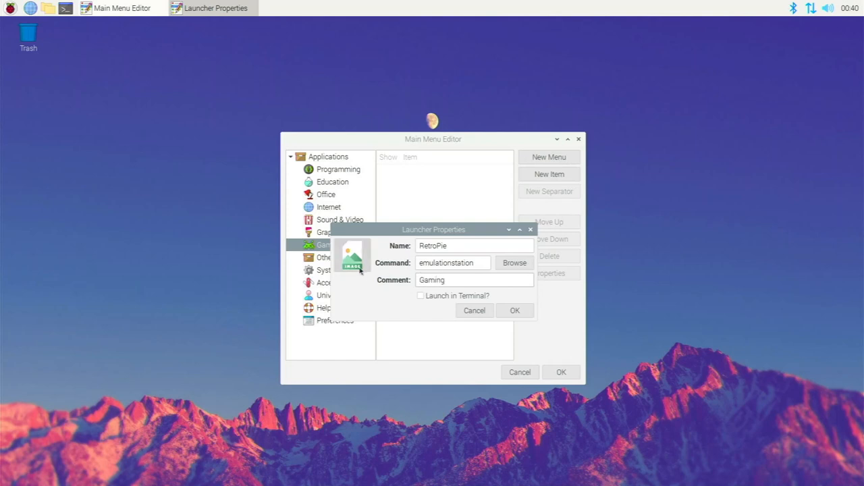
left_click(351, 256)
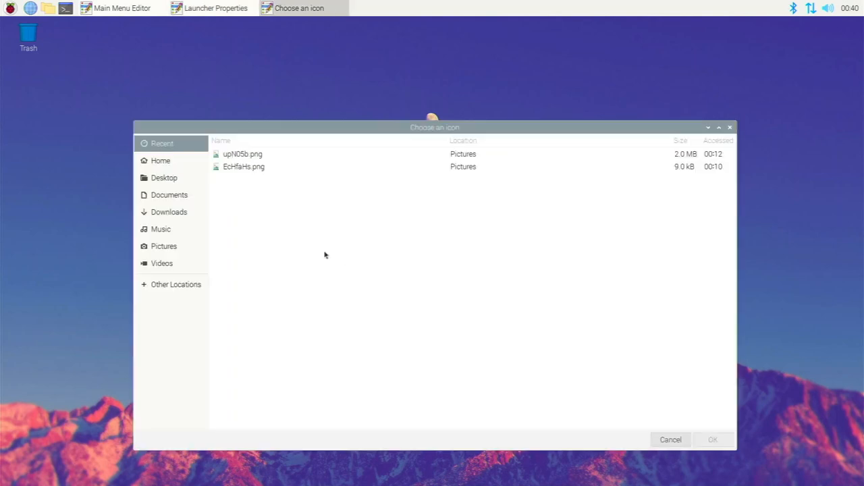
Set the icon to 'RetroPie Logo - Imgur.png' from Downloads, enable Launch in Terminal, and save.
left_click(169, 211)
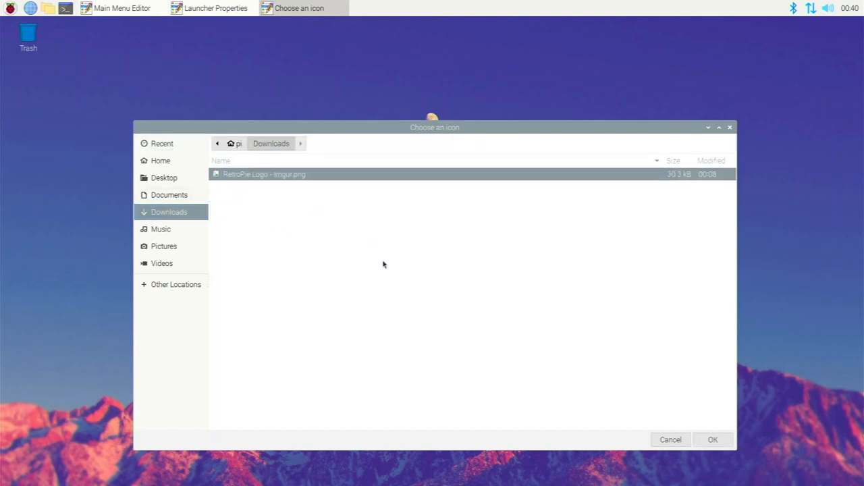
mouse_move(648, 423)
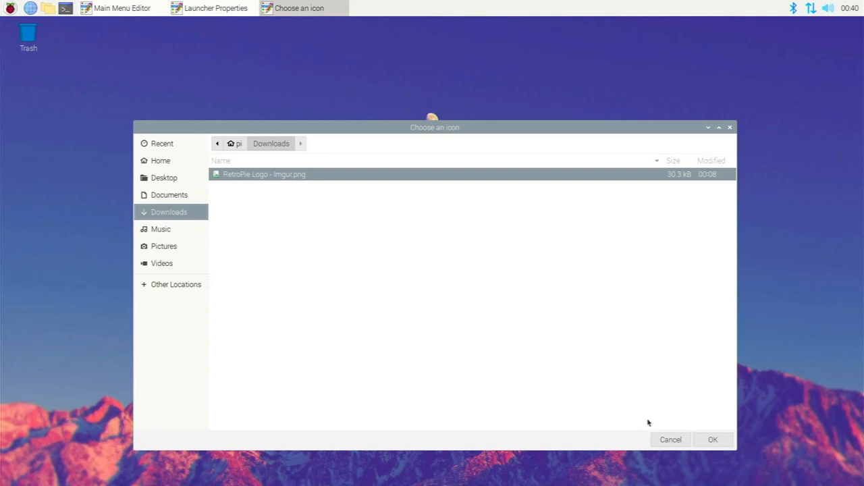
left_click(713, 440)
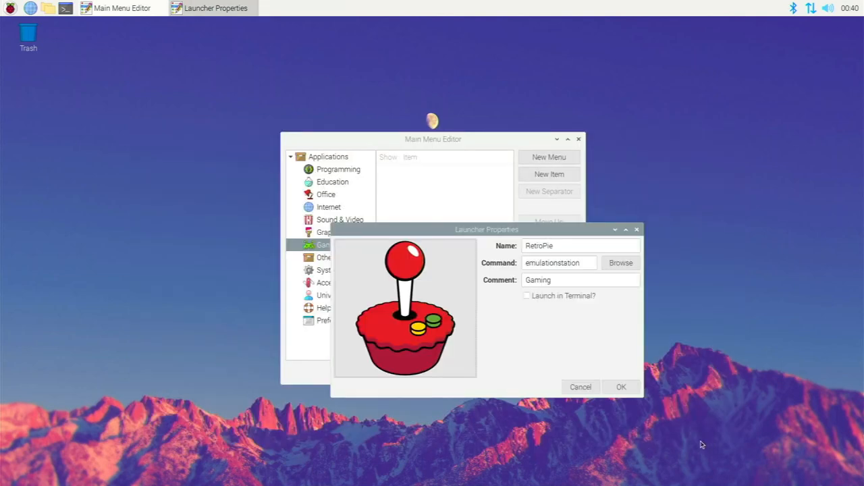
mouse_move(584, 372)
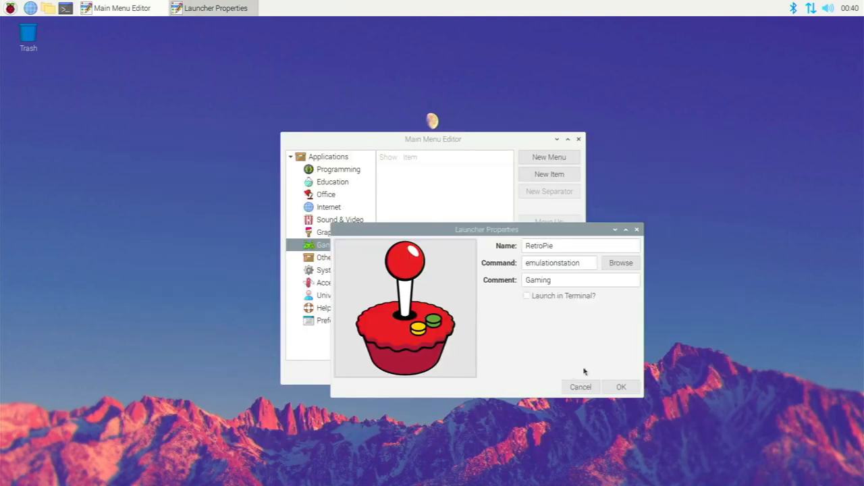
mouse_move(547, 304)
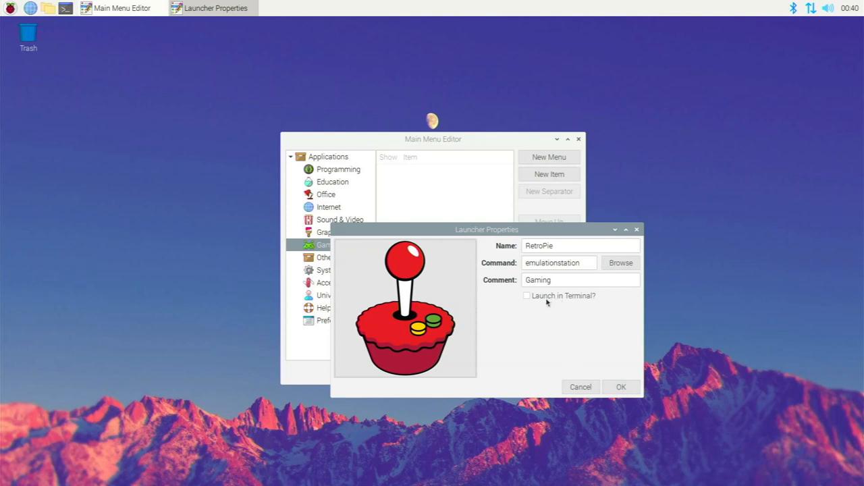
left_click(526, 296)
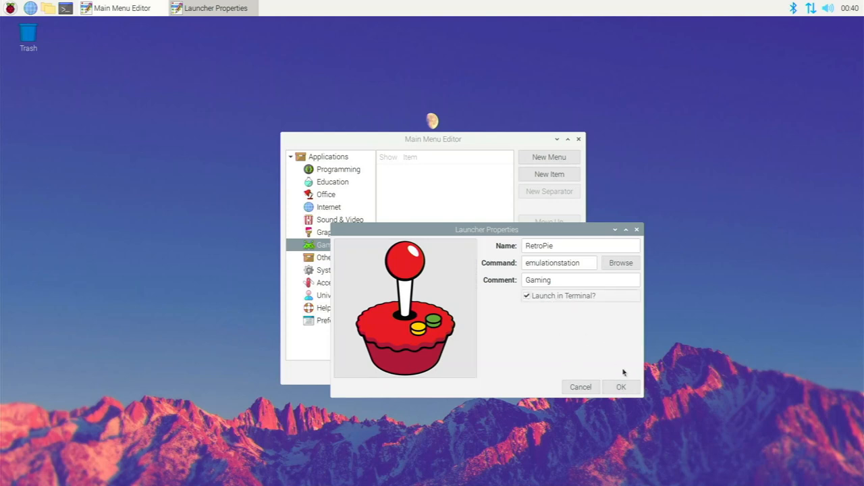
left_click(621, 386)
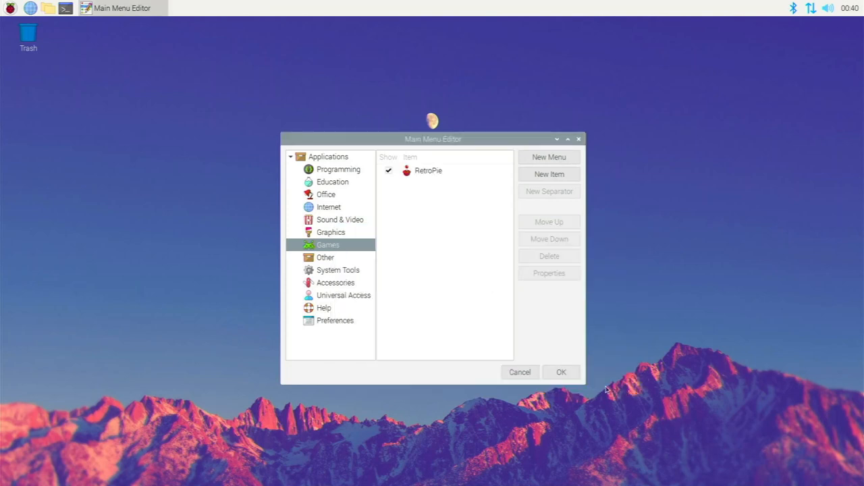
Close Main Menu Editor with OK and launch RetroPie from the Games menu.
left_click(561, 372)
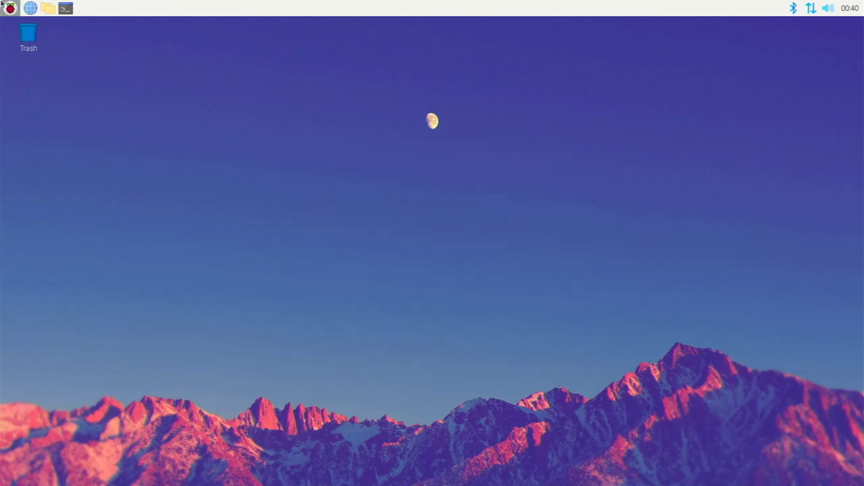
left_click(10, 8)
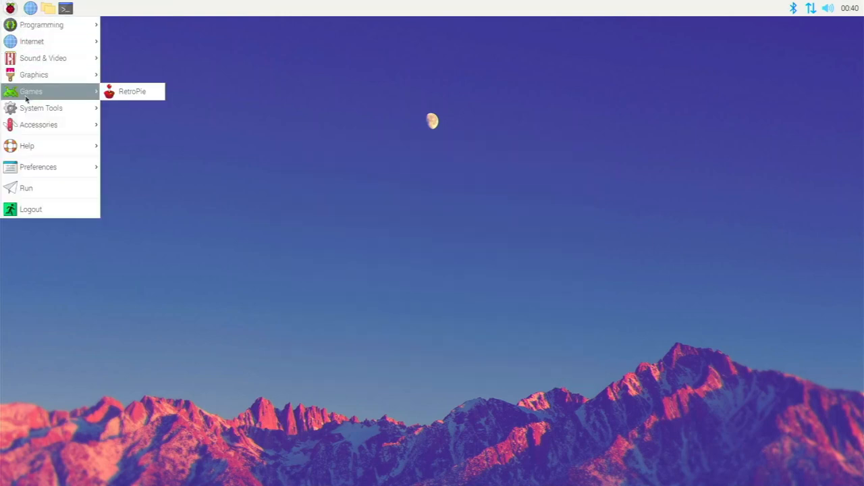
mouse_move(132, 91)
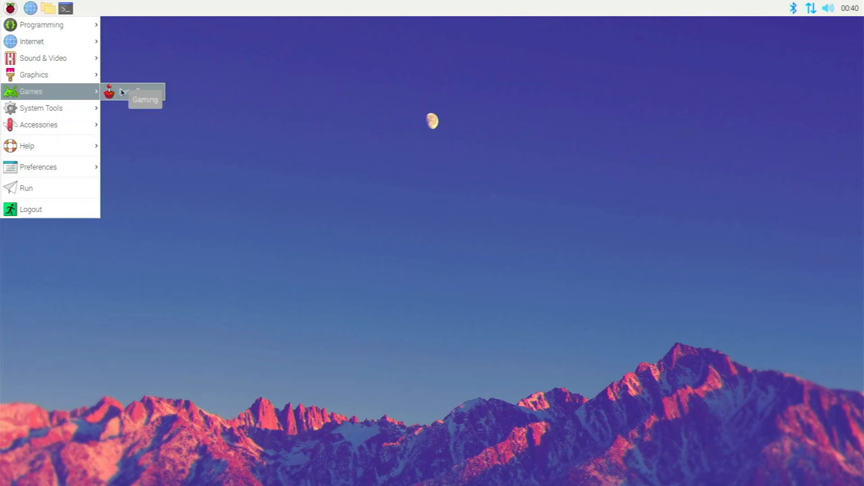
left_click(145, 91)
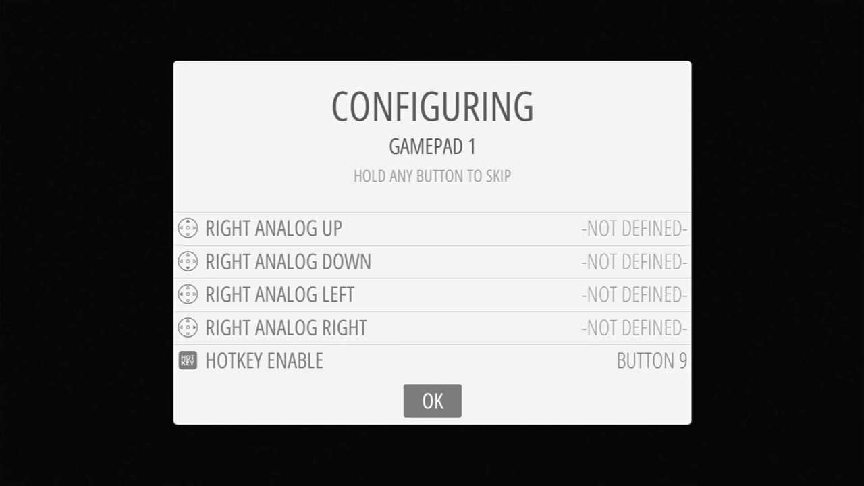
Confirm the Gamepad 1 mapping with hotkey on button 9 and quit EmulationStation.
left_click(431, 401)
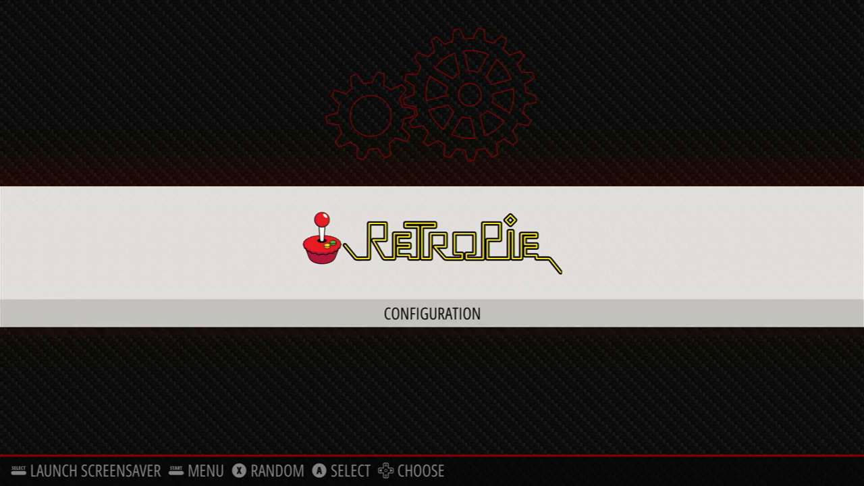
left_click(432, 314)
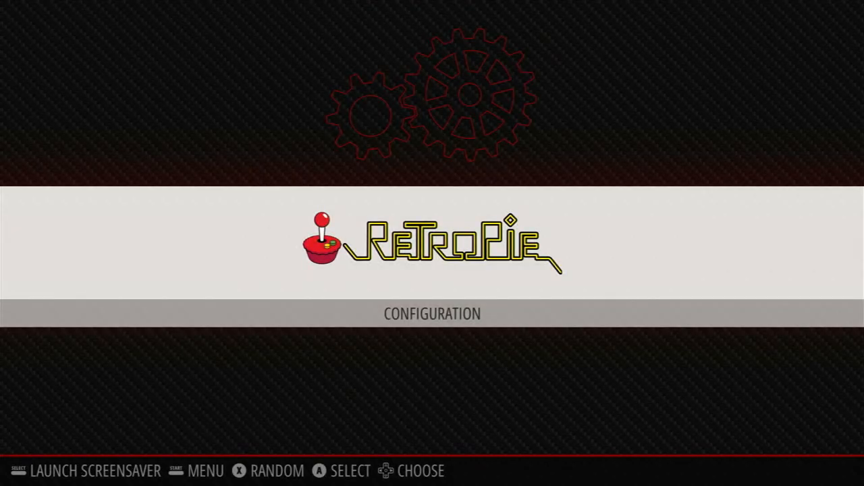
key("start")
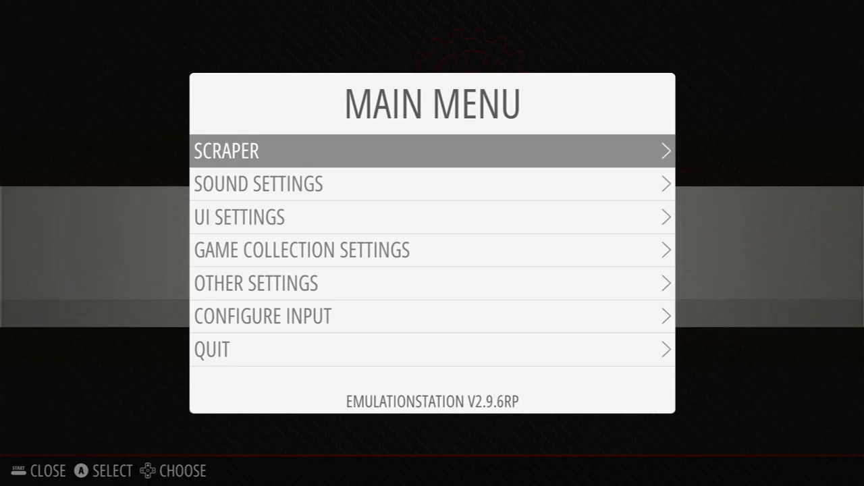
key("down")
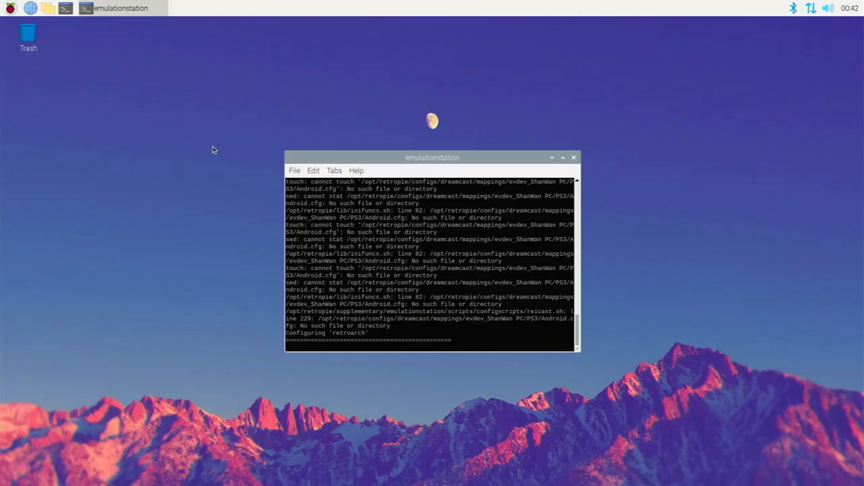
Close the EmulationStation terminal window and open the Raspberry Pi applications menu.
left_click(573, 157)
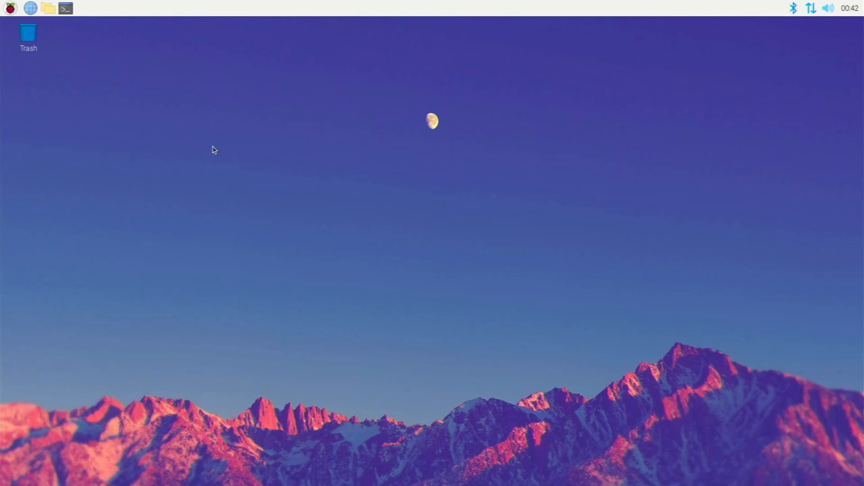
left_click(9, 7)
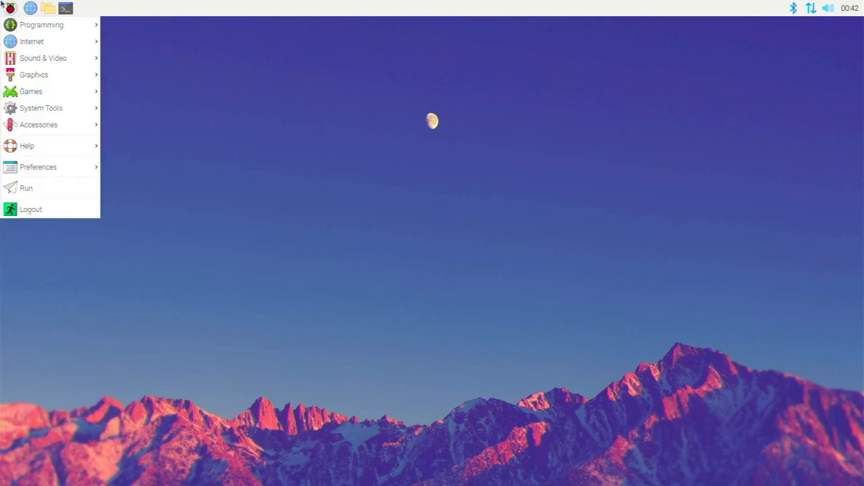
mouse_move(30, 91)
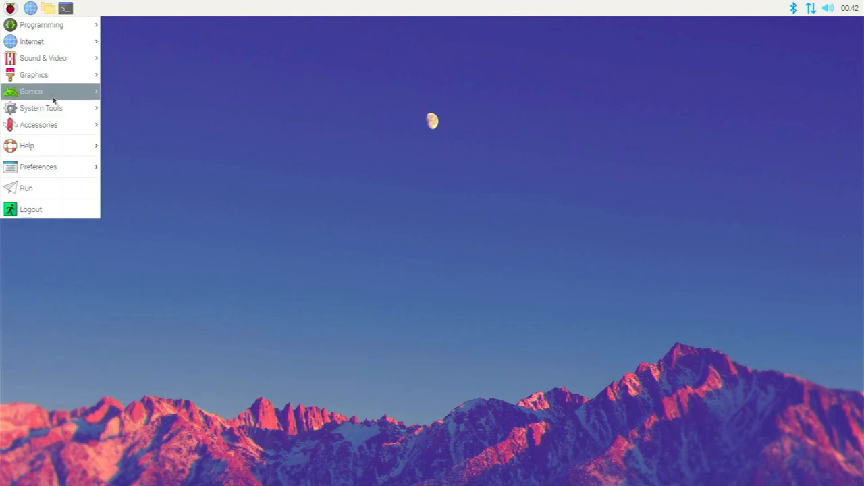
mouse_move(125, 64)
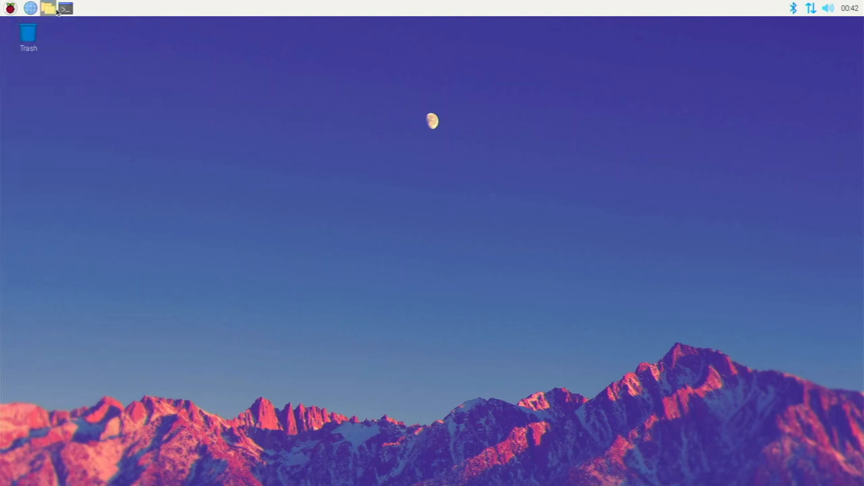
left_click(47, 8)
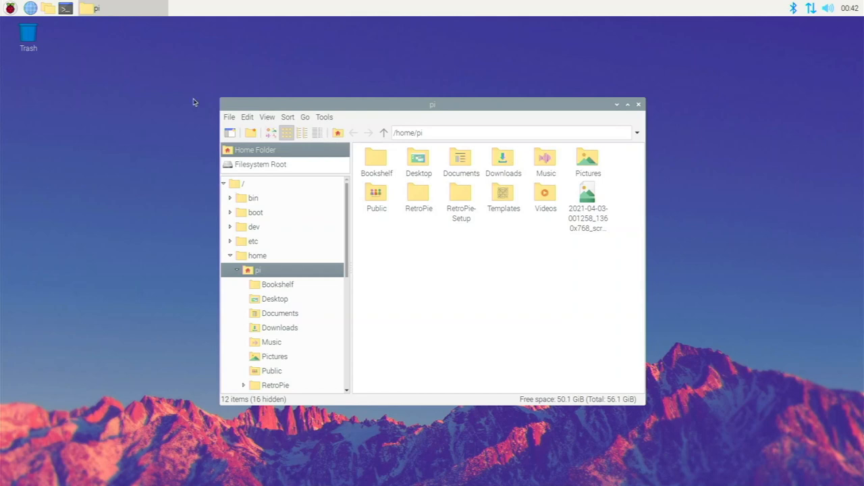
mouse_move(297, 201)
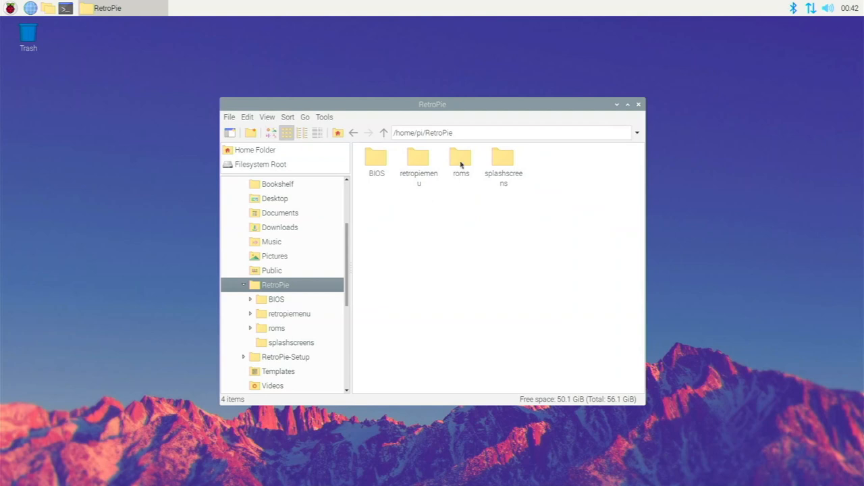
double_click(460, 158)
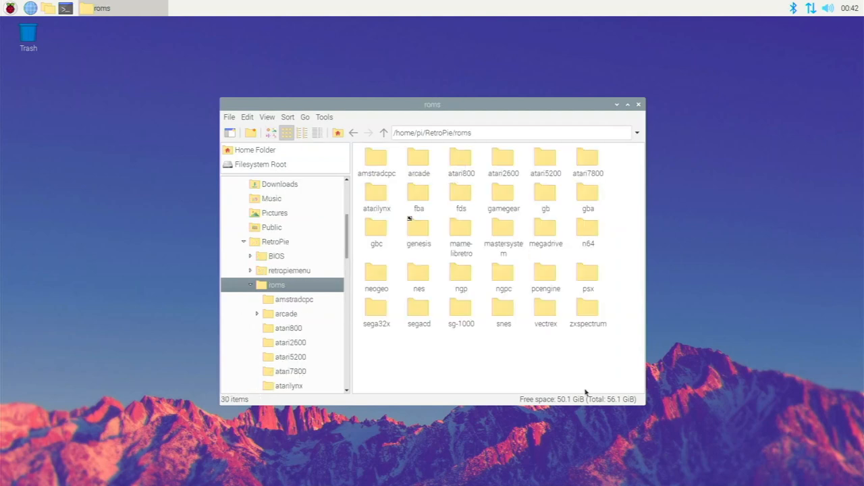
mouse_move(577, 313)
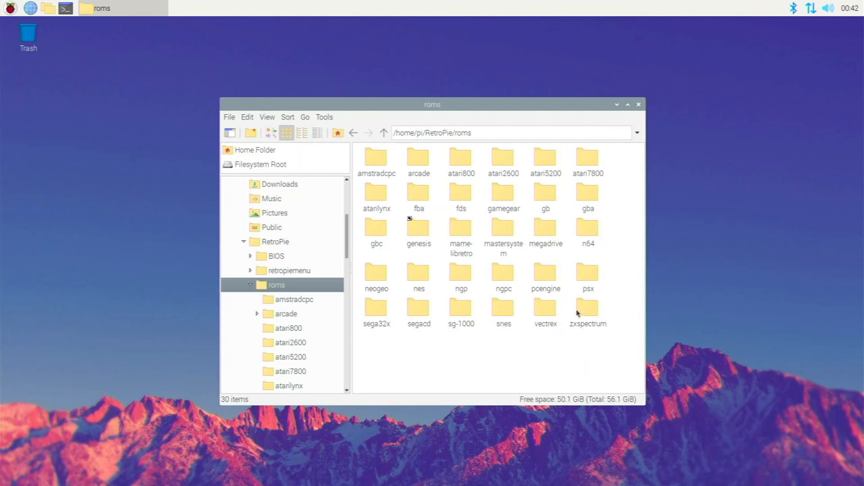
mouse_move(588, 229)
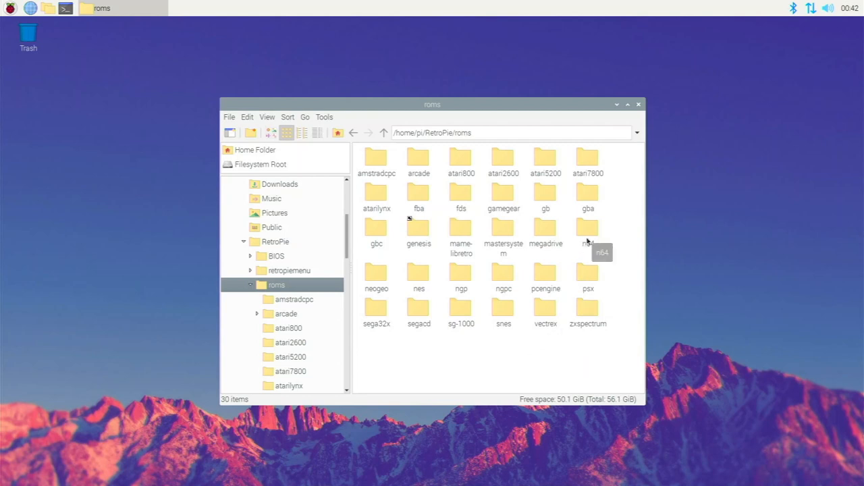
double_click(587, 228)
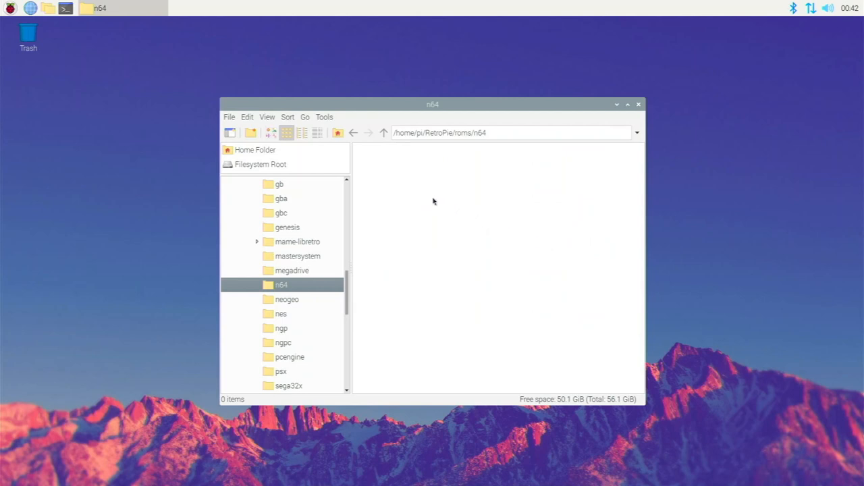
mouse_move(440, 202)
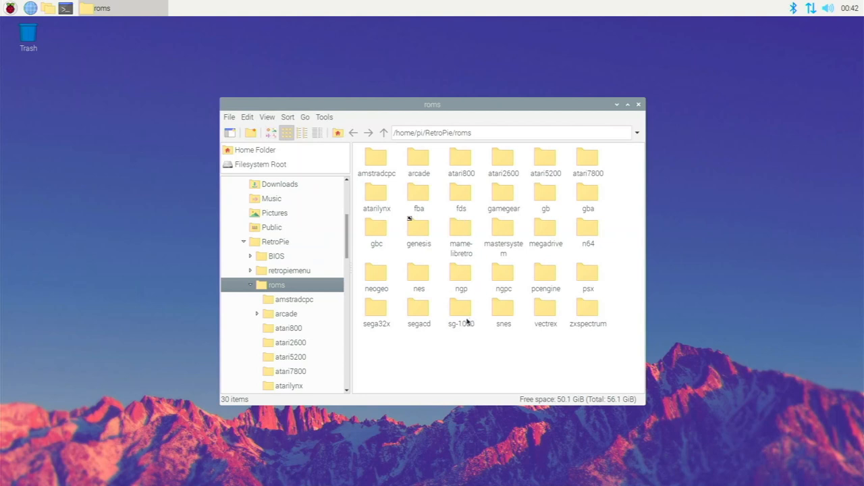
mouse_move(468, 322)
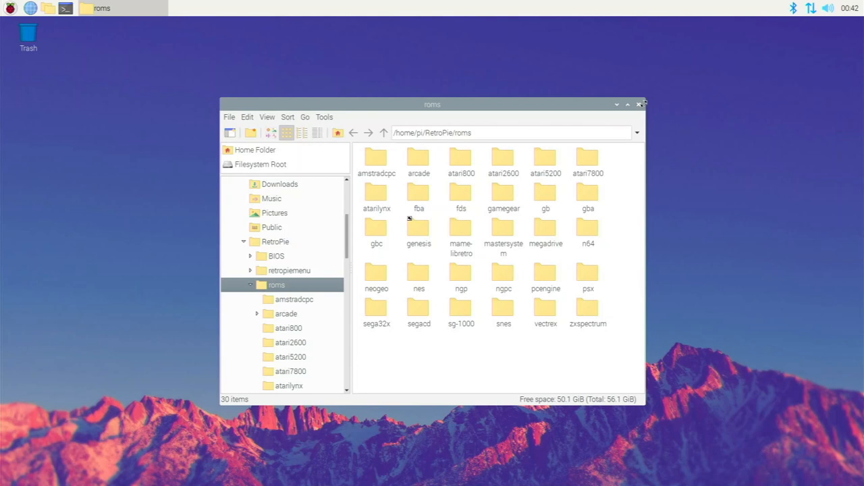
left_click(641, 104)
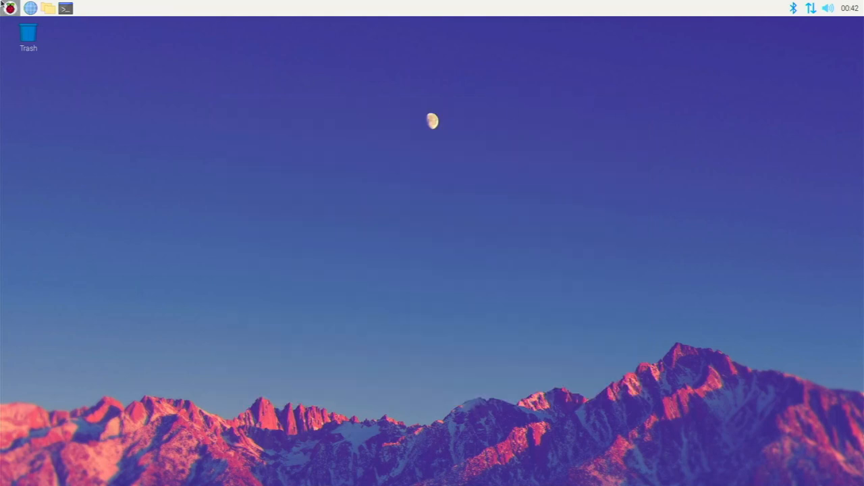
left_click(10, 7)
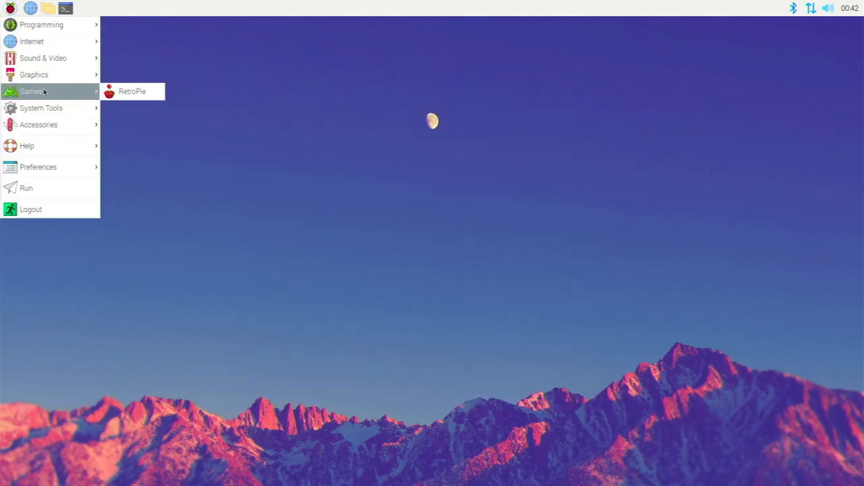
left_click(132, 91)
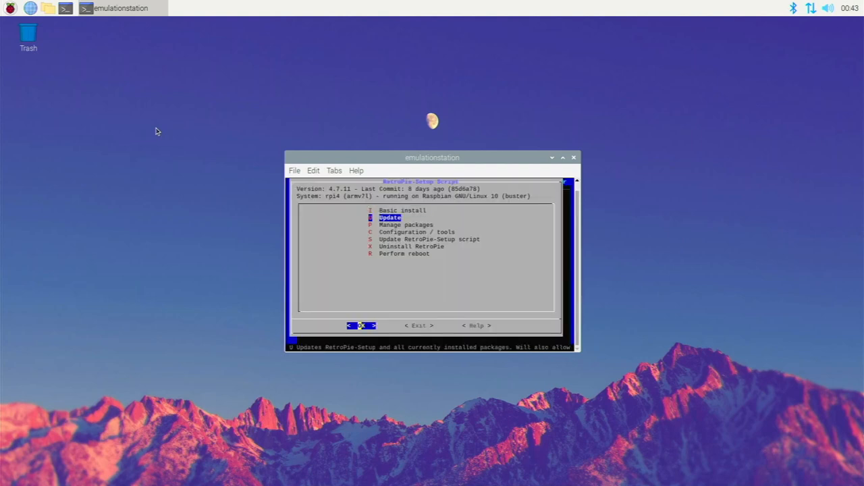
key("Down")
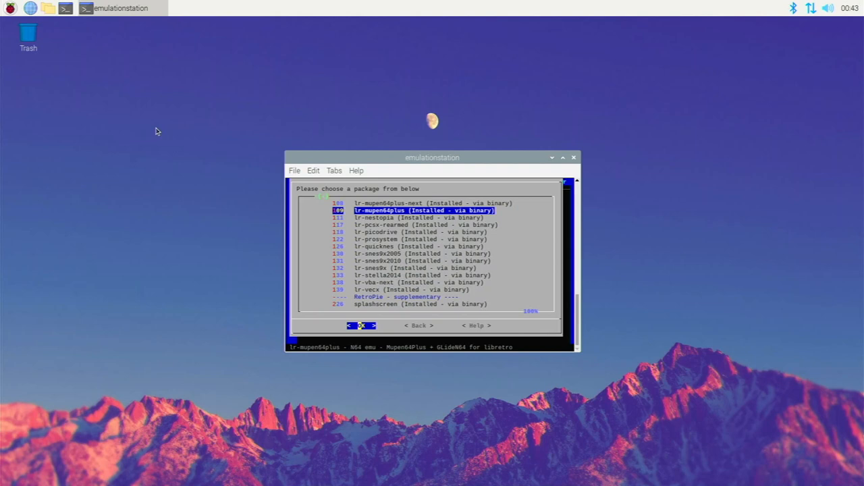
key("Up")
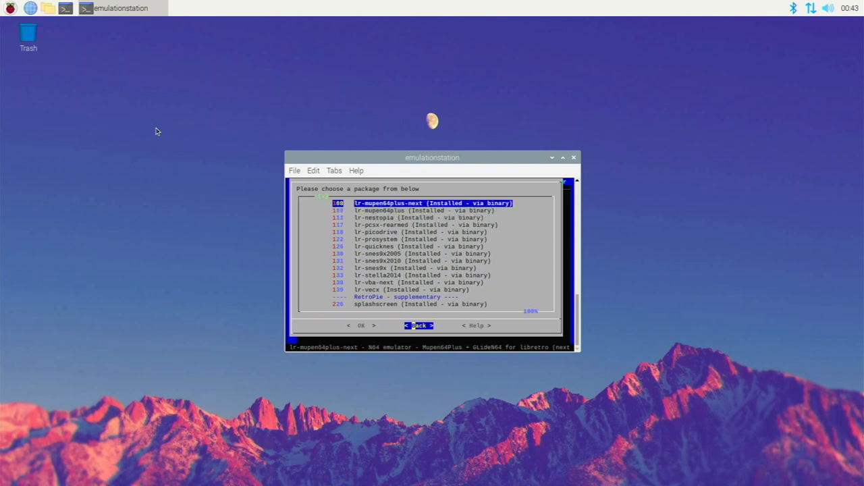
left_click(417, 325)
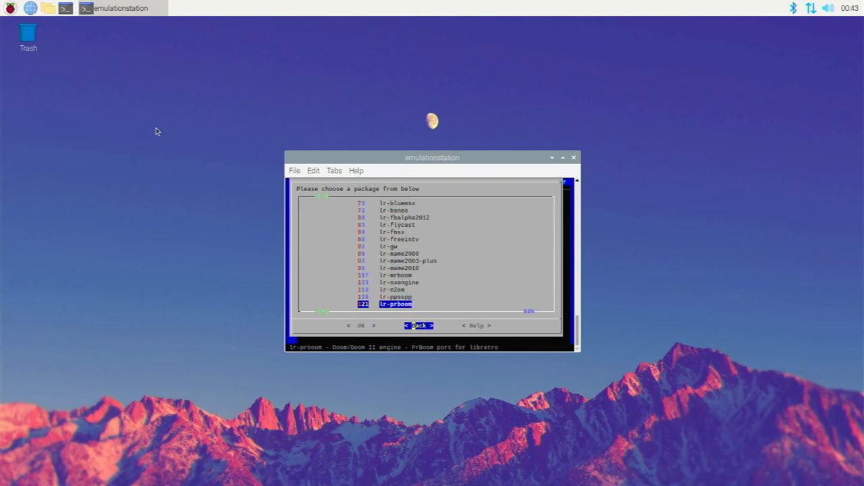
left_click(419, 326)
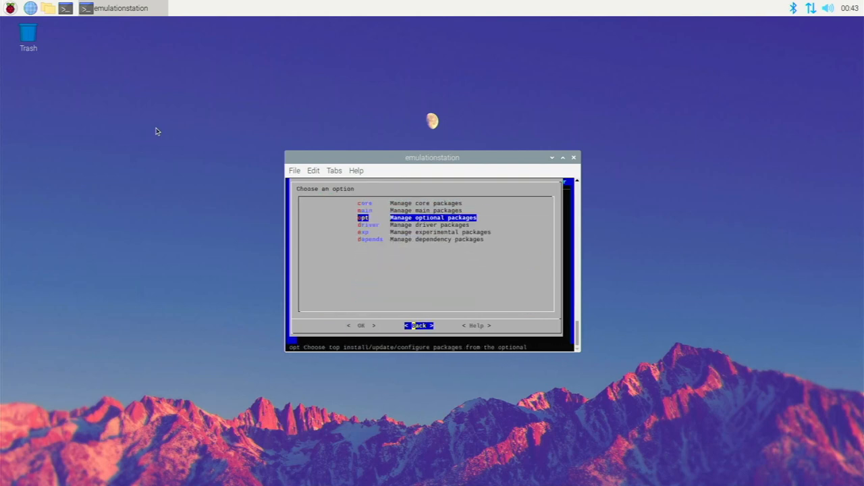
left_click(418, 325)
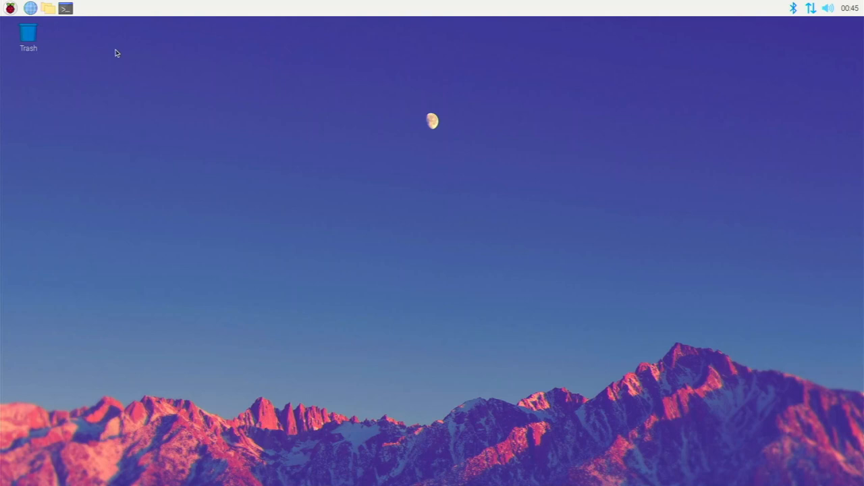
mouse_move(3, 35)
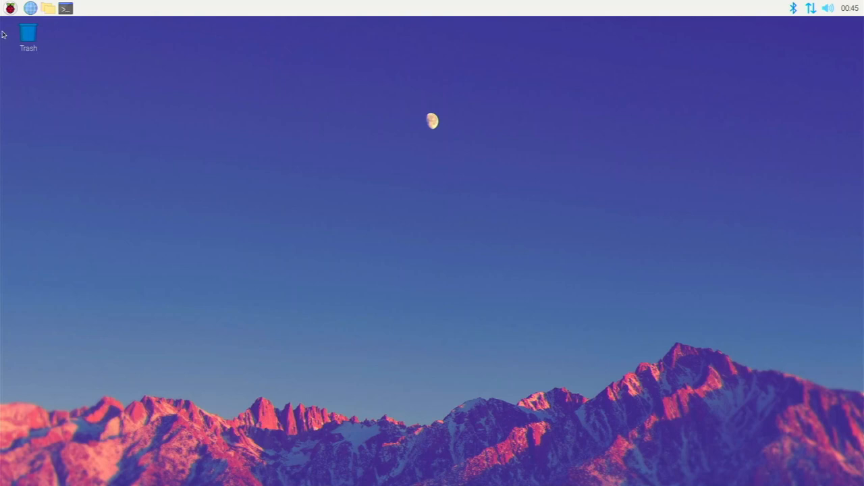
mouse_move(63, 87)
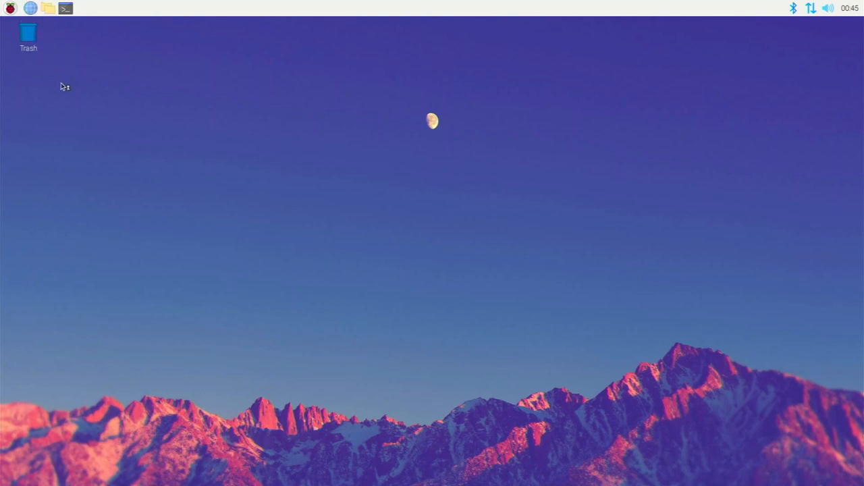
Launch Chromium from the taskbar globe icon.
left_click(30, 8)
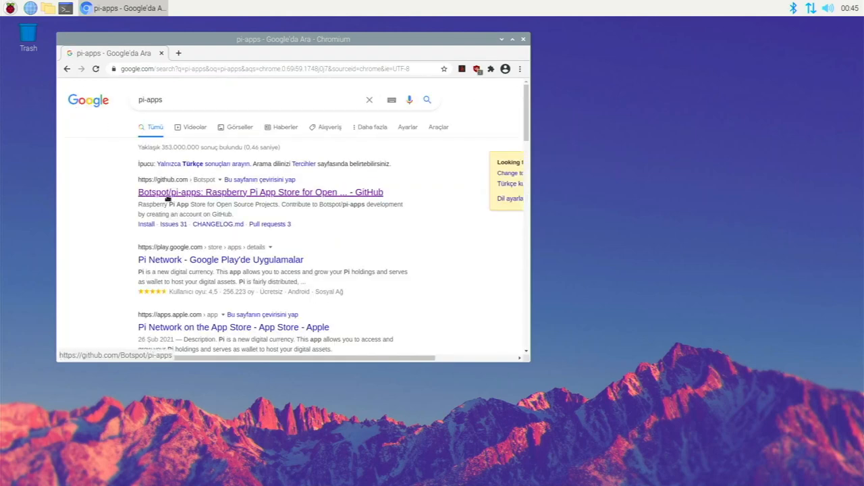
Open the Botspot pi-apps GitHub page and run the Pi-Apps install command in the terminal.
left_click(259, 191)
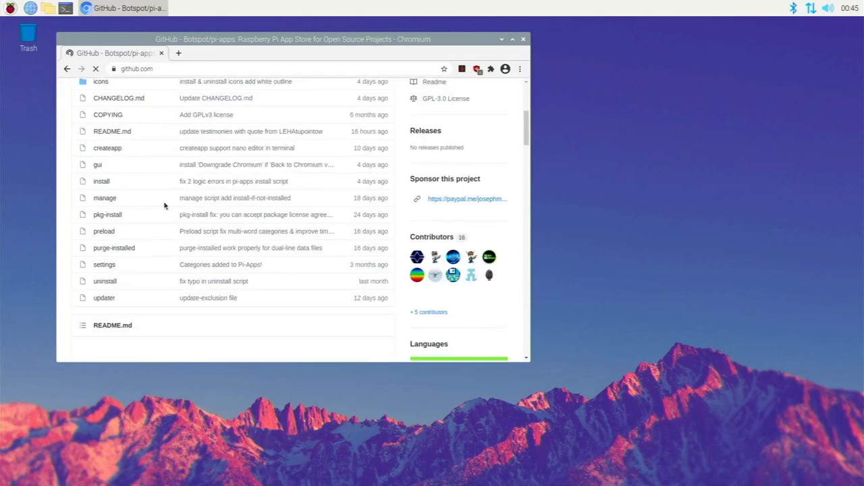
scroll("down", 3)
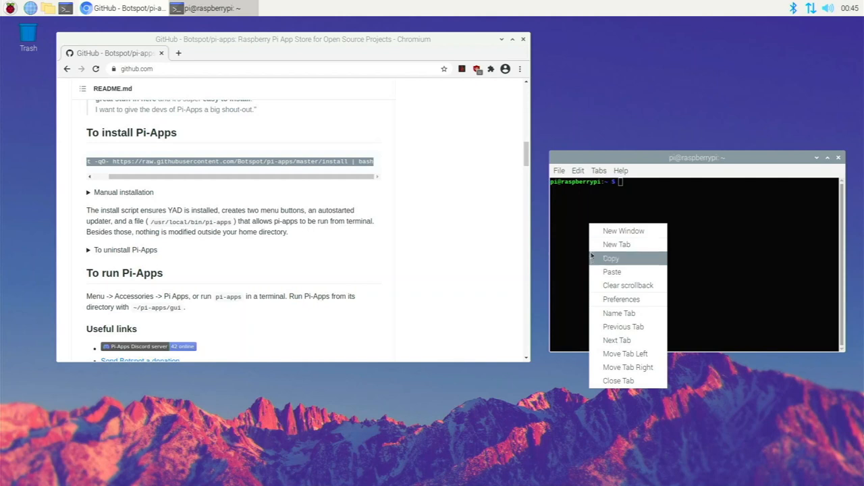
left_click(612, 272)
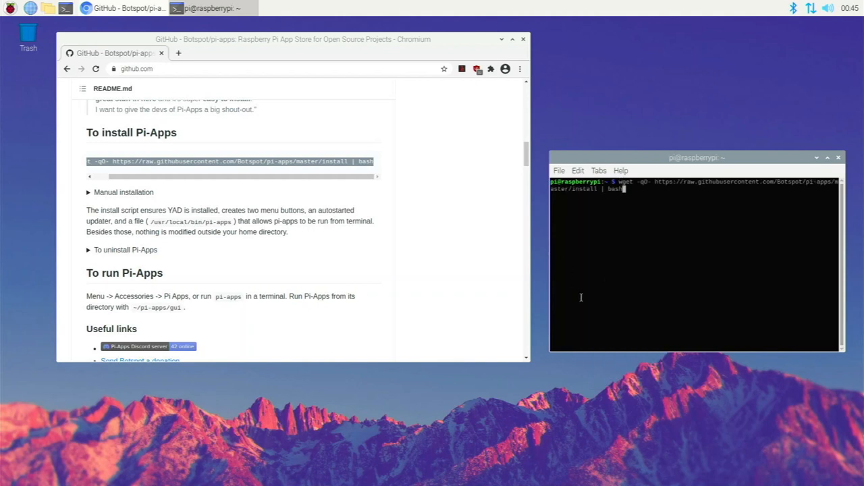
key("Return")
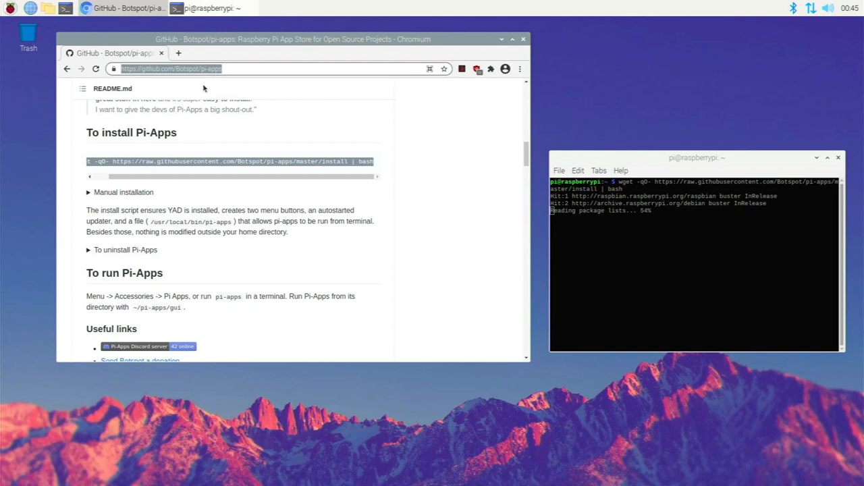
Search 'pikiss' and open the jmcerrejon/PiKISS GitHub page at its install command.
type("pikiss")
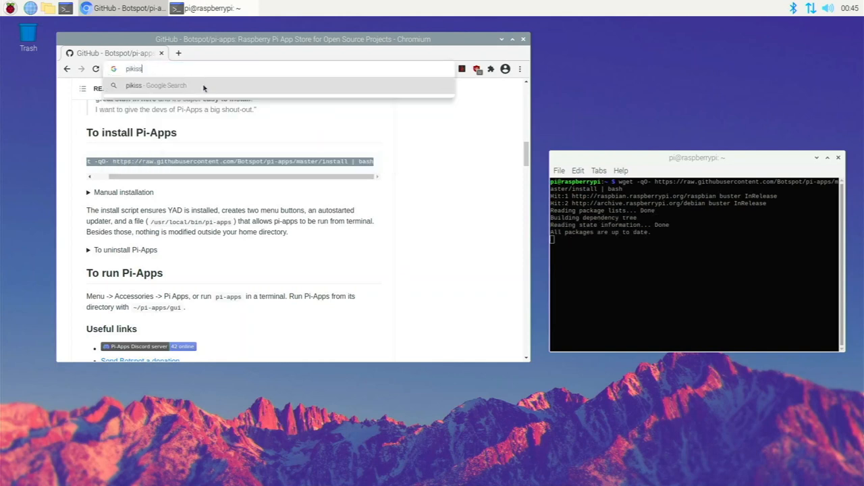
key("Return")
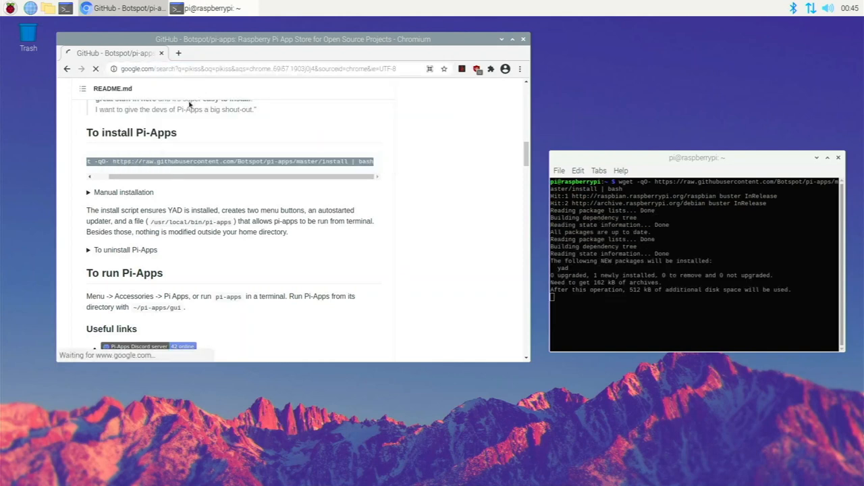
mouse_move(297, 182)
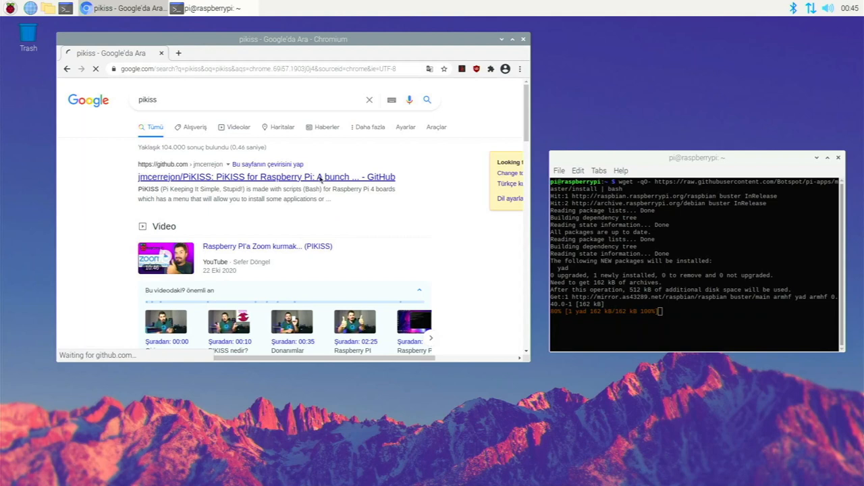
left_click(267, 176)
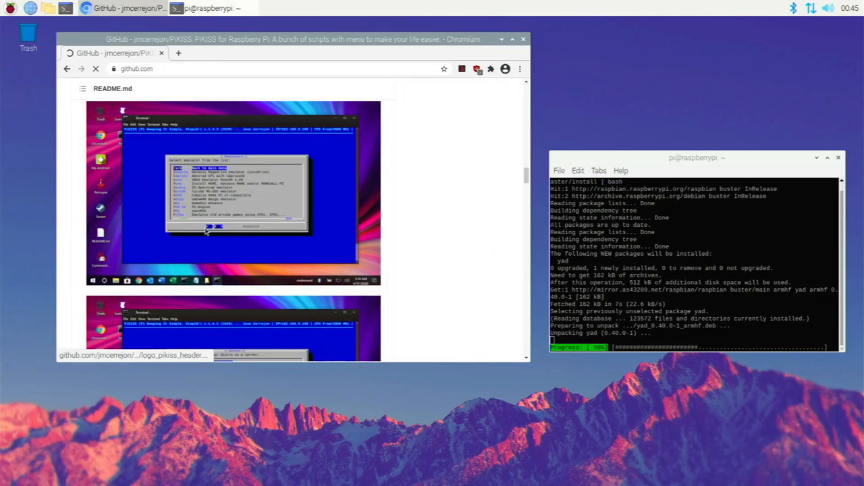
scroll("down", 3)
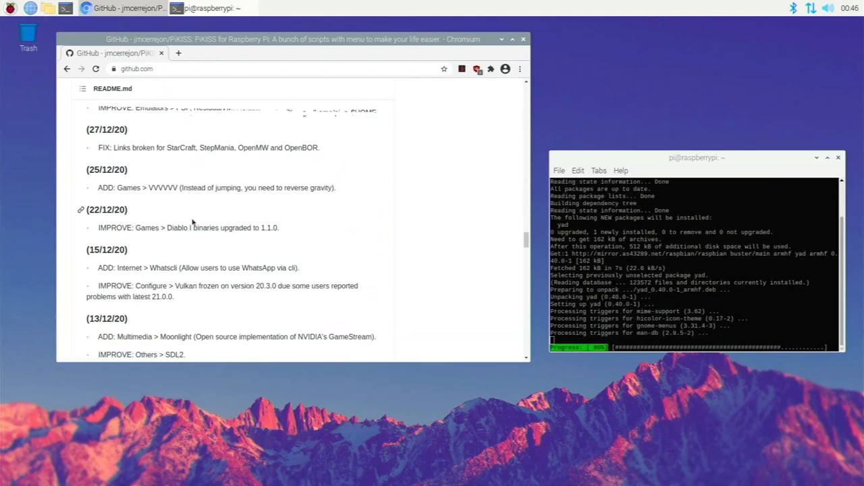
scroll("up", 3)
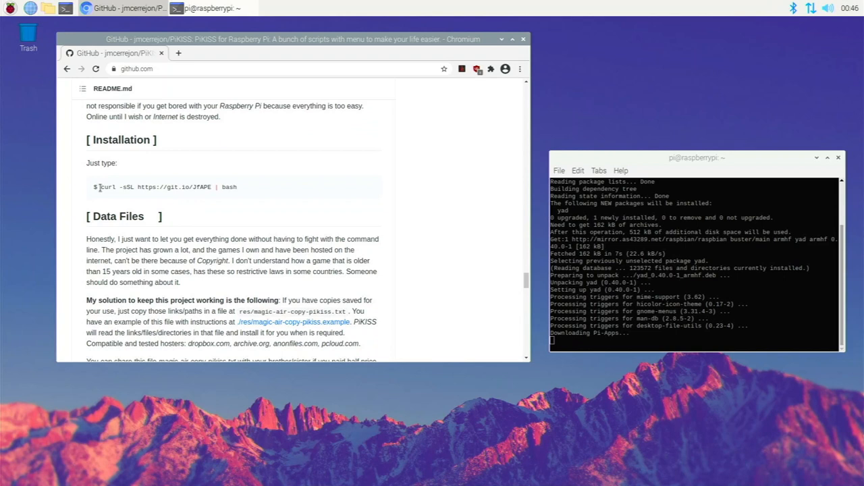
Paste the PiKISS curl install command into LXTerminal and close Chromium.
right_click(162, 187)
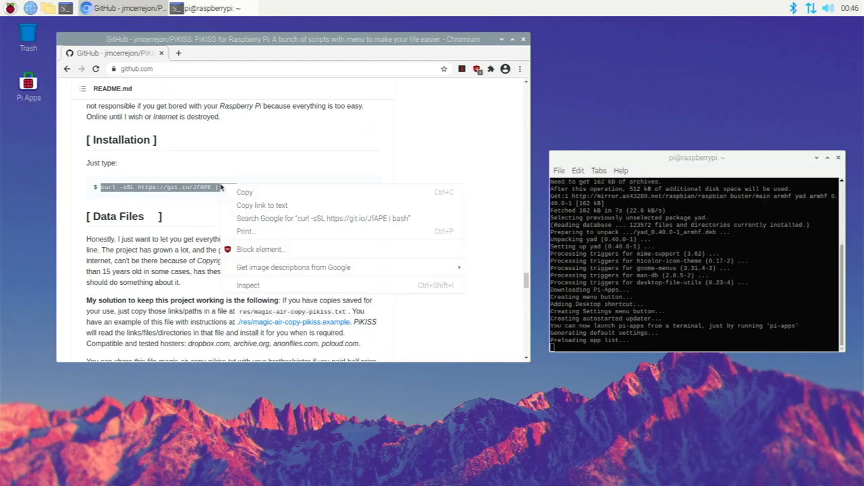
left_click(302, 195)
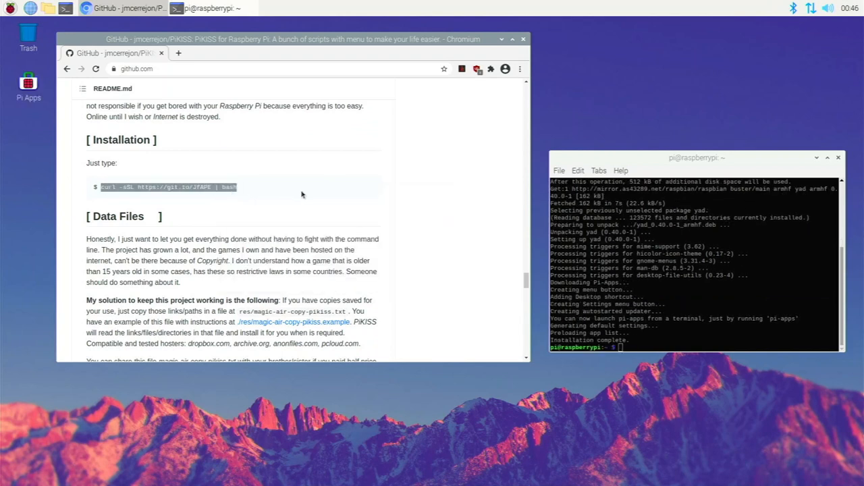
mouse_move(492, 202)
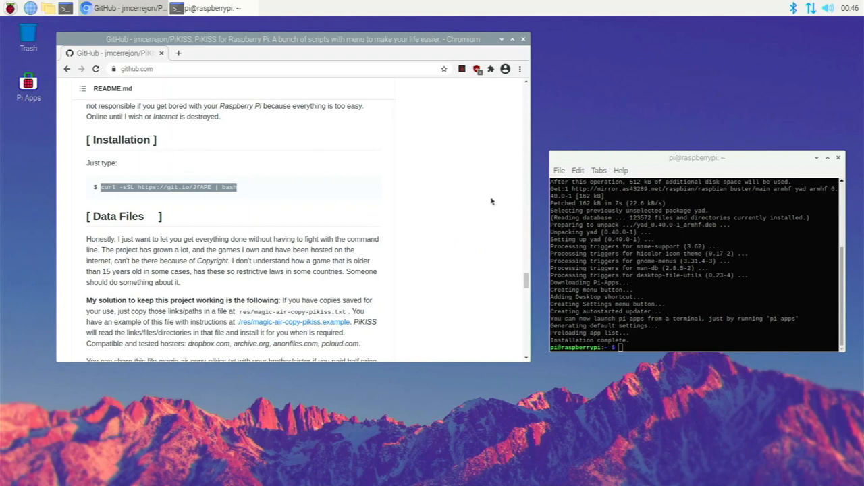
right_click(686, 242)
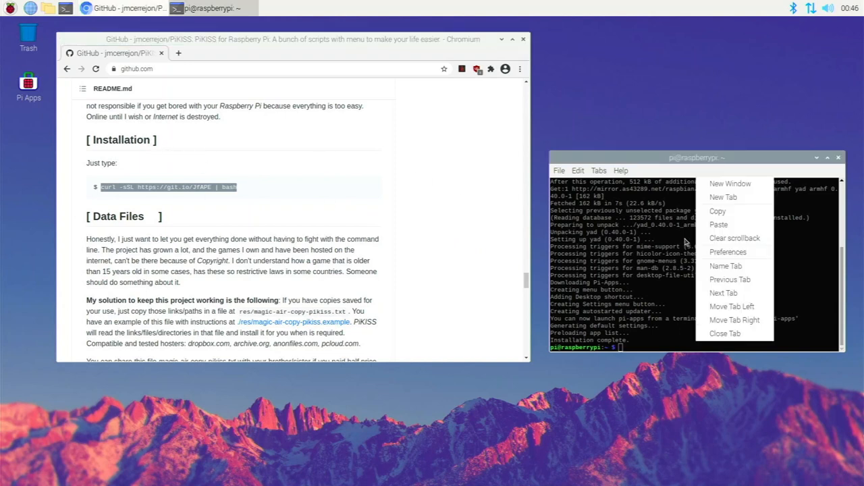
left_click(718, 224)
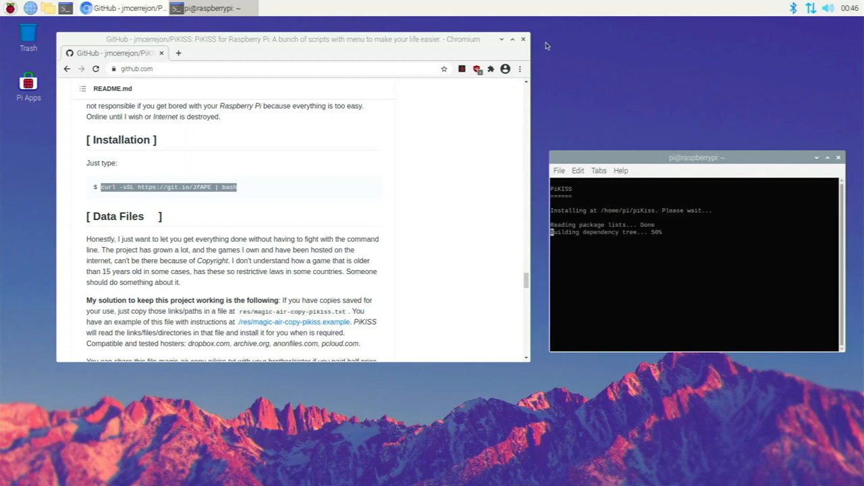
left_click(523, 39)
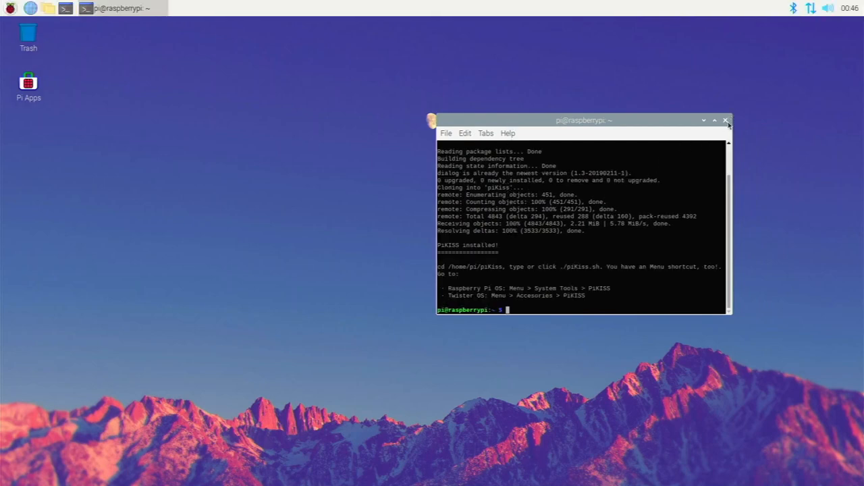
Launch PiKISS from System Tools, browse its Games list, then quit it.
left_click(9, 8)
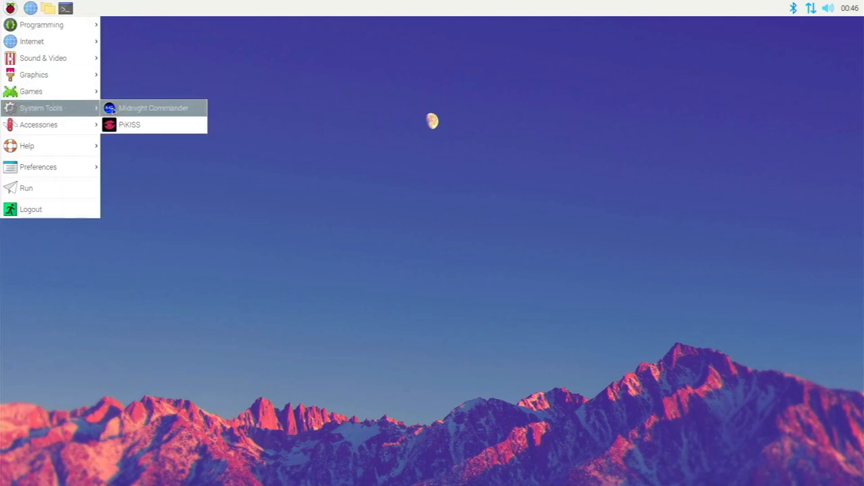
left_click(129, 124)
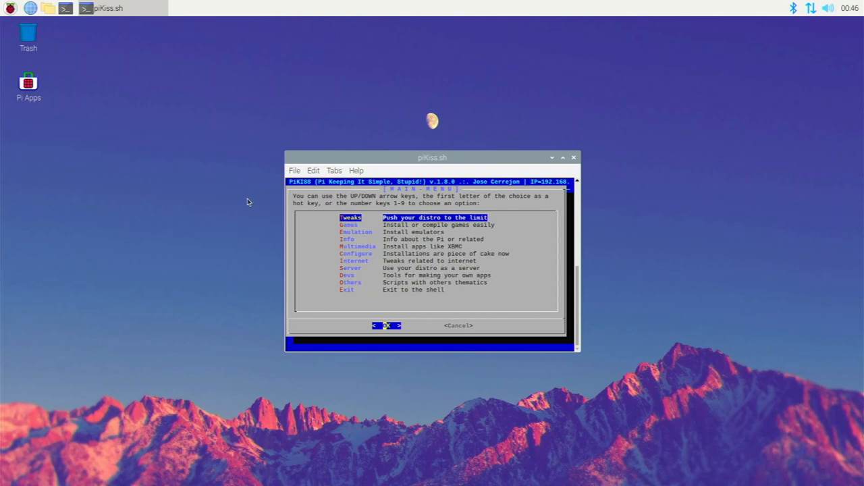
key("Down")
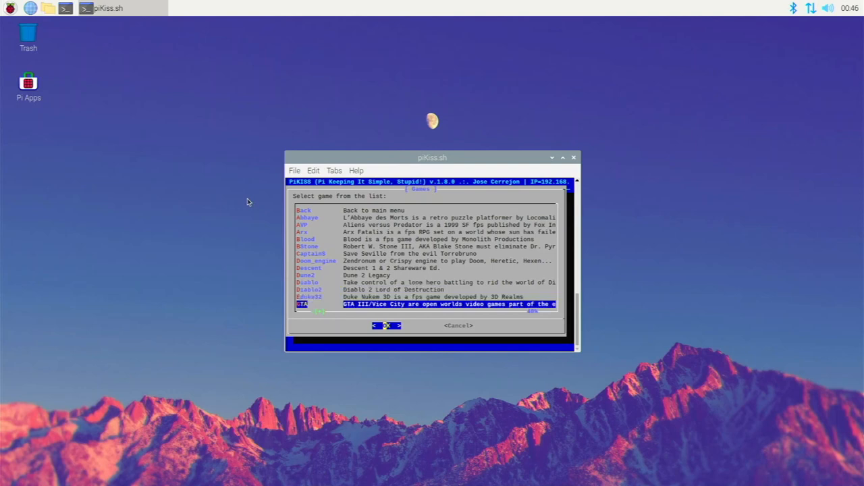
left_click(386, 325)
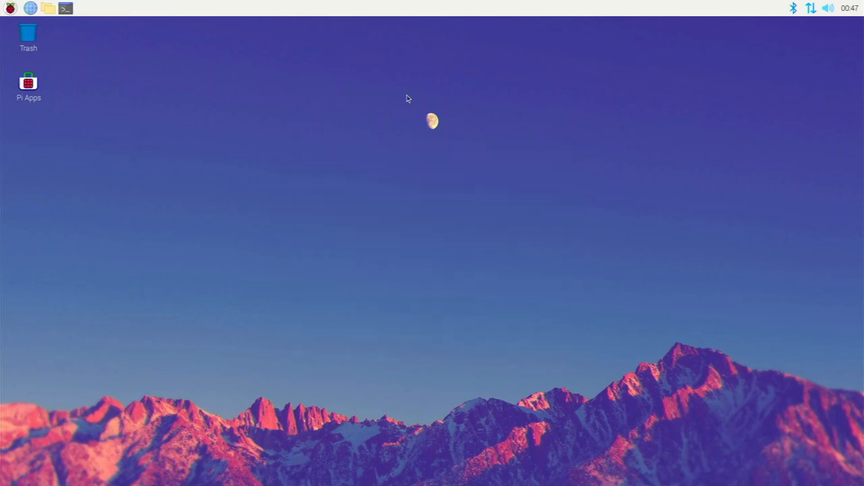
left_click(10, 8)
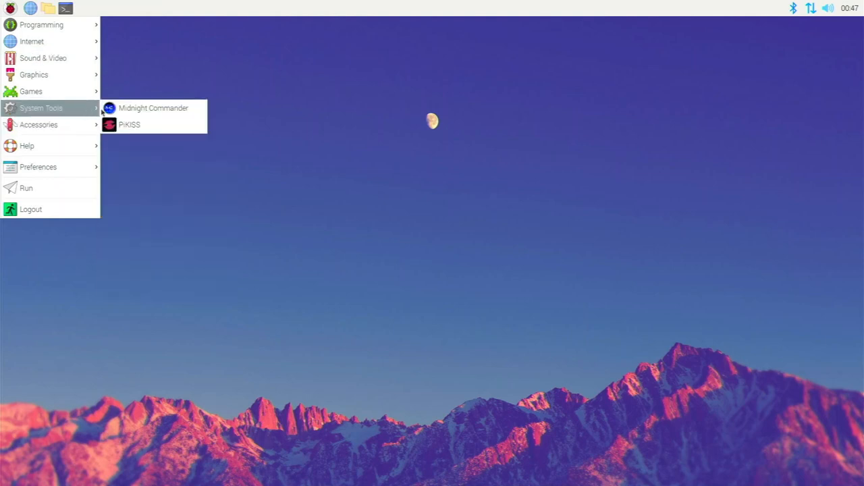
left_click(129, 125)
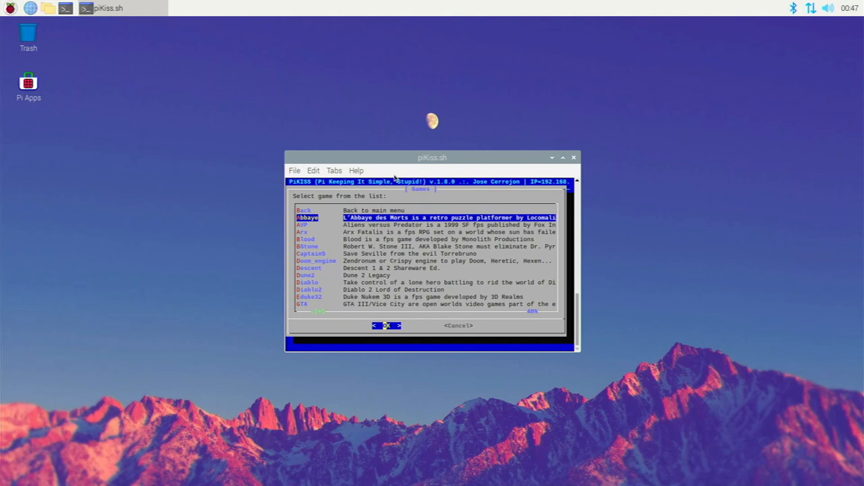
scroll("down", 3)
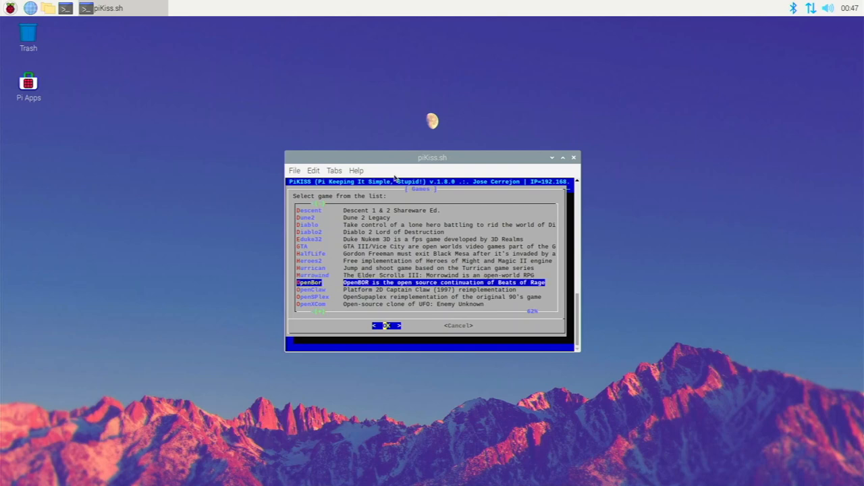
scroll("down", 3)
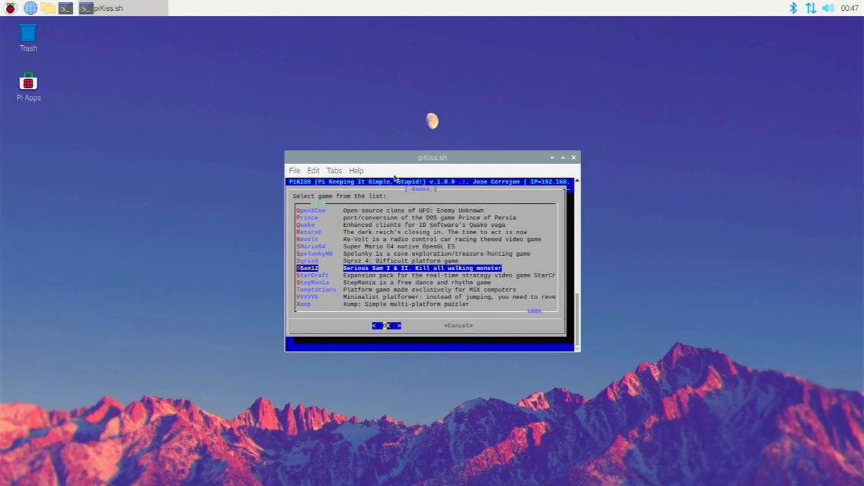
mouse_move(449, 184)
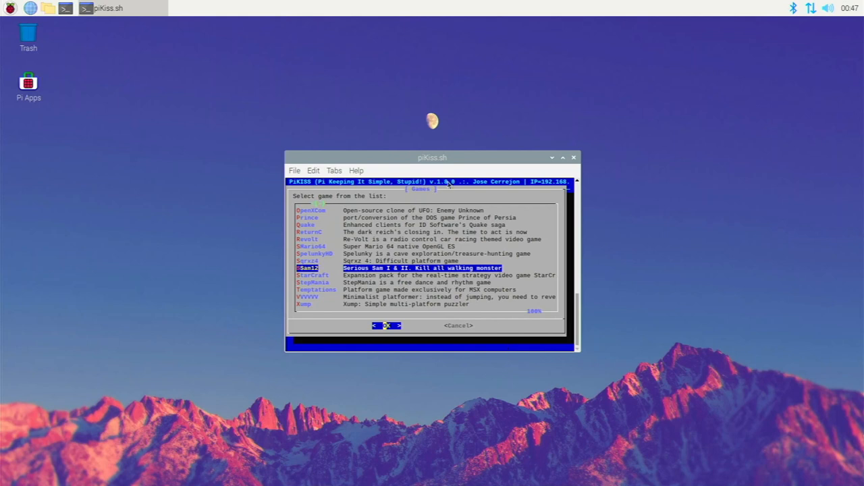
mouse_move(419, 133)
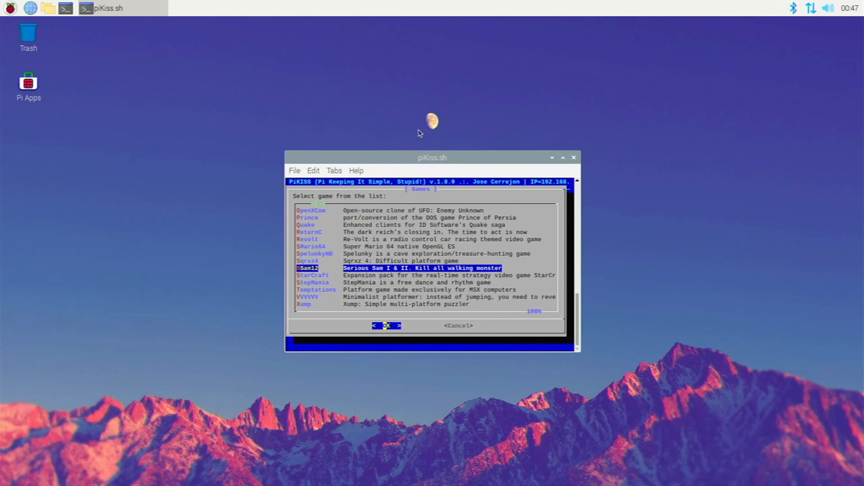
mouse_move(398, 140)
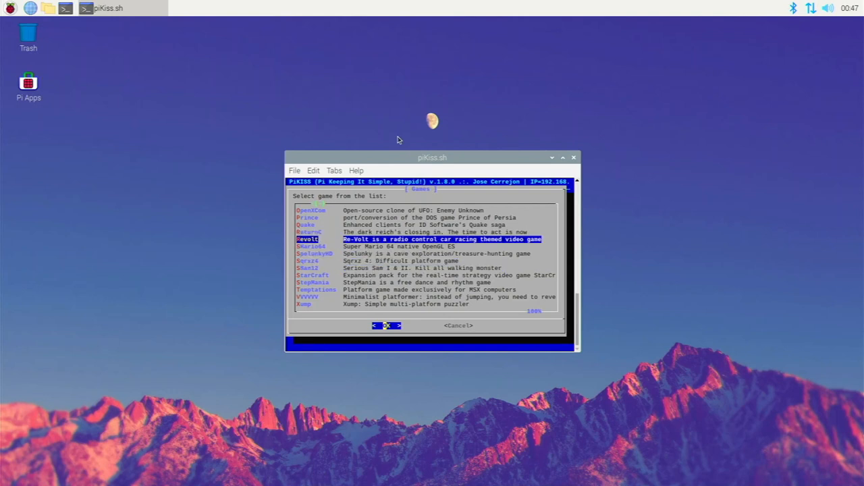
mouse_move(528, 165)
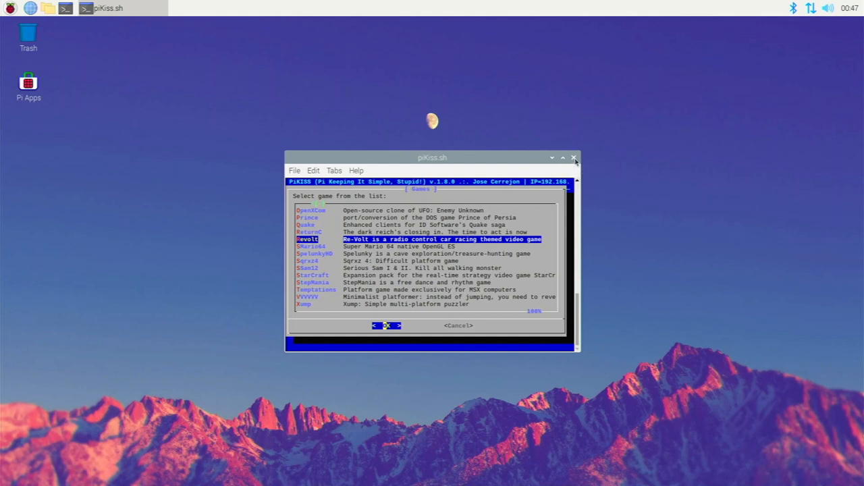
left_click(573, 157)
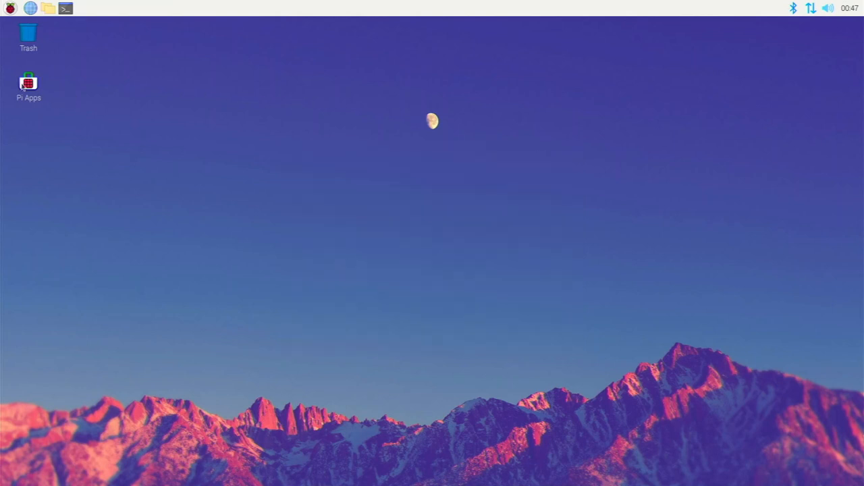
Launch Pi-Apps from its desktop shortcut, browse the Games category, then close it.
double_click(28, 82)
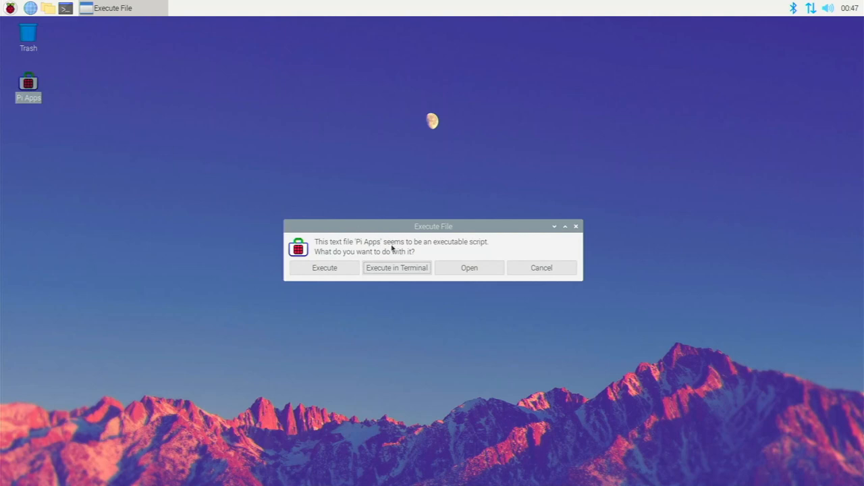
left_click(541, 267)
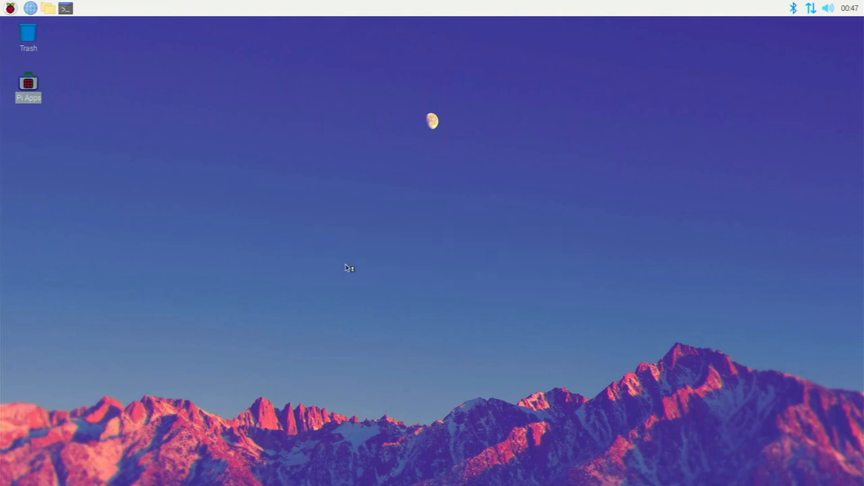
double_click(28, 81)
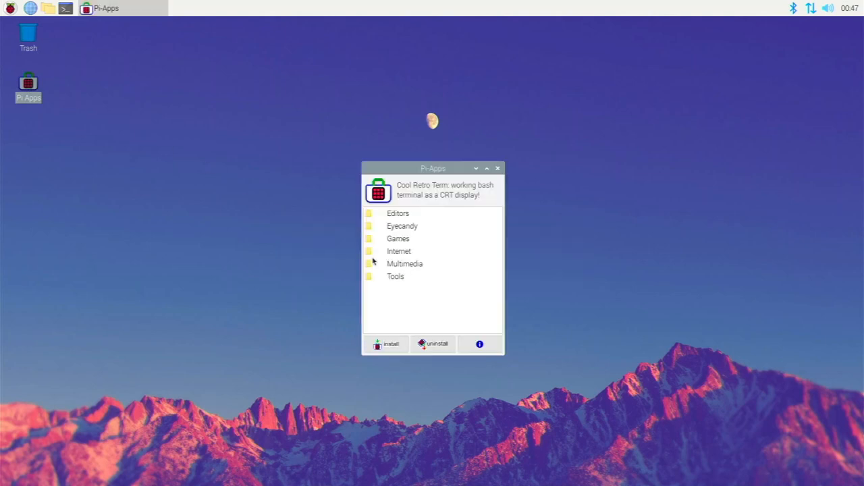
mouse_move(395, 253)
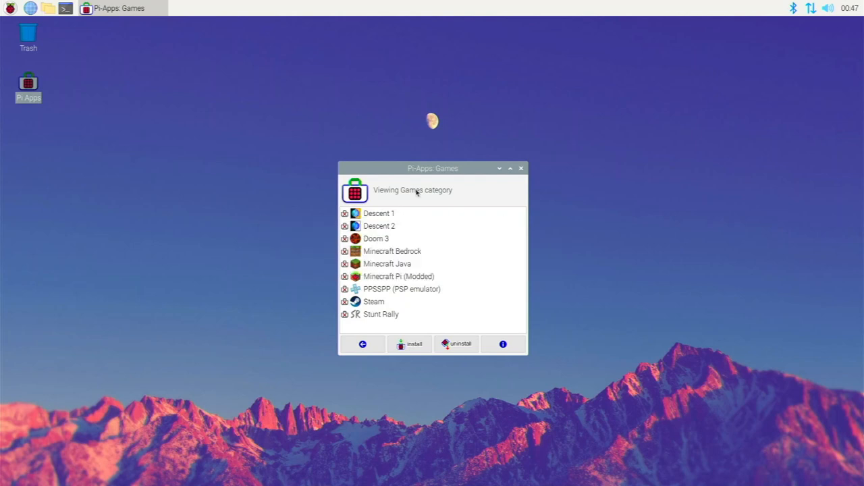
mouse_move(397, 195)
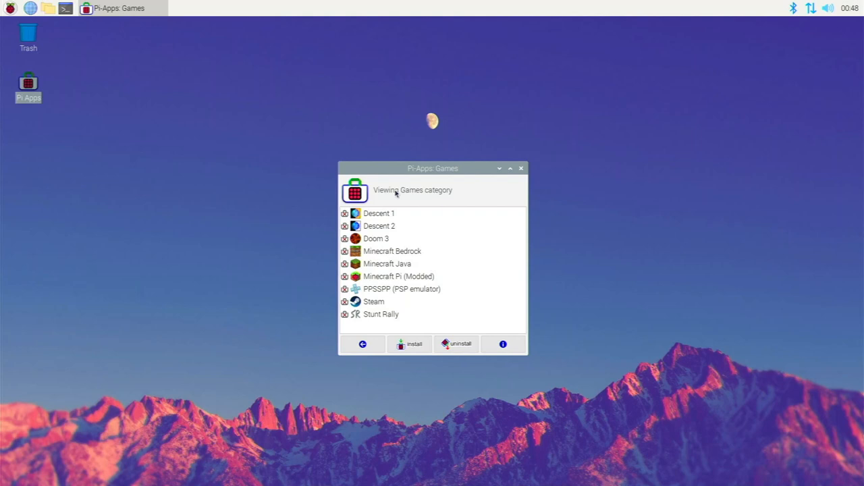
mouse_move(408, 249)
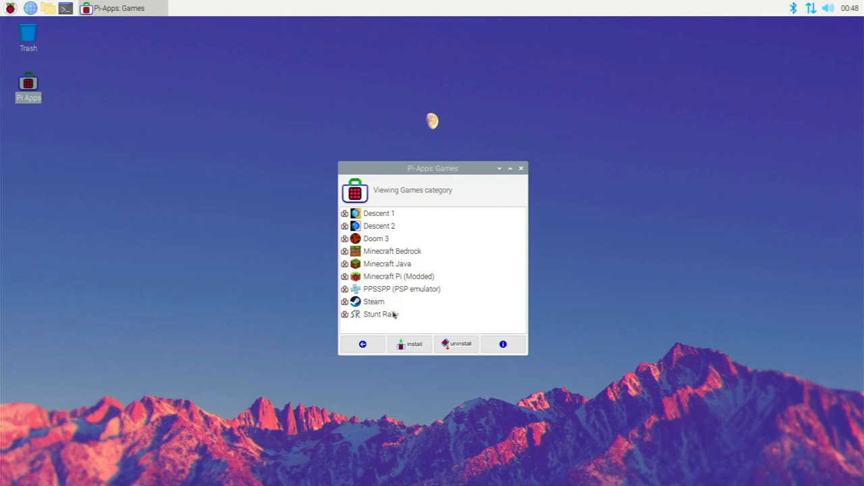
left_click(381, 314)
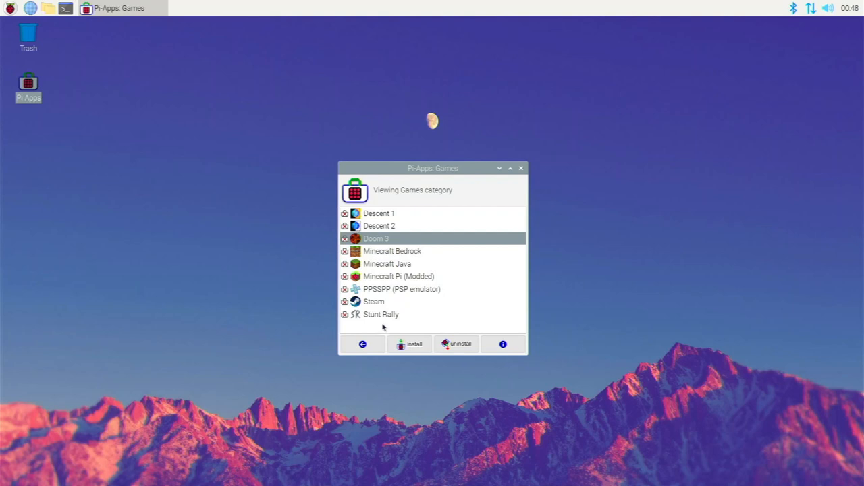
left_click(521, 168)
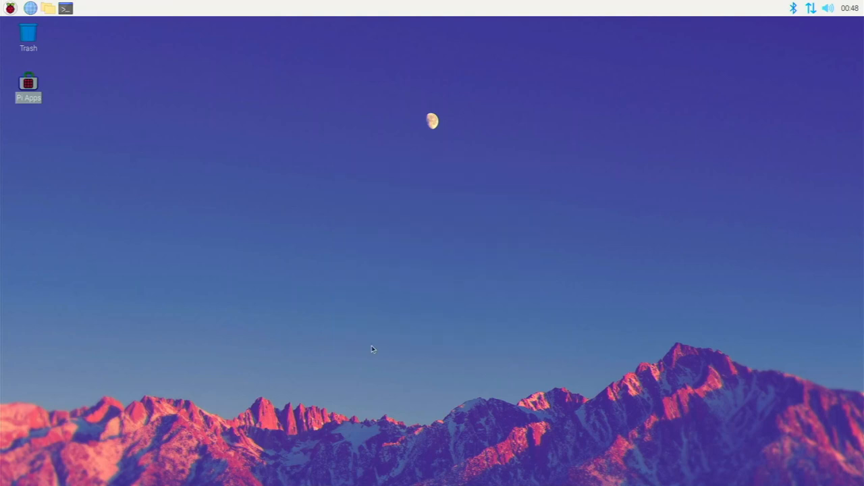
Relaunch Pi-Apps, open Tools, and select Wine (x86) at the bottom of the list.
double_click(28, 83)
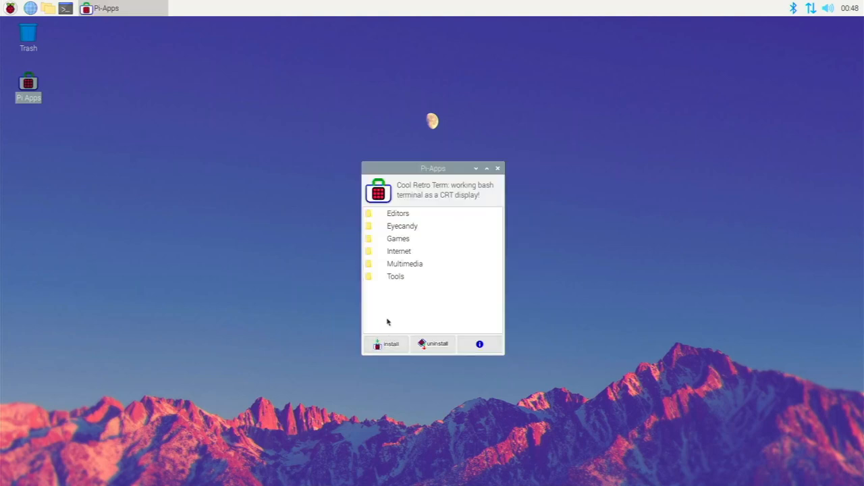
mouse_move(385, 301)
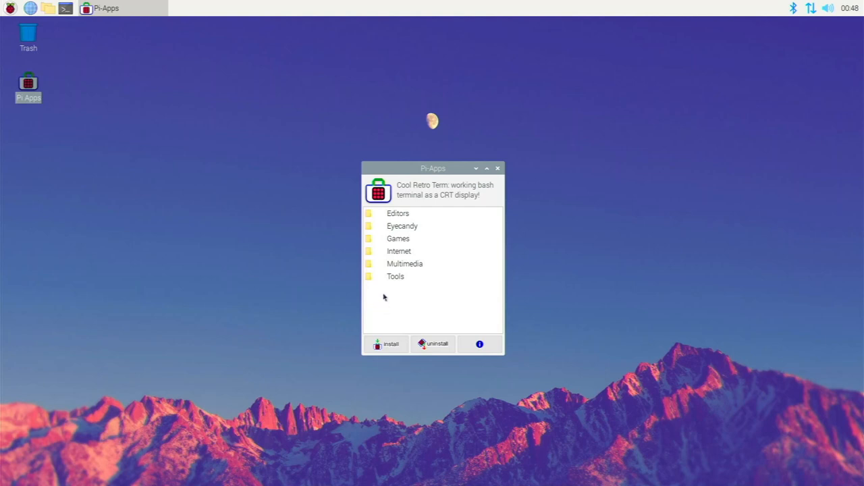
mouse_move(328, 329)
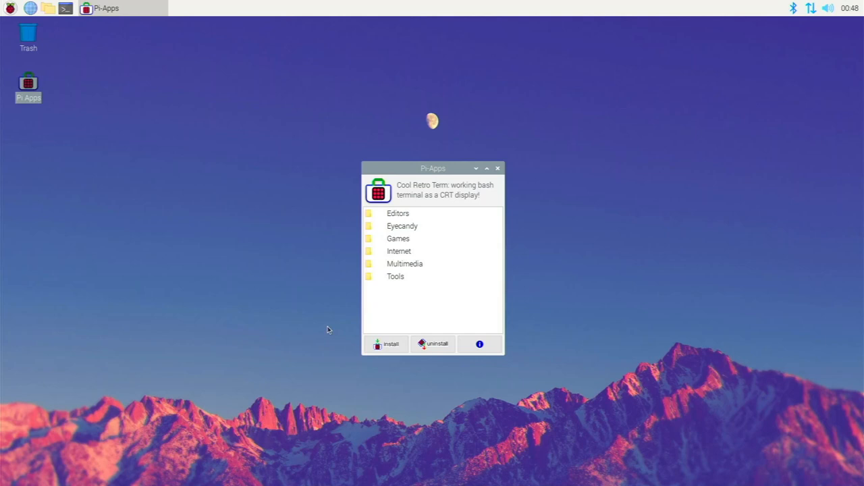
mouse_move(300, 328)
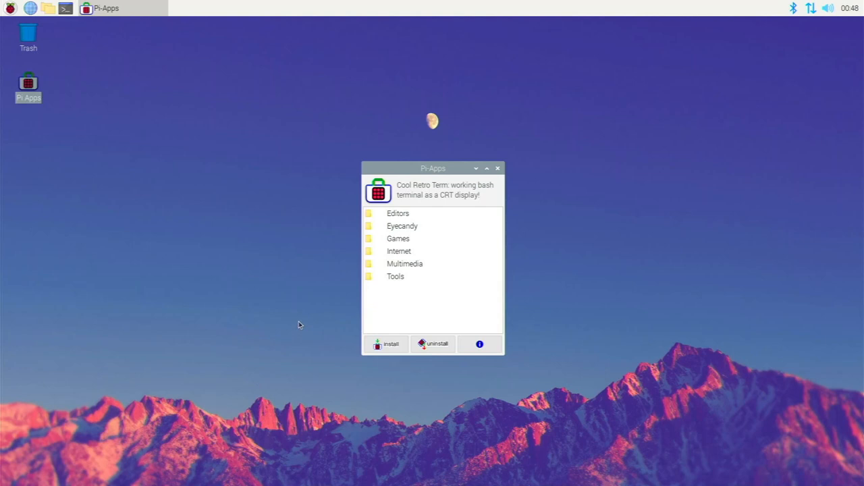
mouse_move(377, 306)
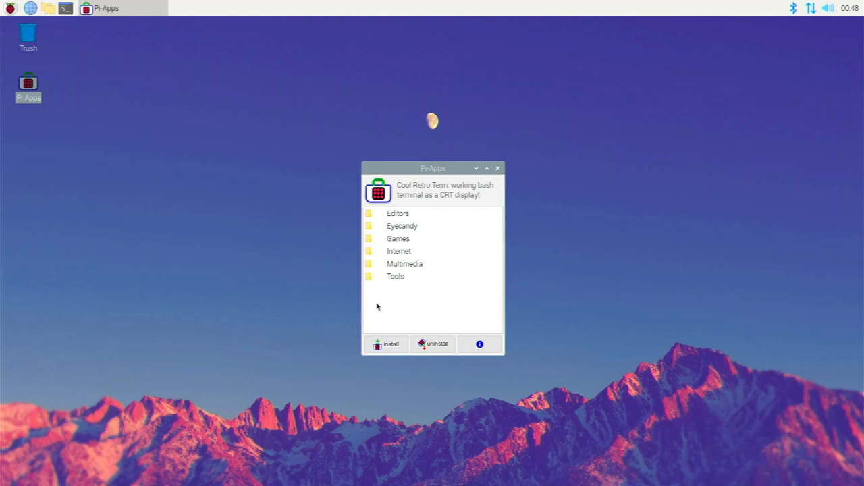
mouse_move(383, 294)
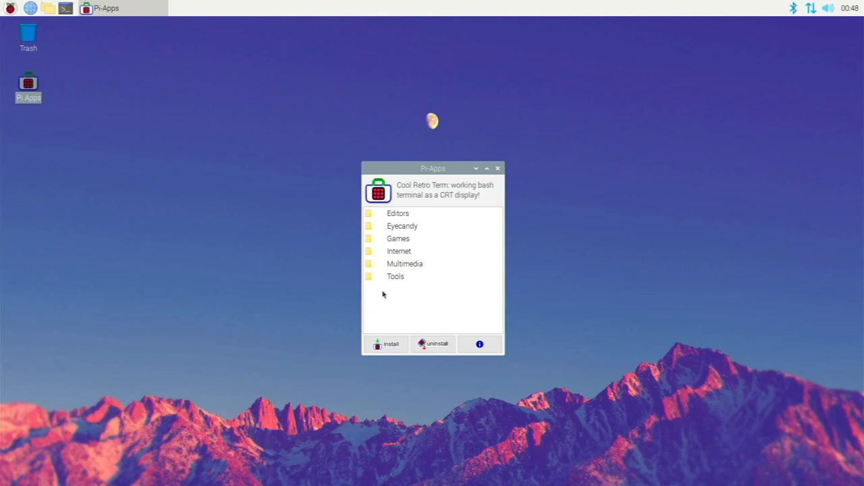
left_click(497, 168)
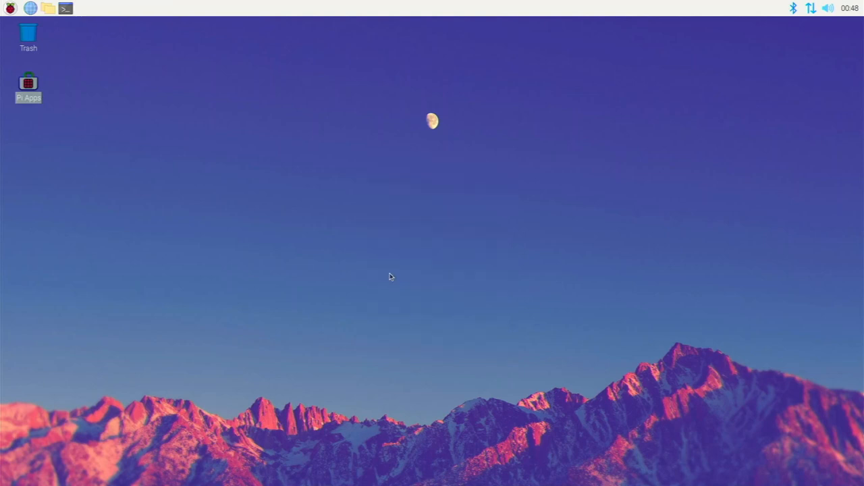
double_click(28, 83)
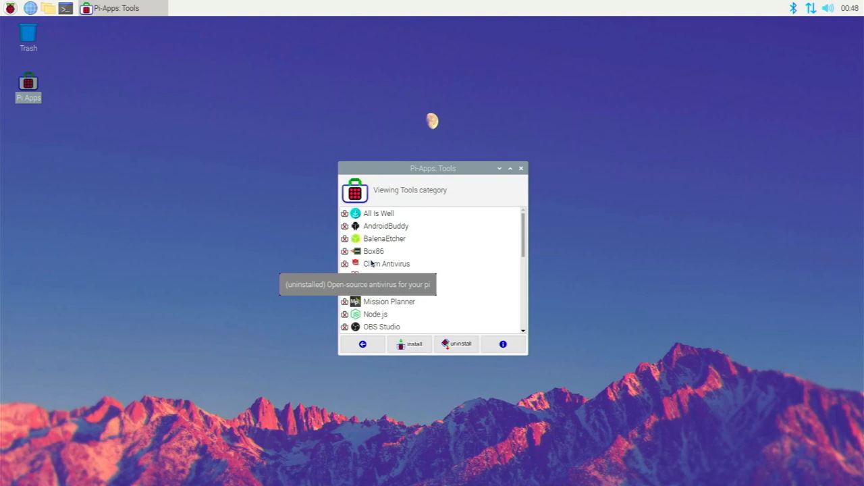
scroll("down", 3)
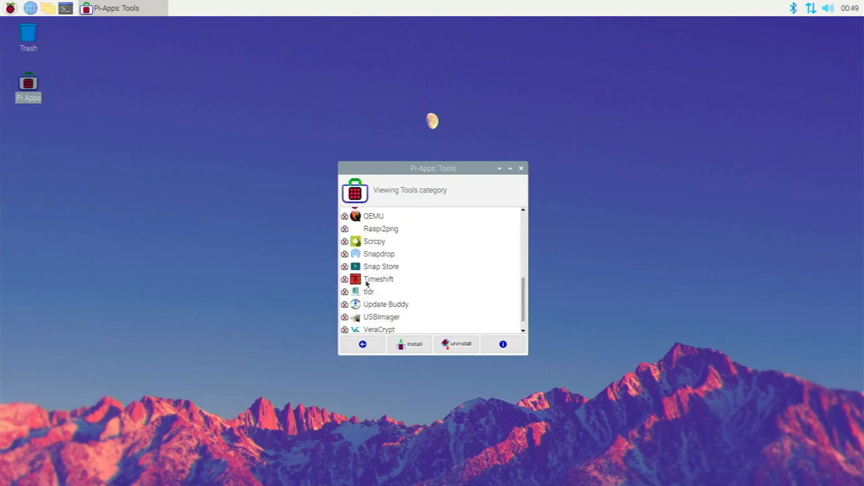
scroll("down", 3)
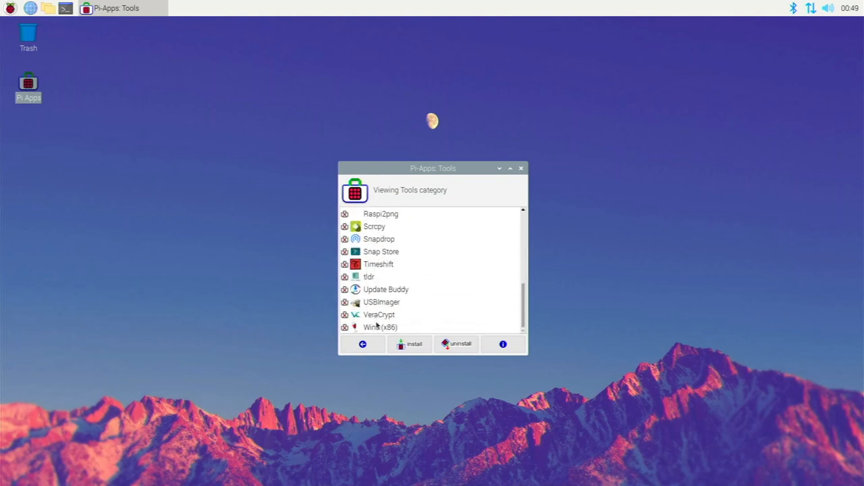
left_click(380, 327)
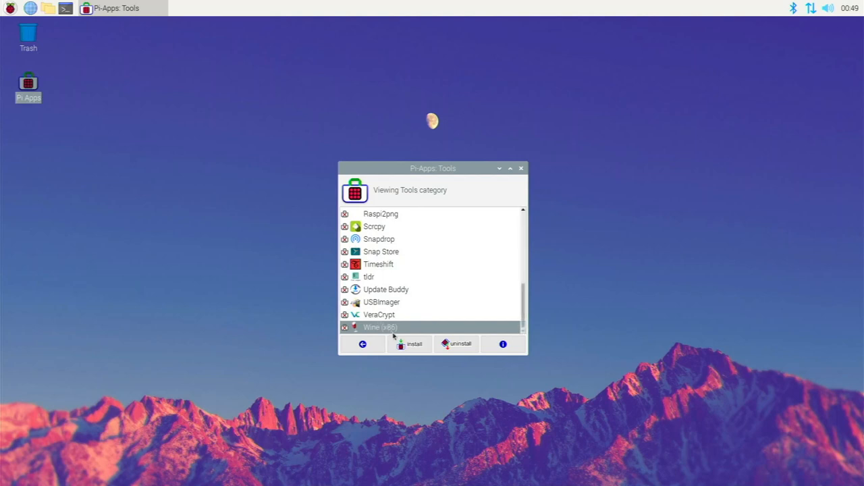
Install Wine (x86) along with Wine Mono, then close the finished installer window.
left_click(410, 343)
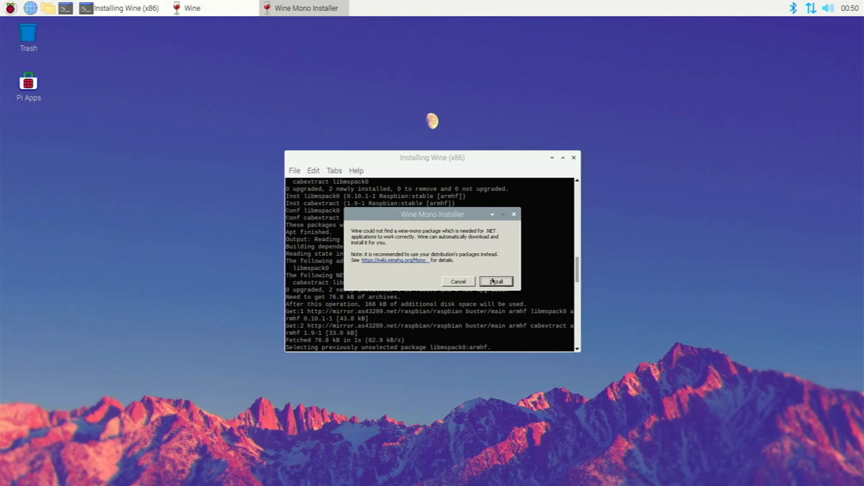
left_click(496, 282)
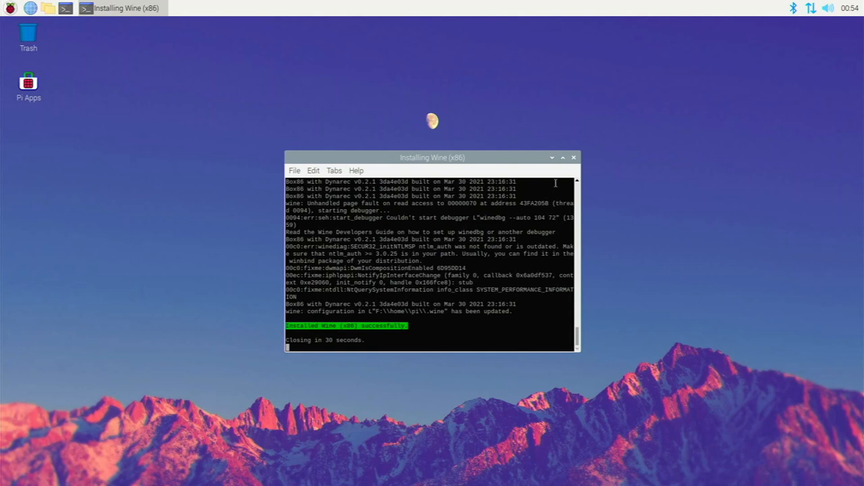
left_click(573, 157)
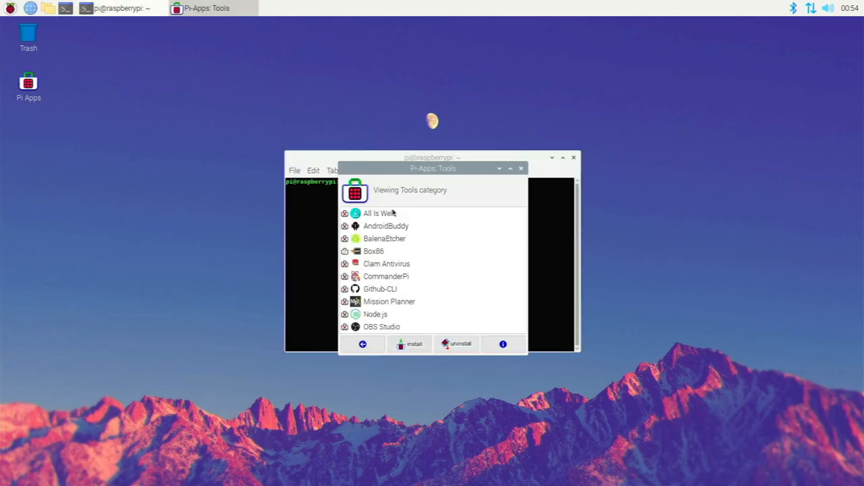
mouse_move(378, 212)
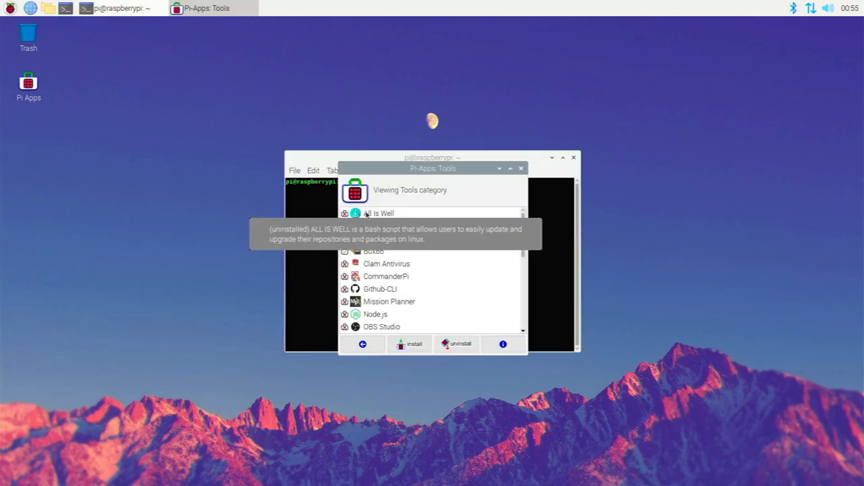
Run 'box86' in LXTerminal and minimize the Pi-Apps Tools window.
left_click(521, 168)
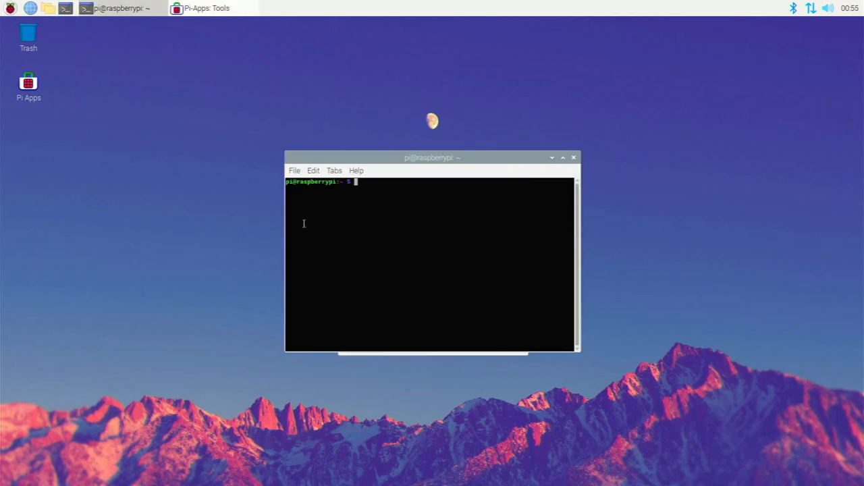
type("box86")
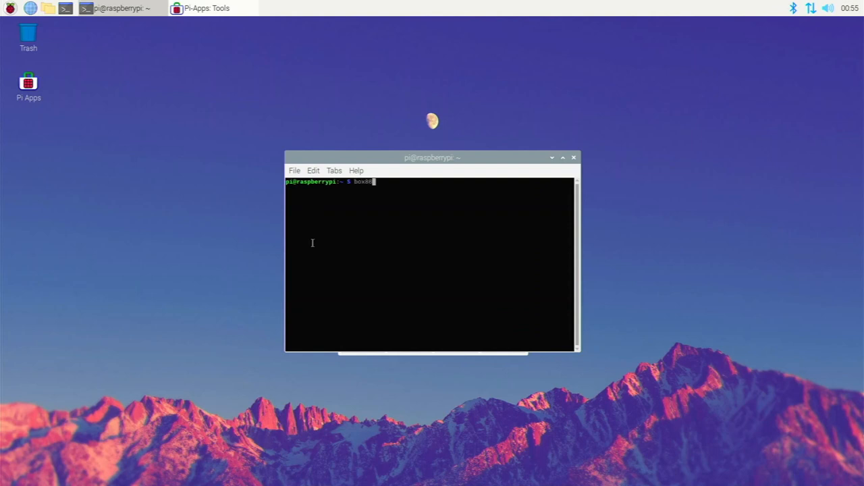
key("Return")
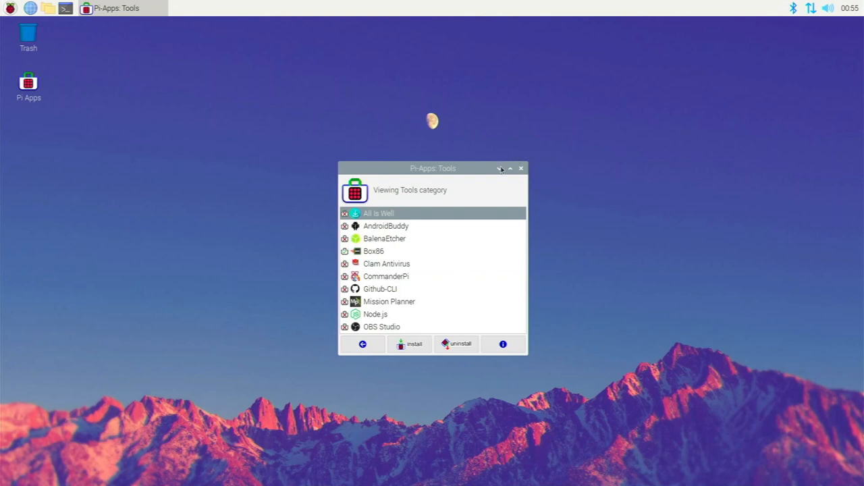
left_click(500, 169)
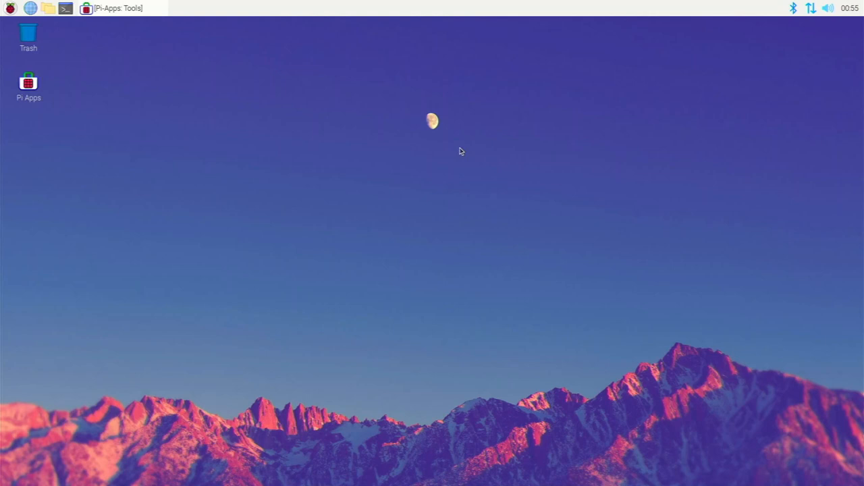
mouse_move(238, 18)
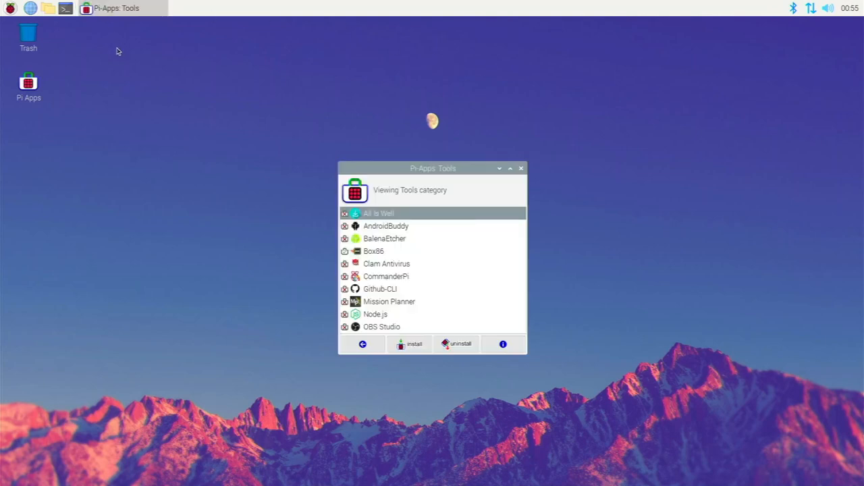
mouse_move(240, 202)
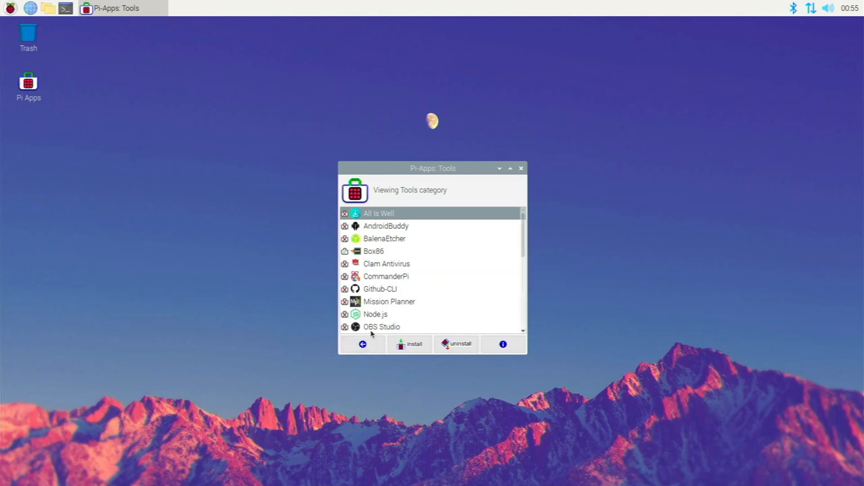
Go back to the Pi-Apps category list and open the Installed category.
left_click(362, 344)
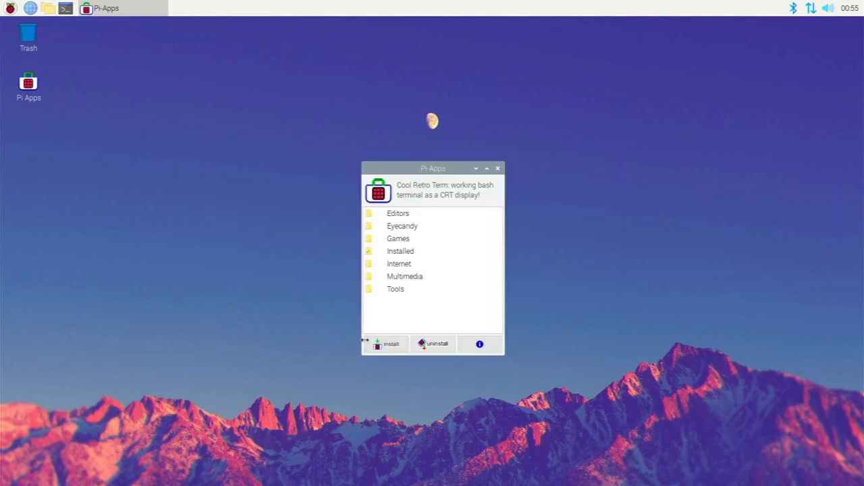
mouse_move(199, 247)
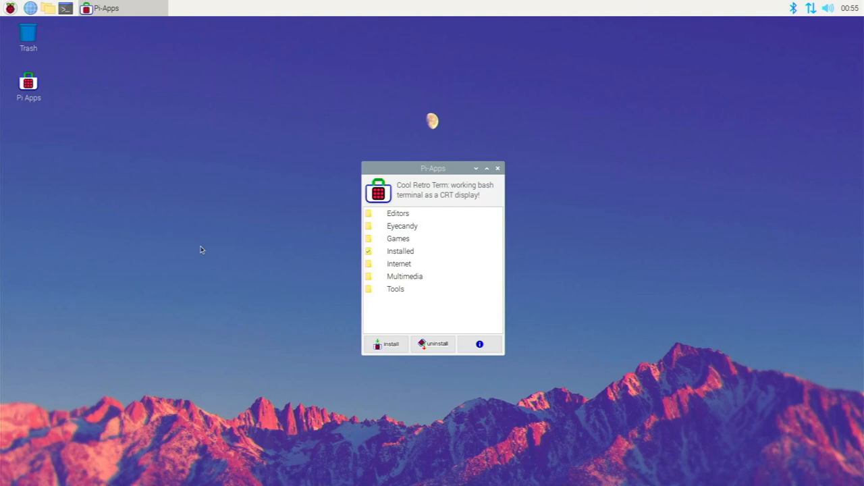
mouse_move(320, 243)
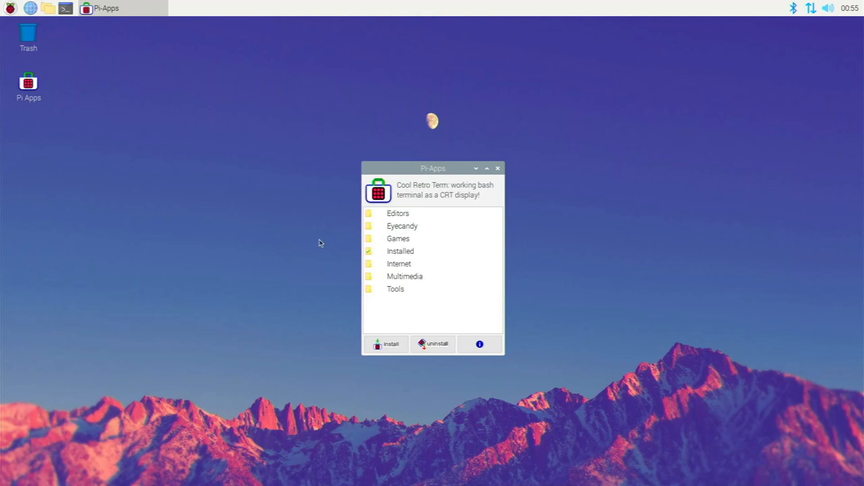
mouse_move(371, 252)
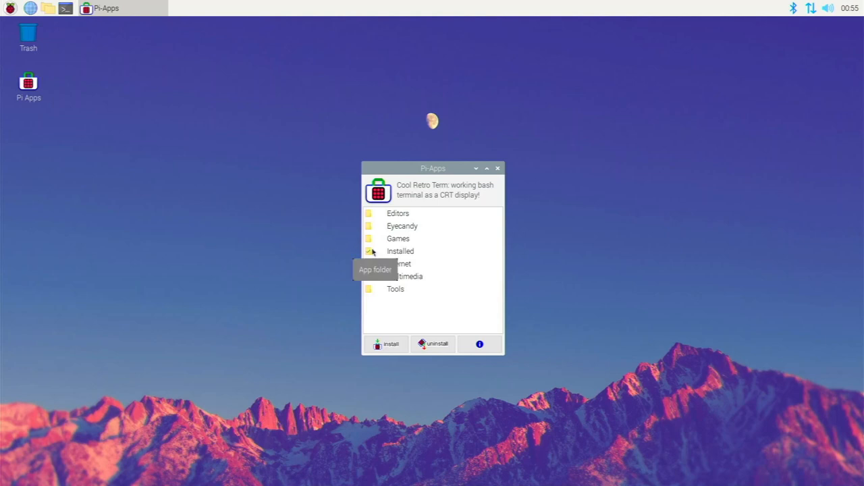
left_click(498, 168)
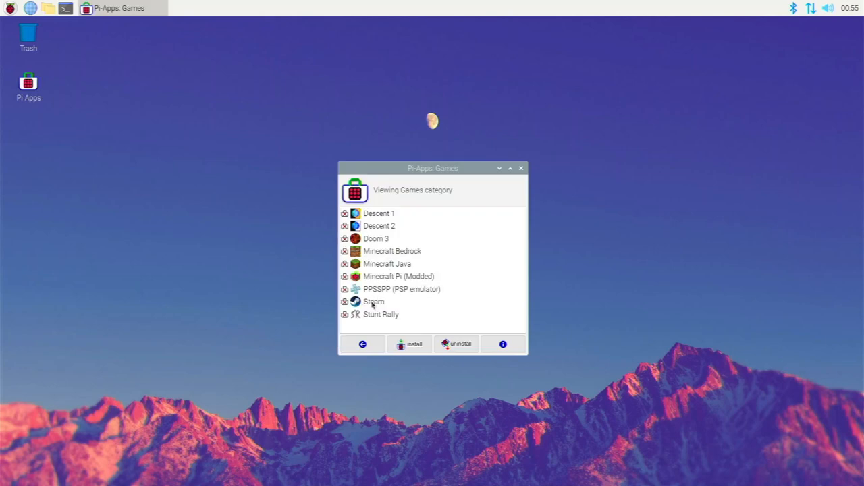
Install Steam from the Games category, close the finished installer, and reopen Pi-Apps from the desktop.
left_click(521, 169)
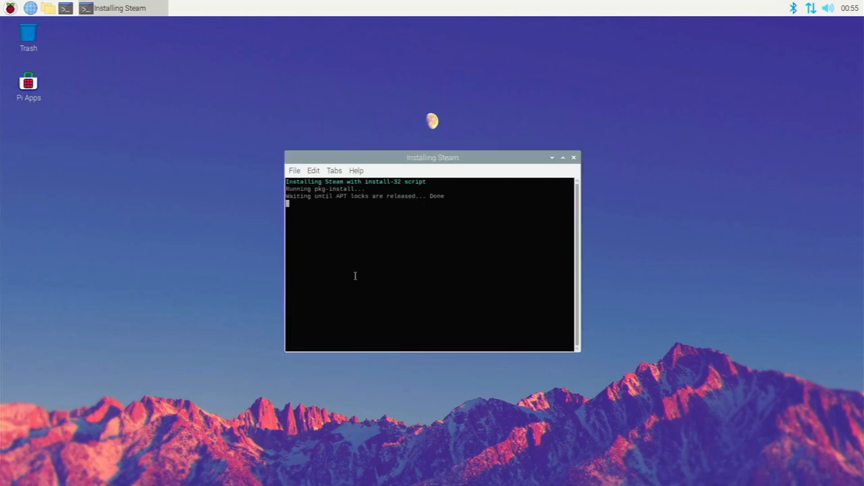
mouse_move(344, 277)
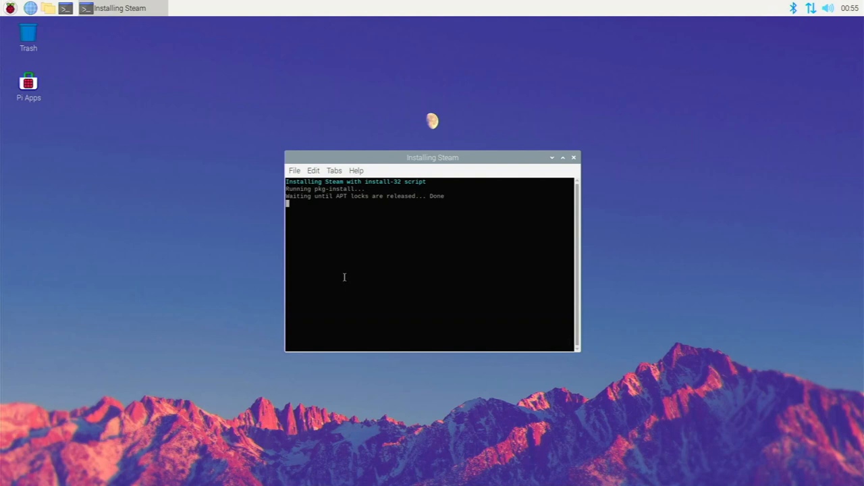
mouse_move(283, 251)
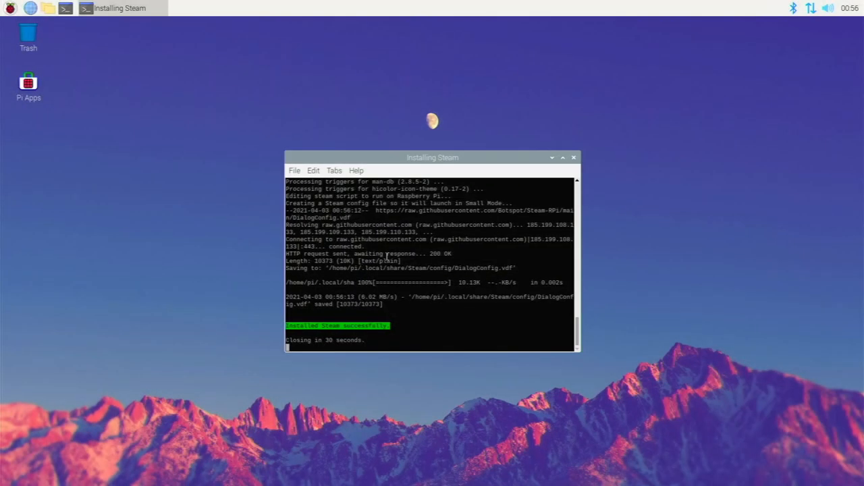
mouse_move(603, 159)
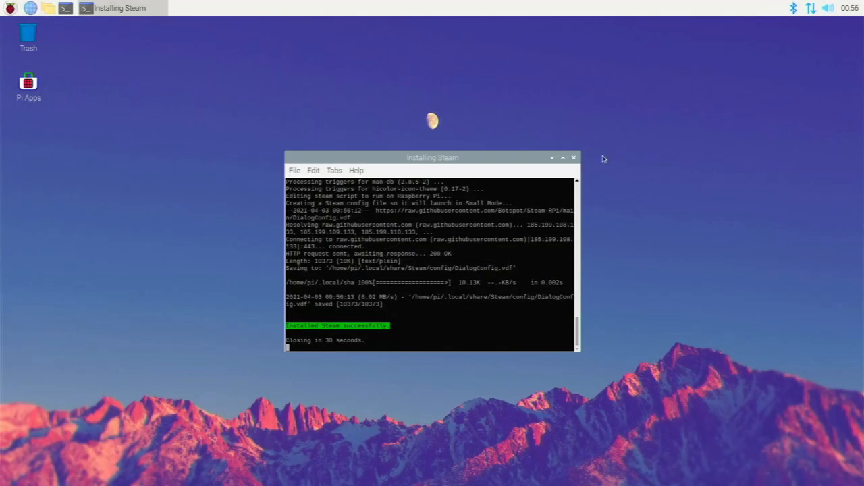
left_click(573, 157)
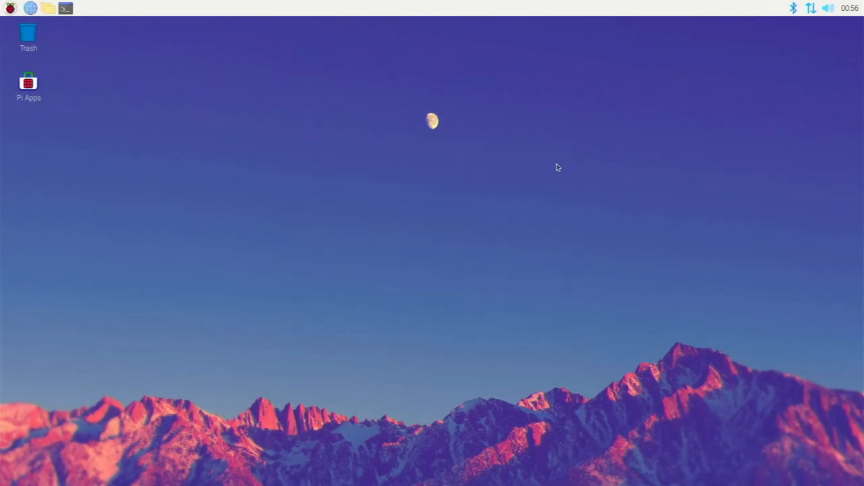
mouse_move(511, 192)
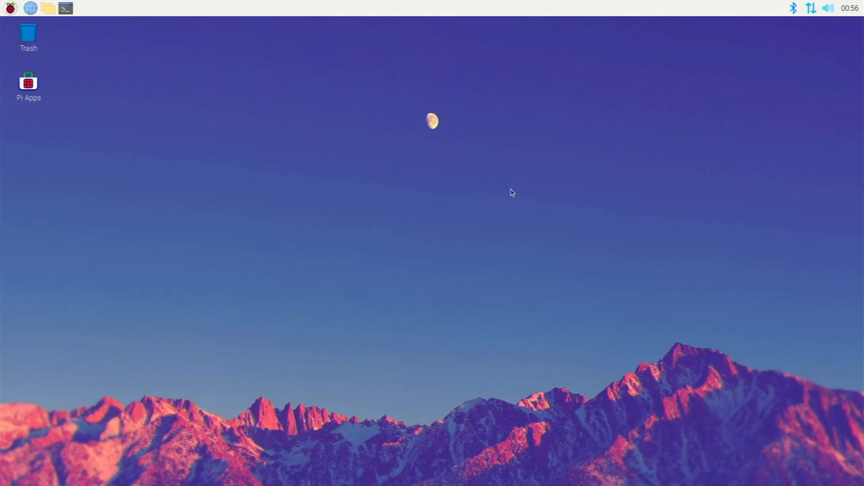
double_click(28, 81)
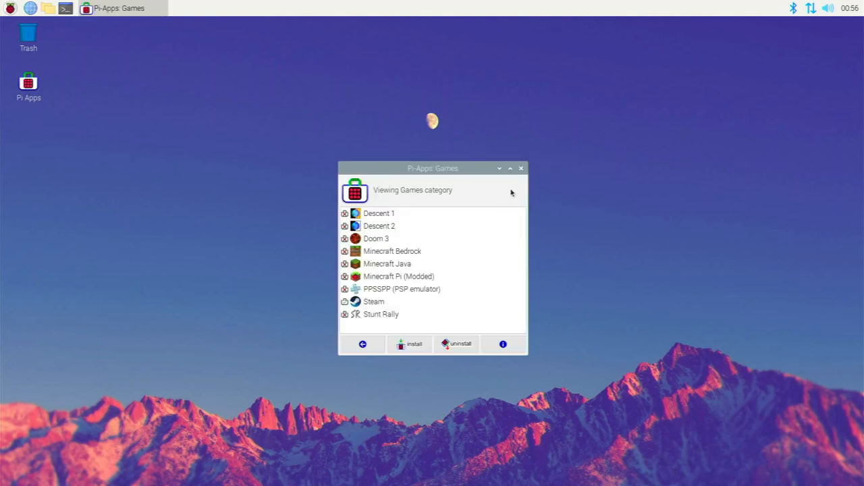
mouse_move(438, 275)
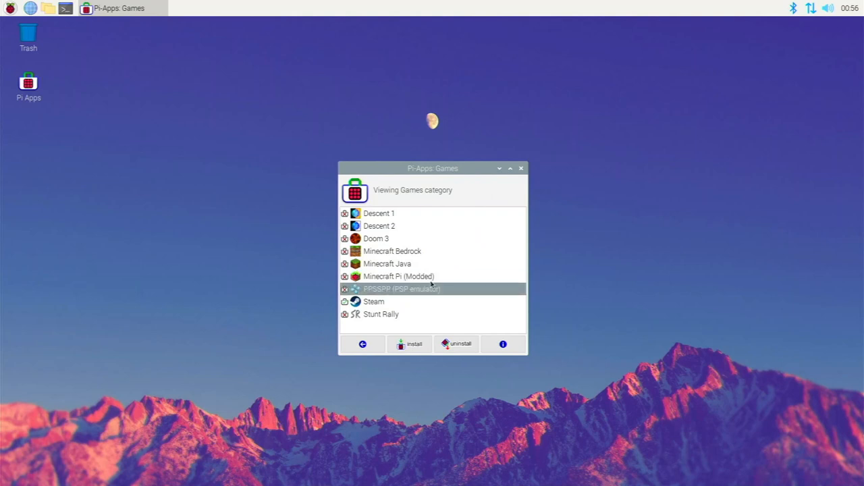
mouse_move(434, 286)
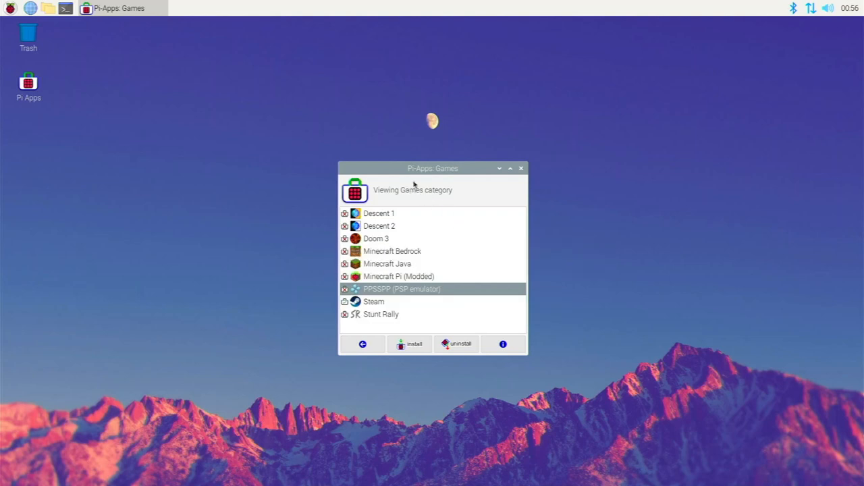
Close the Pi-Apps Games window and bring up the applications menu.
left_click(520, 169)
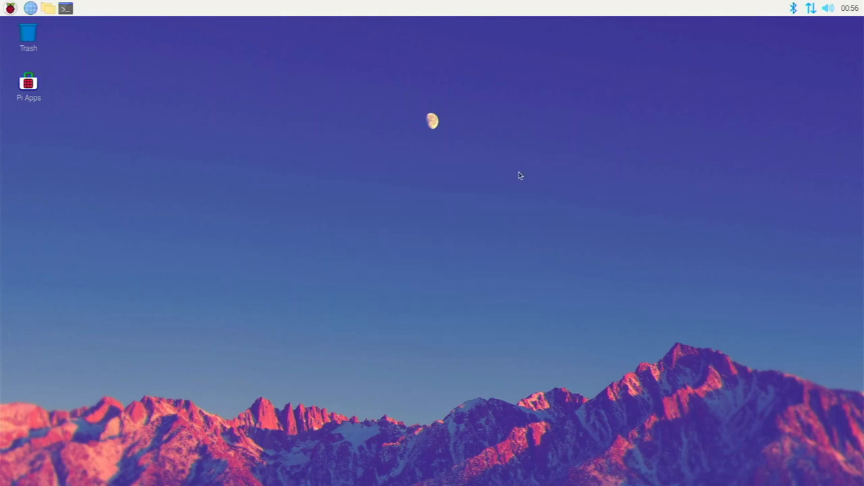
mouse_move(110, 42)
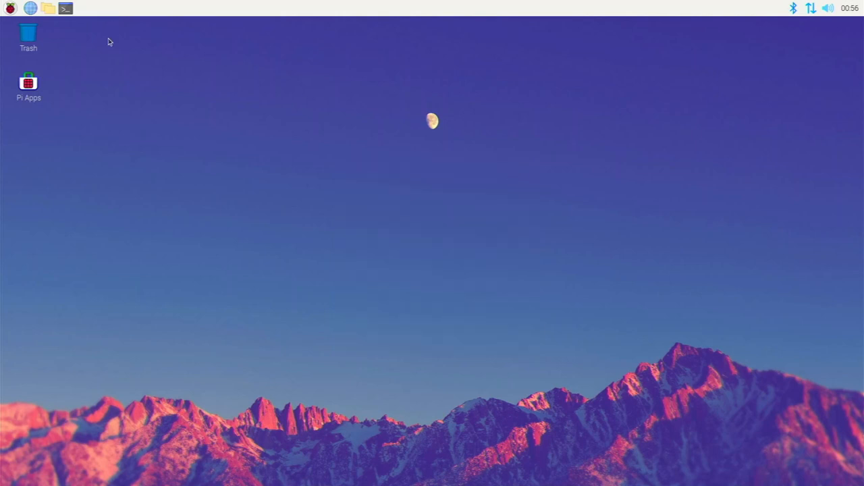
mouse_move(108, 55)
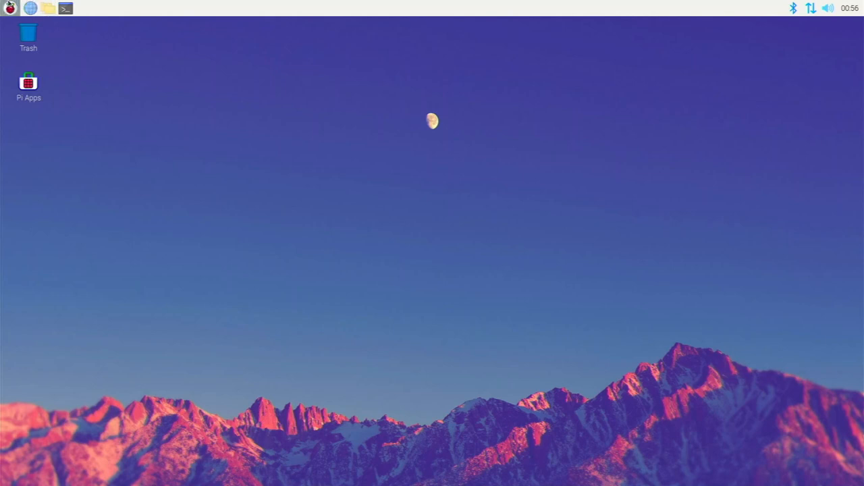
left_click(9, 8)
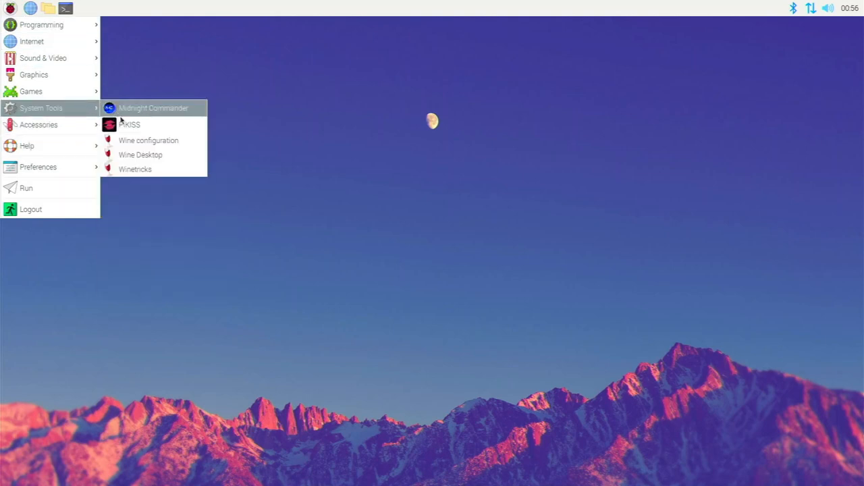
Launch PiKISS, install the Dolphin Wii & GameCube emulator from Emulation, and run it.
left_click(129, 124)
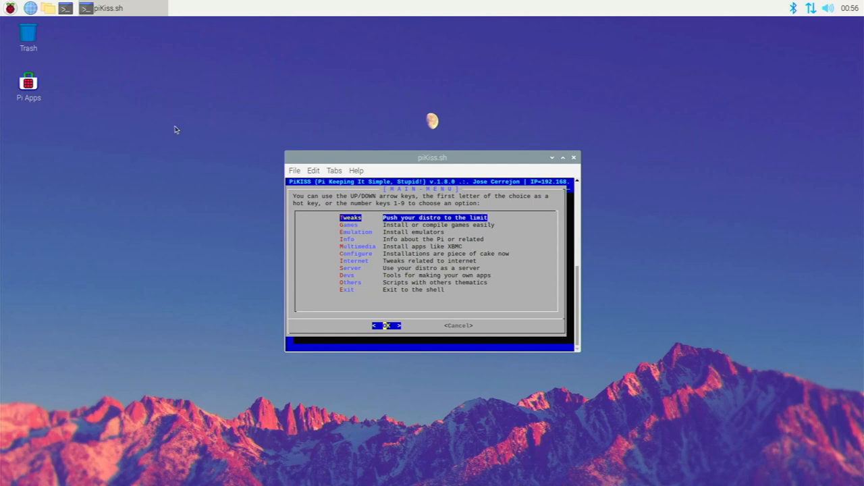
mouse_move(330, 235)
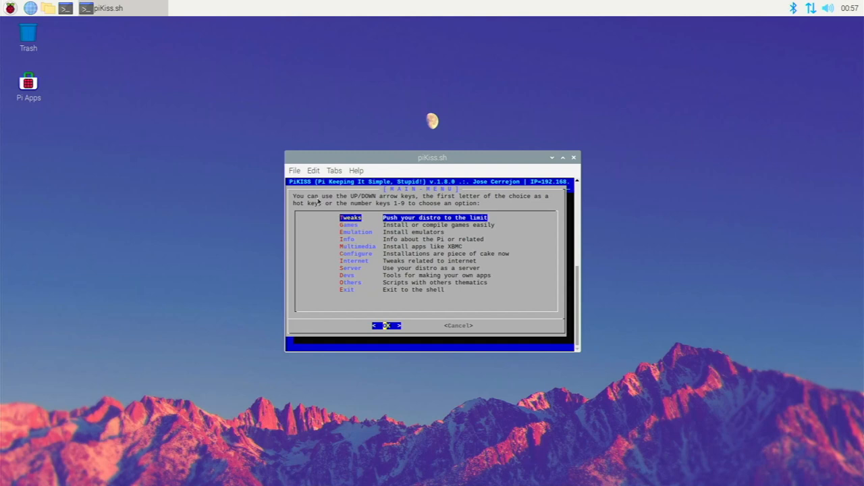
mouse_move(304, 210)
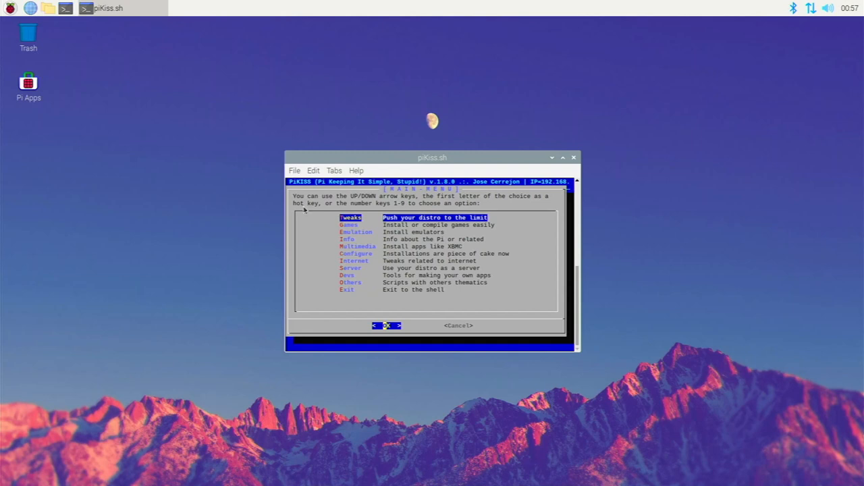
left_click(356, 231)
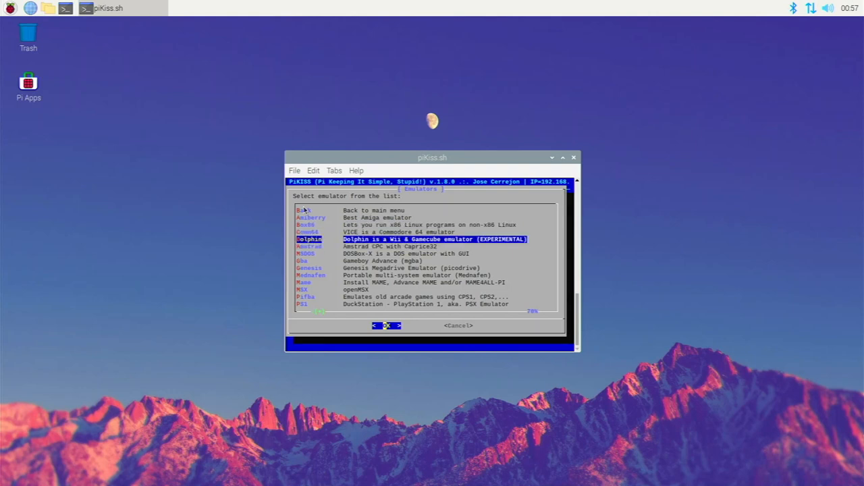
left_click(386, 325)
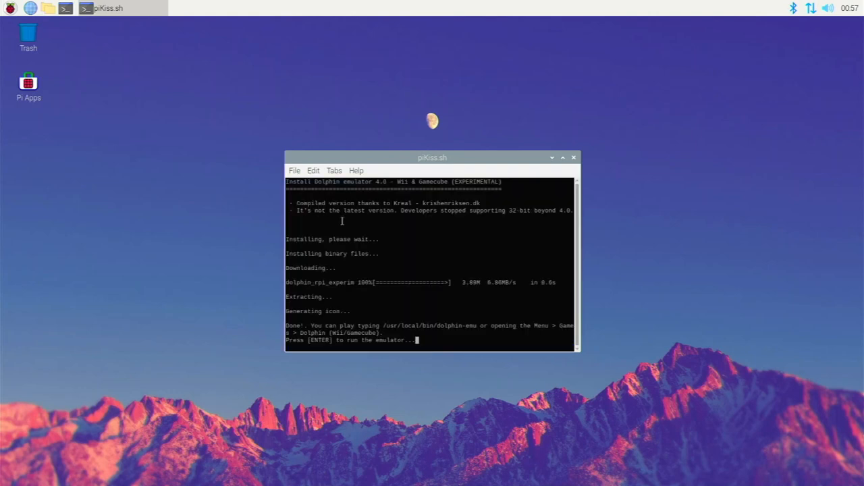
mouse_move(365, 281)
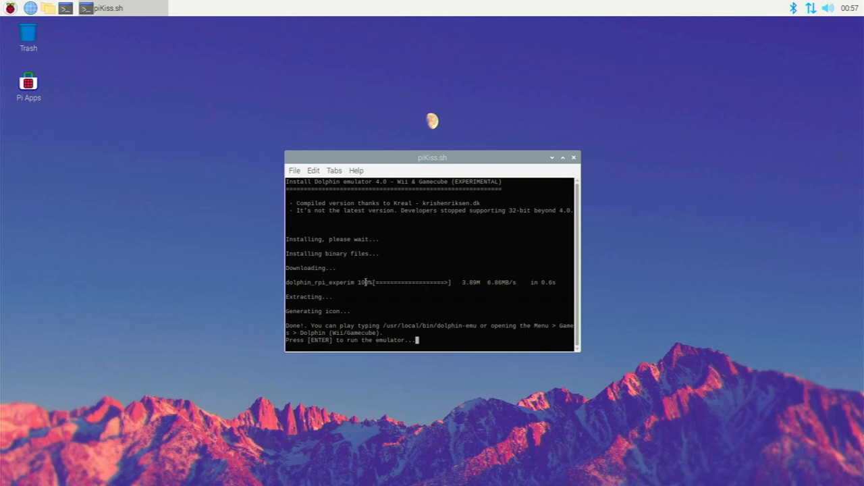
key("Return")
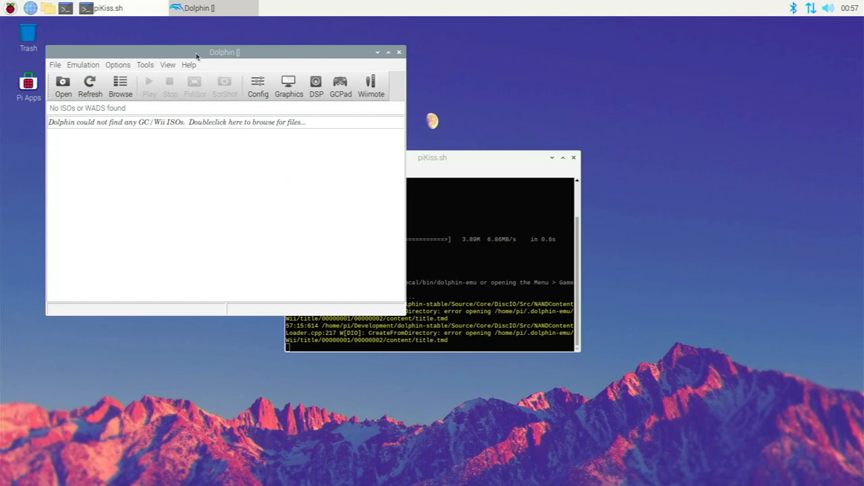
Center the Dolphin window and check the Games menu for the new entry.
left_click_drag(224, 52, 378, 107)
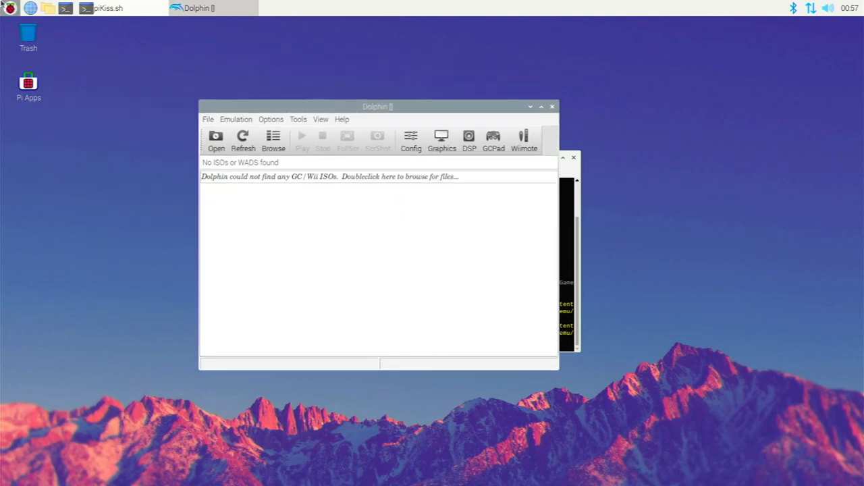
left_click(9, 7)
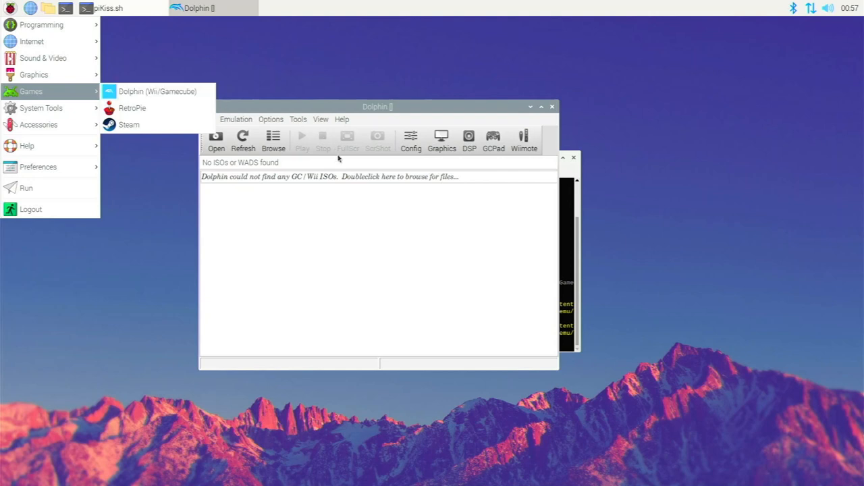
left_click(305, 273)
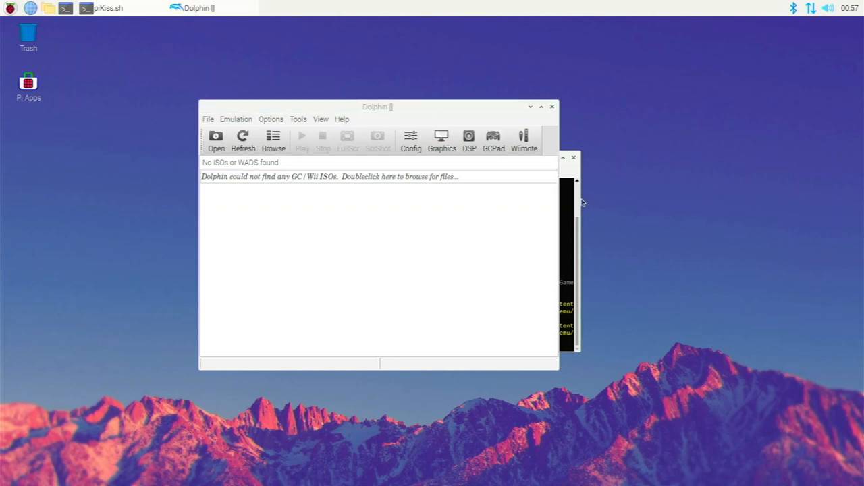
Close Dolphin and confirm it remains listed in the Games menu.
left_click(108, 8)
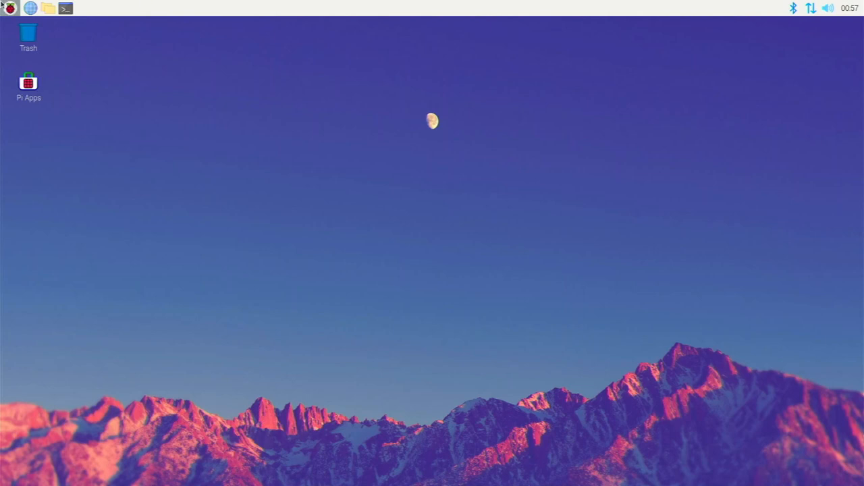
left_click(9, 7)
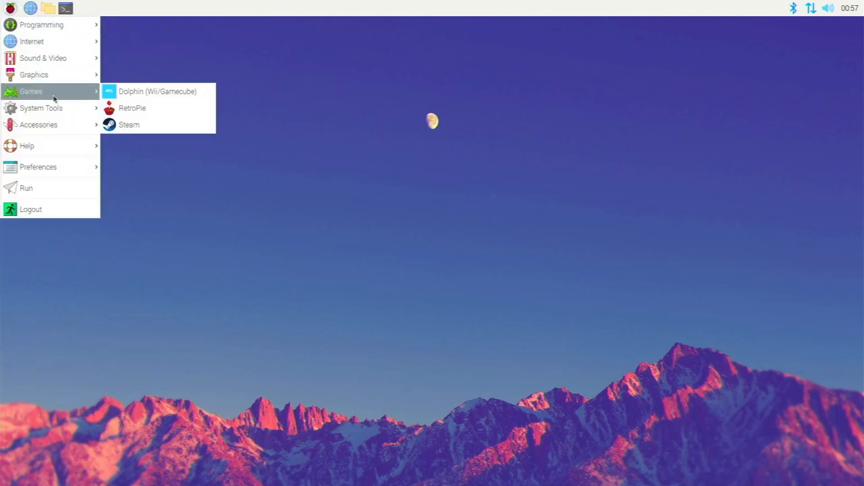
left_click(317, 227)
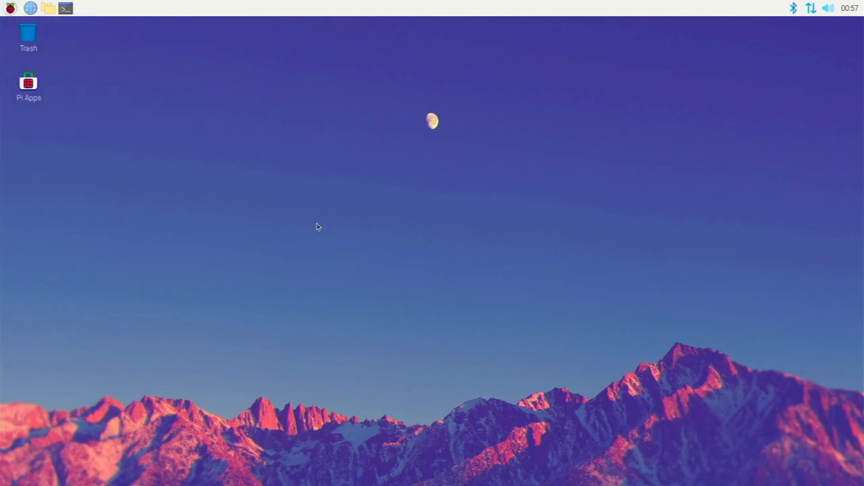